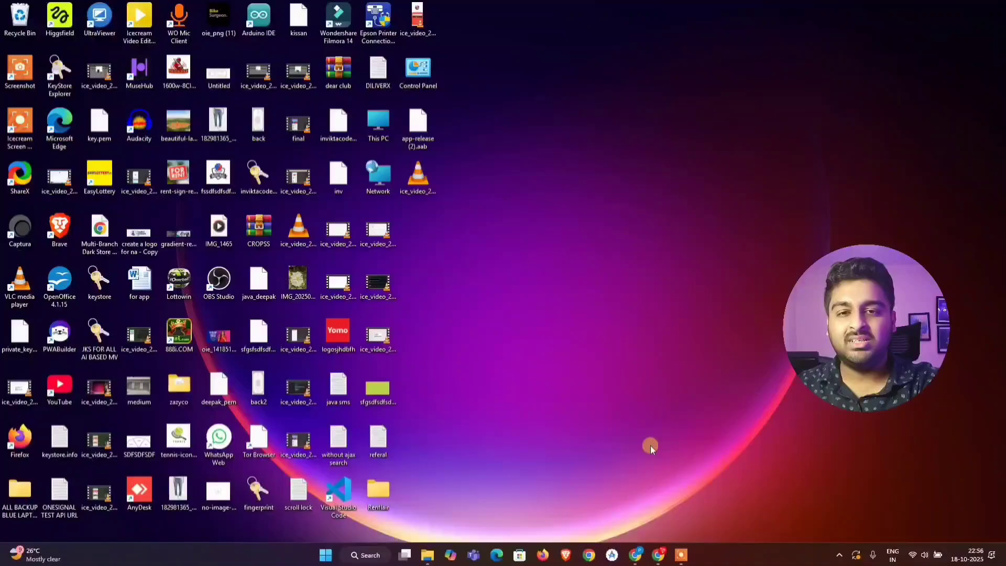
mouse_move(653, 455)
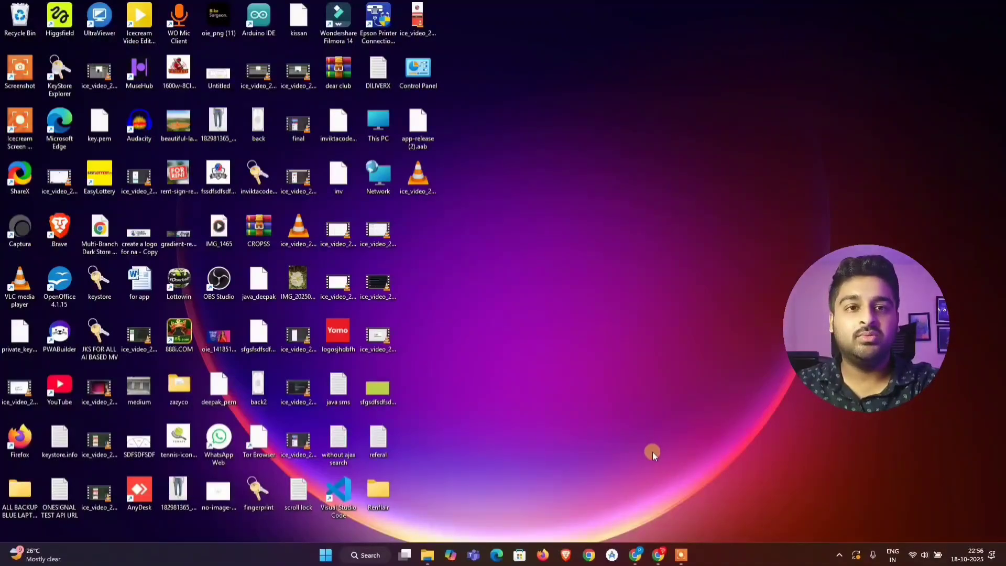
mouse_move(654, 459)
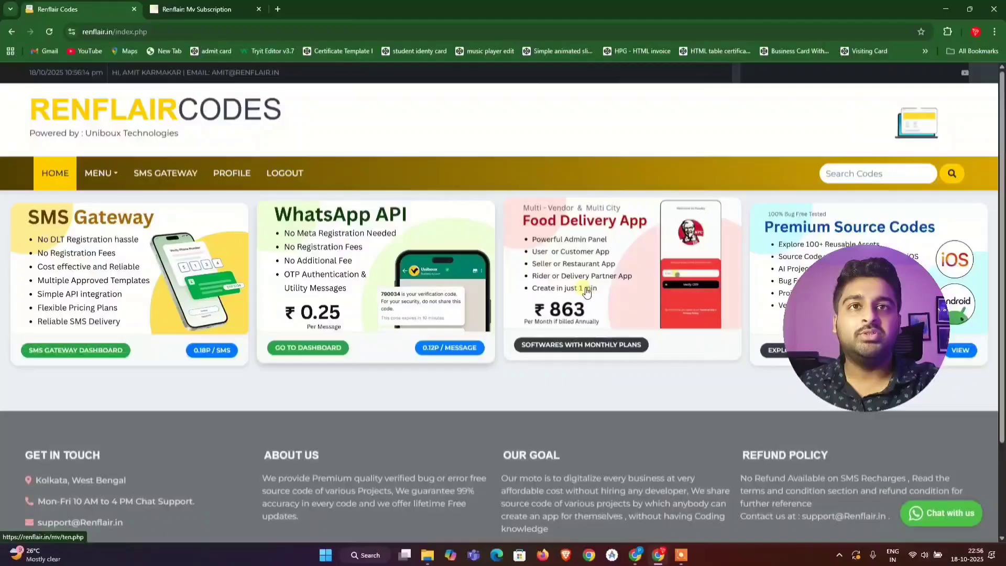
- Search Google for 'google play console' and open the Play Console sign-up page
scroll(down, 3)
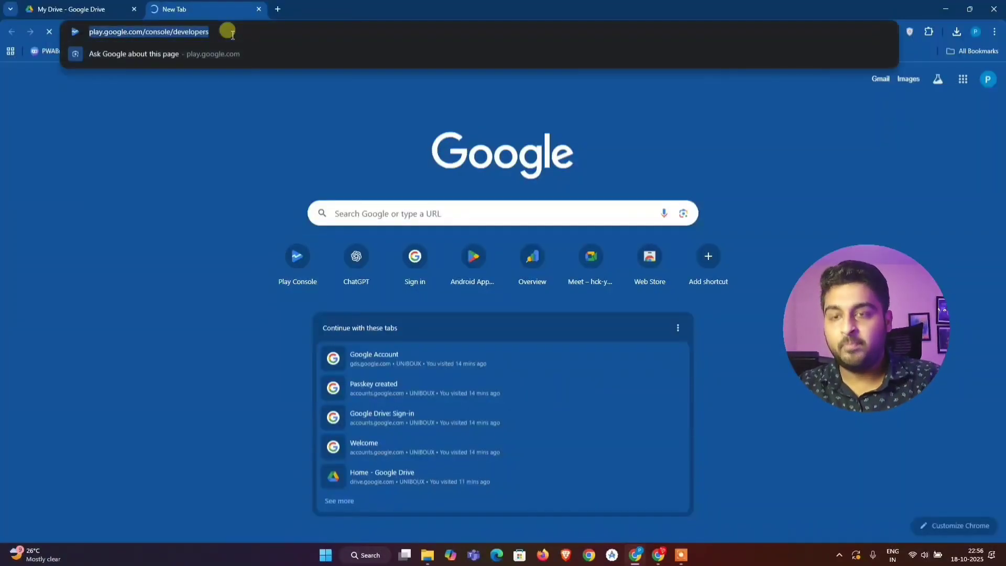
text(google)
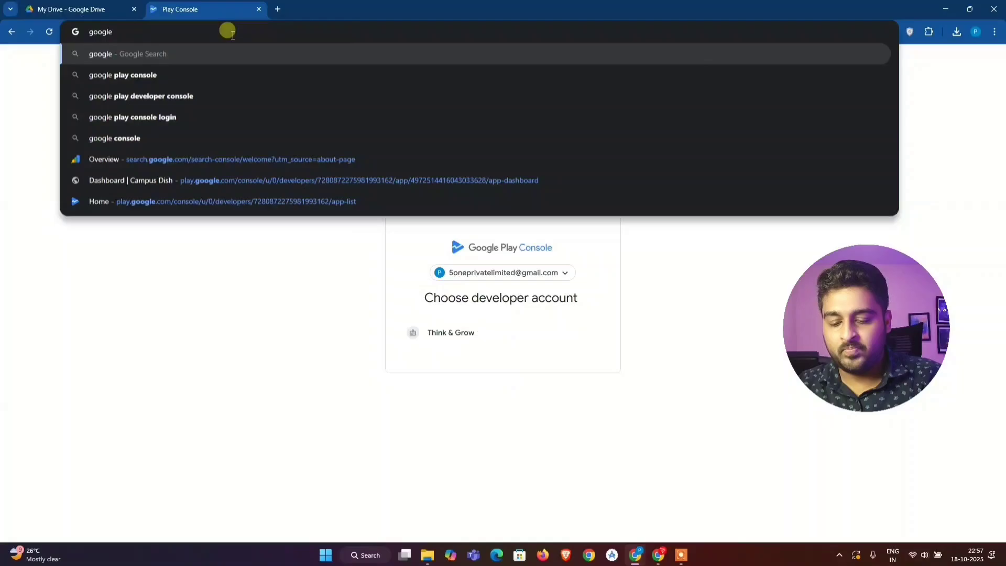
click(123, 75)
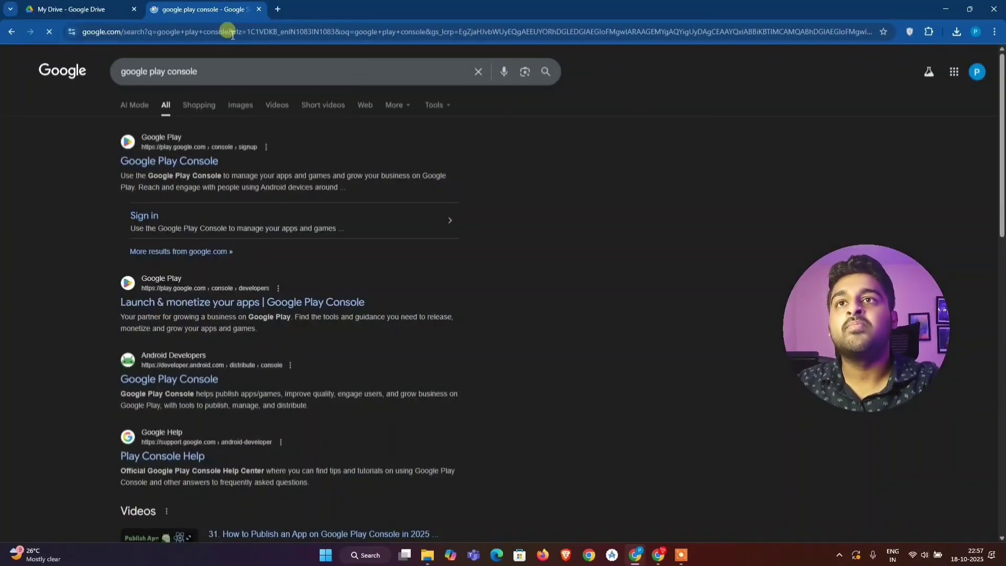
click(169, 161)
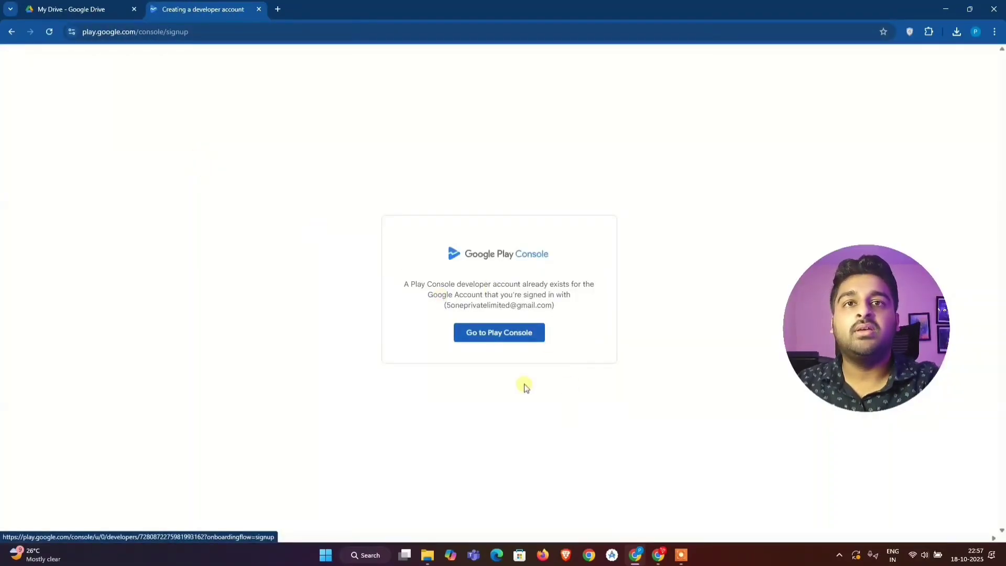
- Create the Quick Bite app in the developer console, set as an App and Free
click(499, 333)
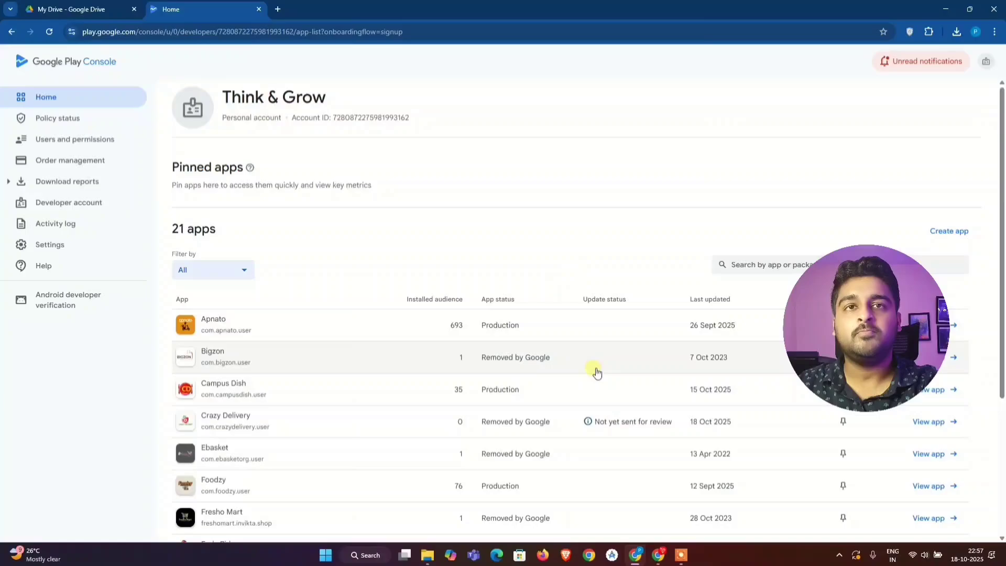
mouse_move(566, 264)
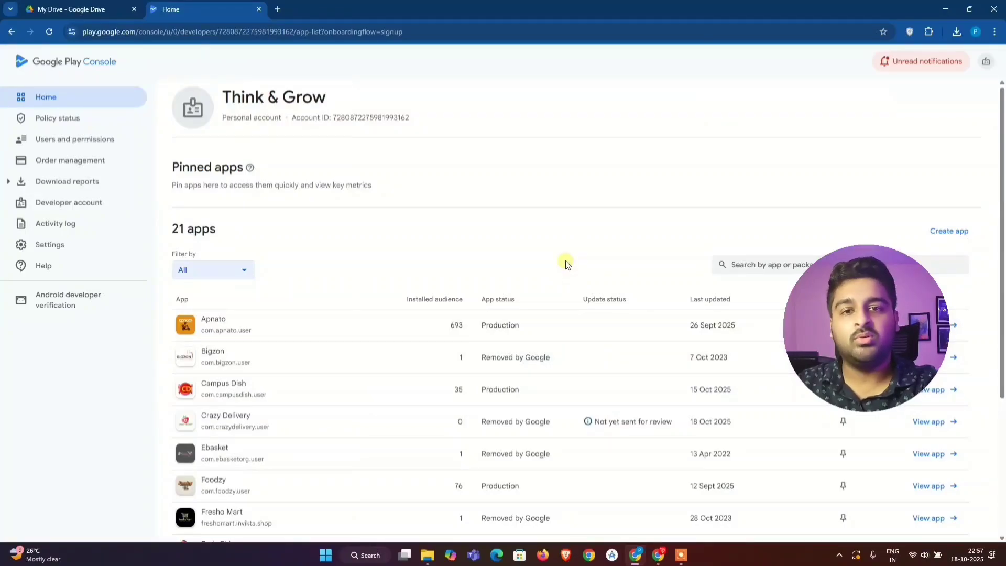
mouse_move(566, 261)
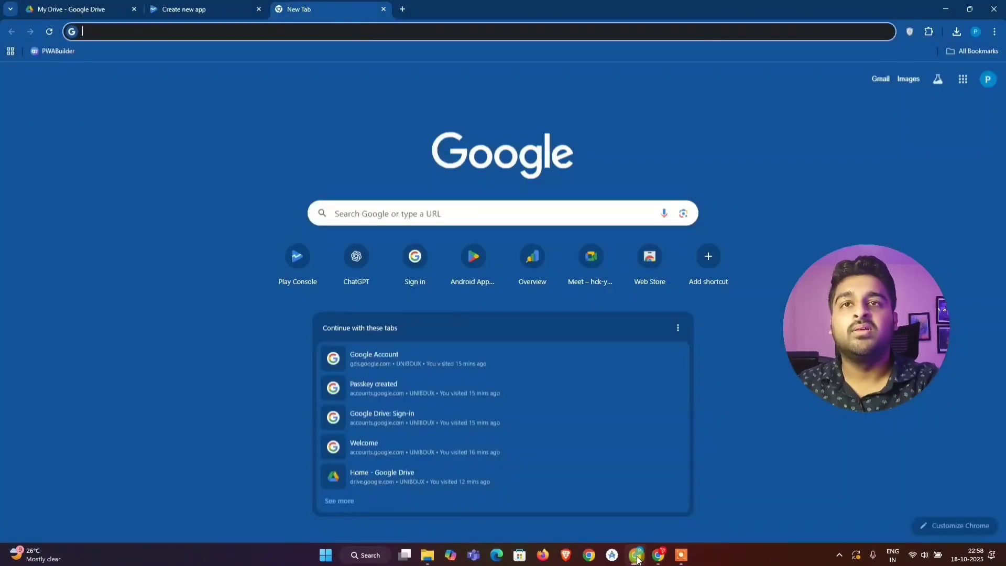
click(183, 9)
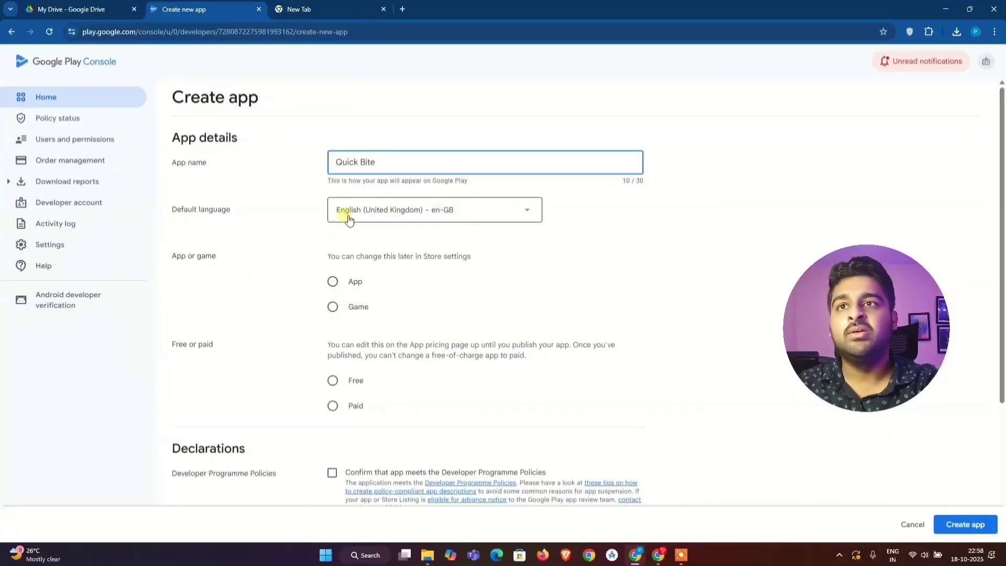
click(332, 281)
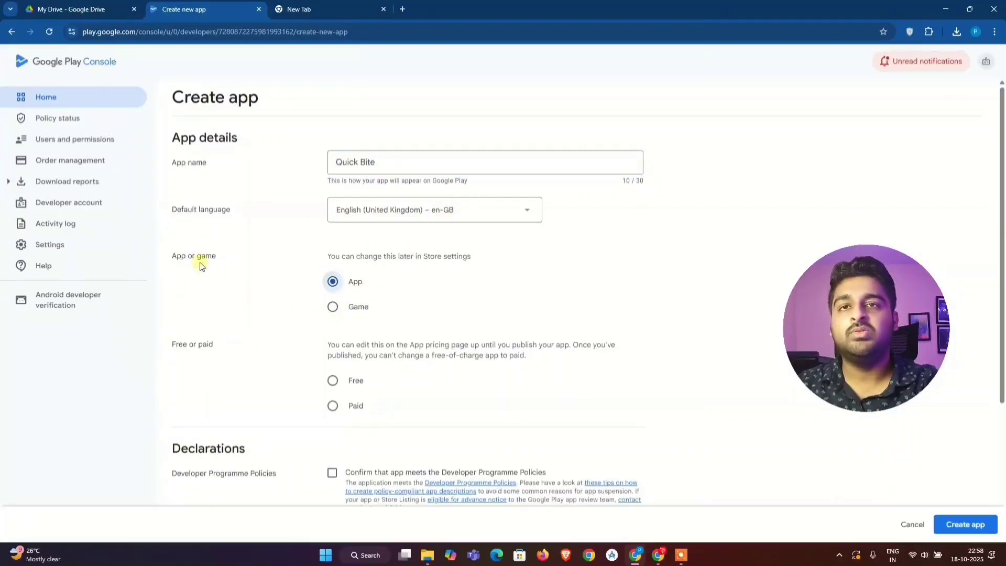
scroll(down, 3)
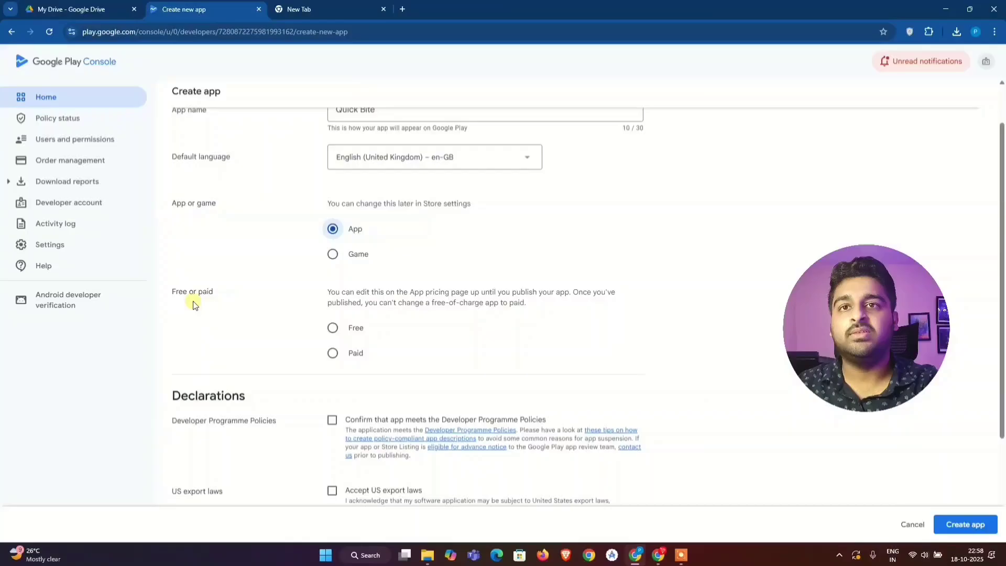
click(332, 328)
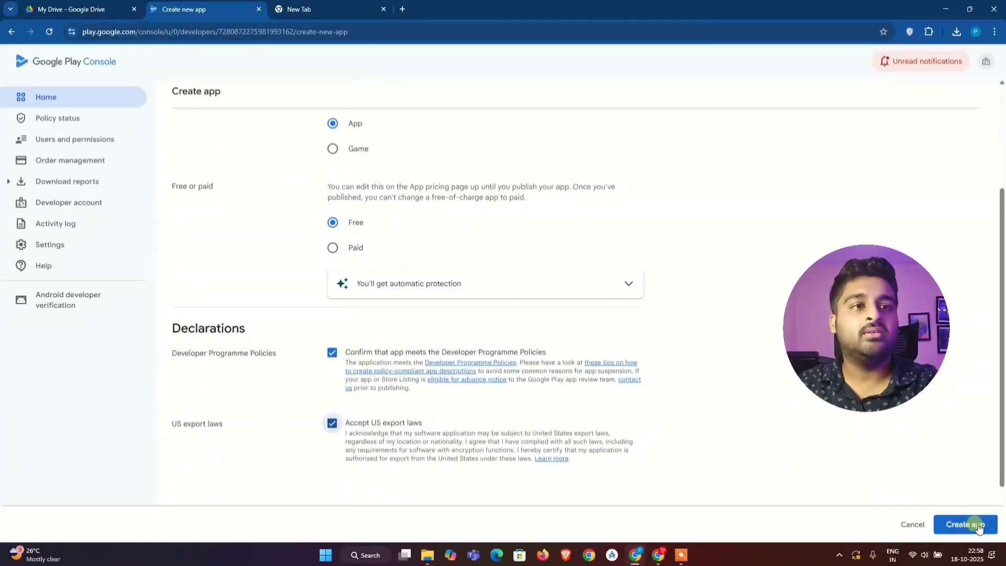
click(970, 539)
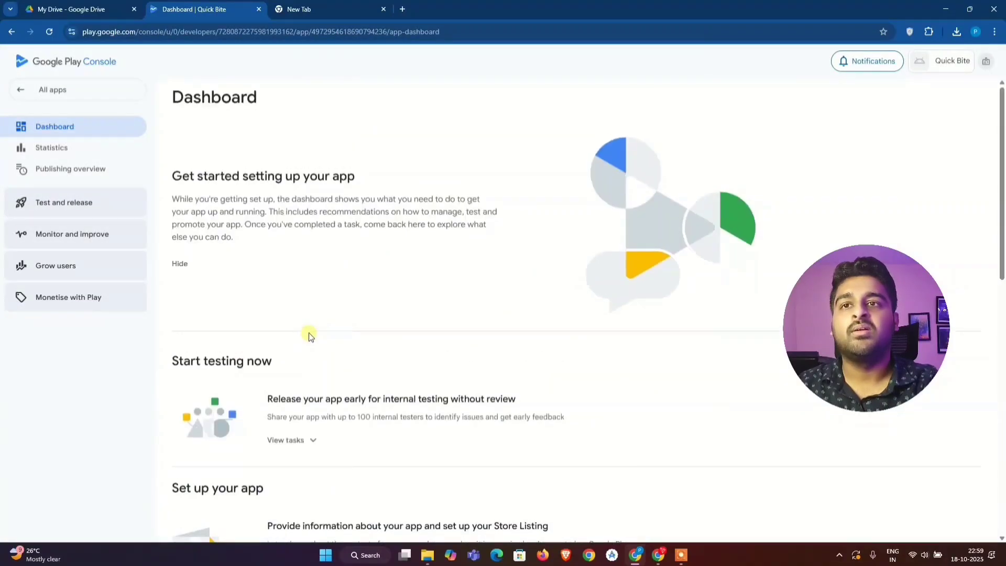
- Expand the setup tasks, view the privacy policy task, and reach App access
scroll(down, 3)
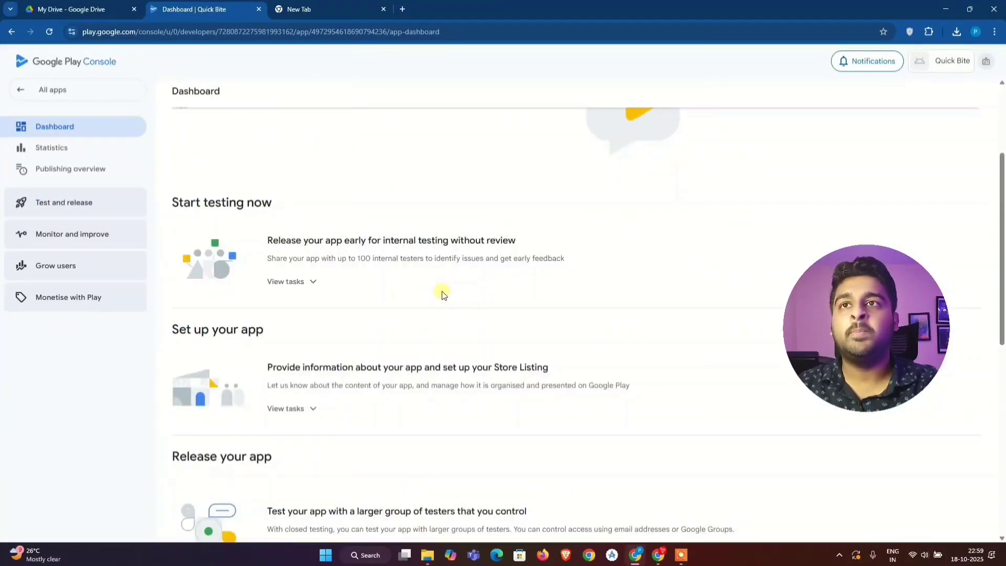
scroll(down, 3)
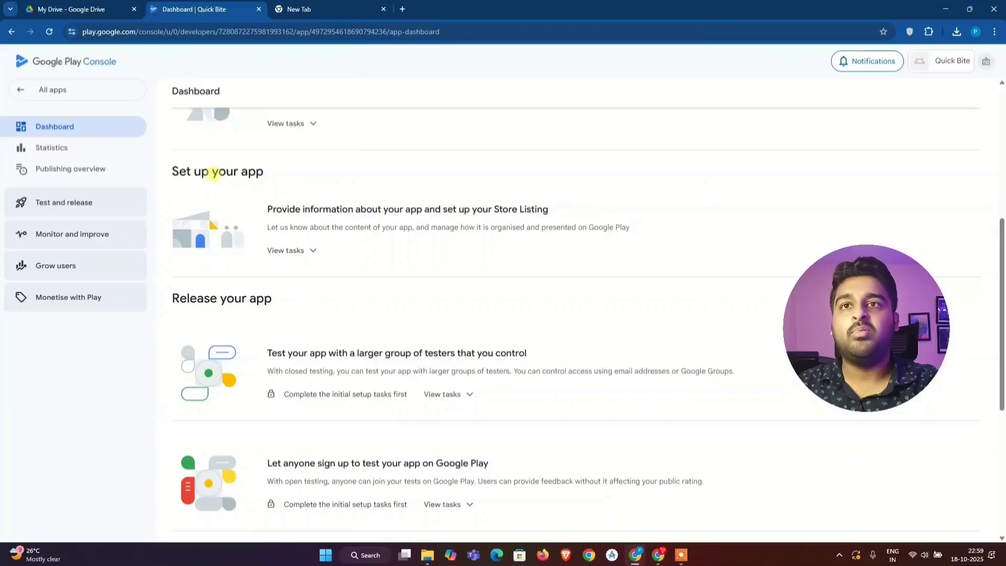
click(286, 251)
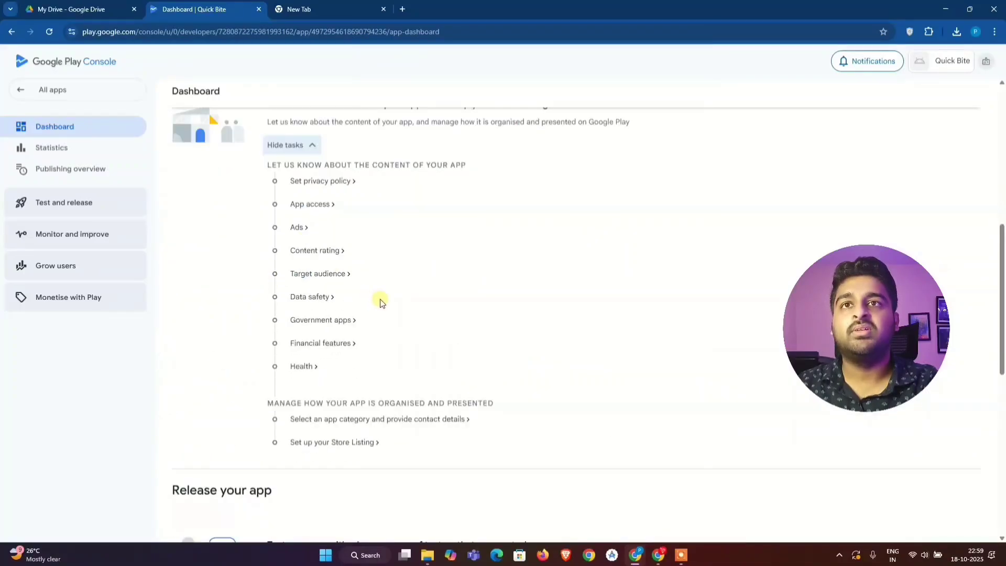
click(320, 181)
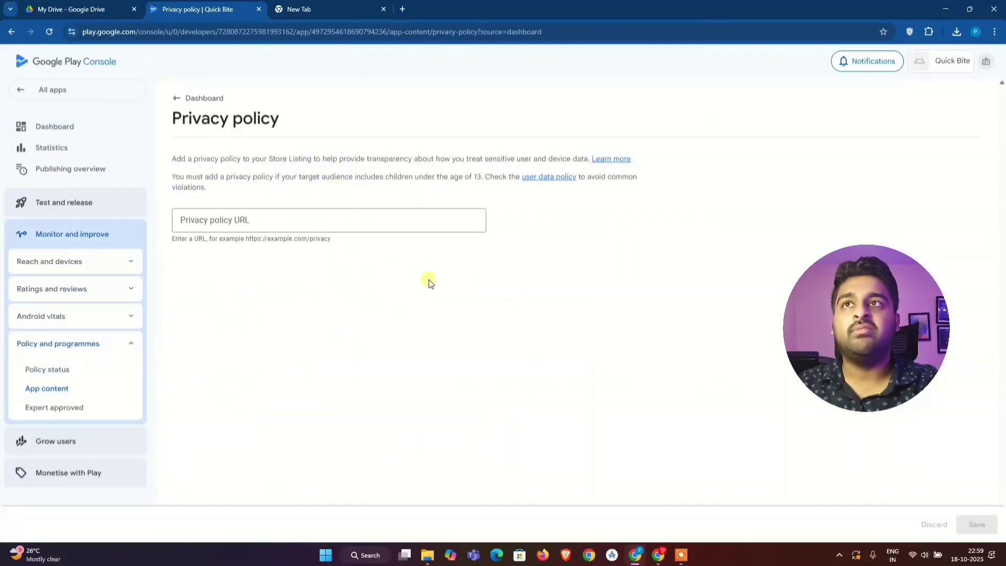
click(328, 220)
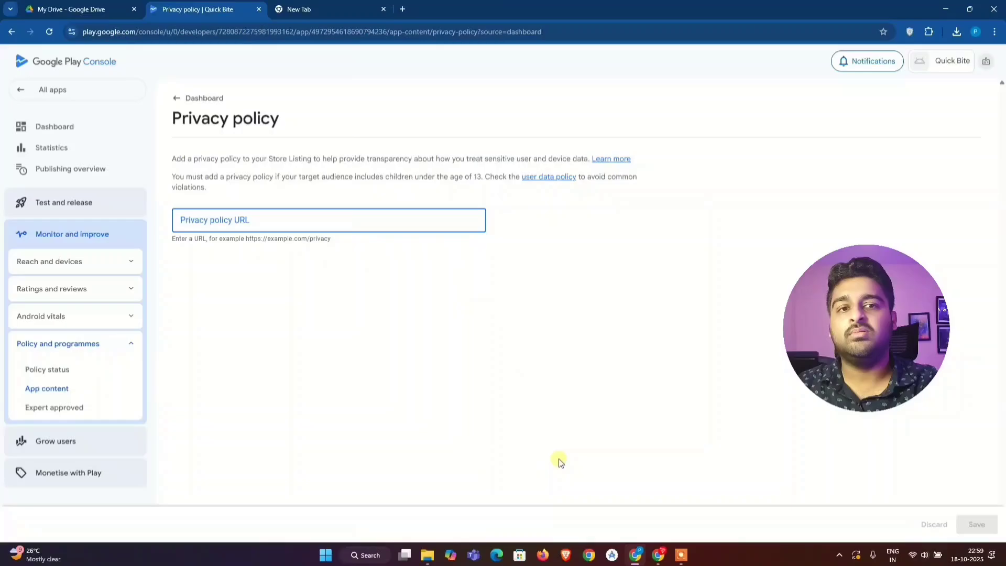
mouse_move(657, 554)
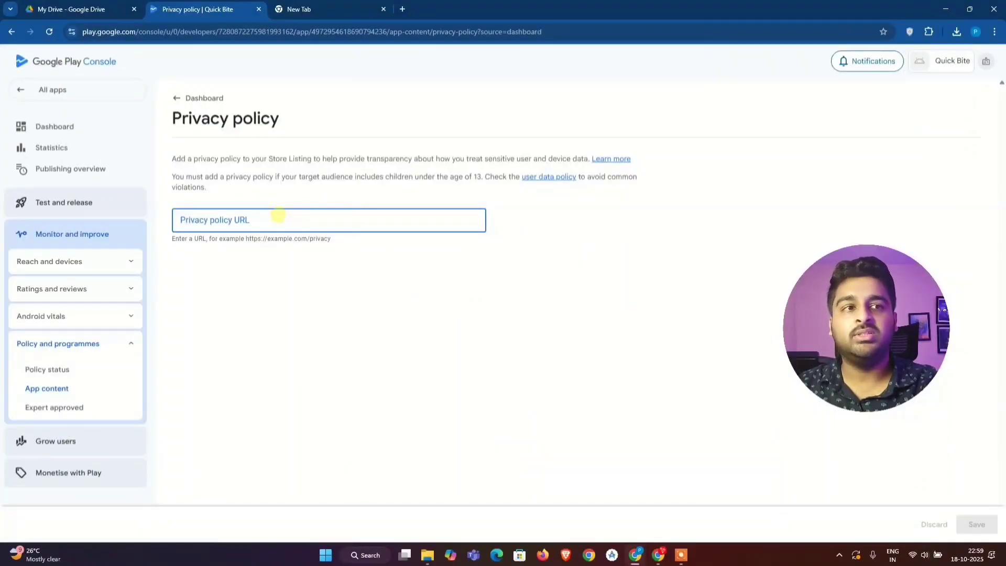
click(54, 126)
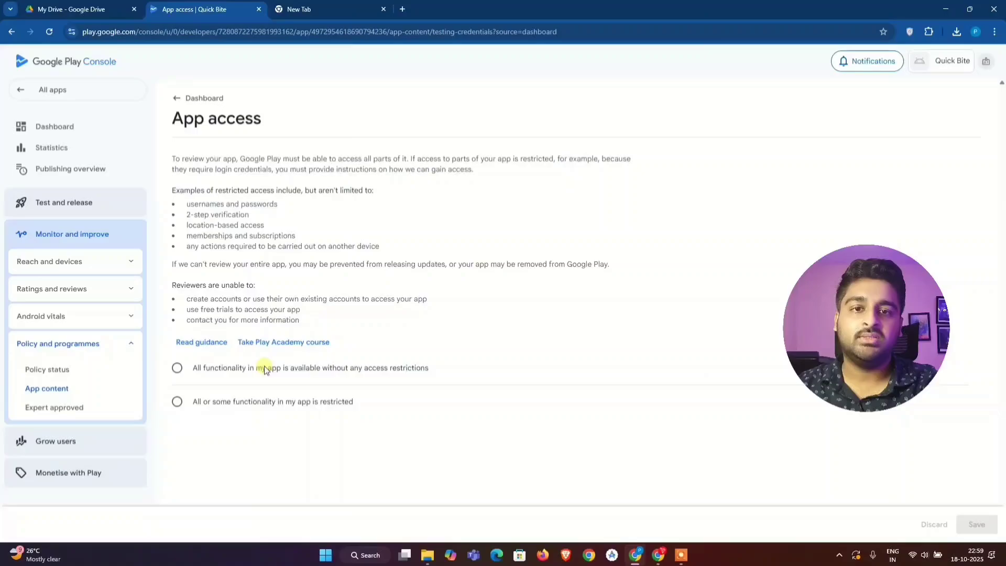
click(177, 368)
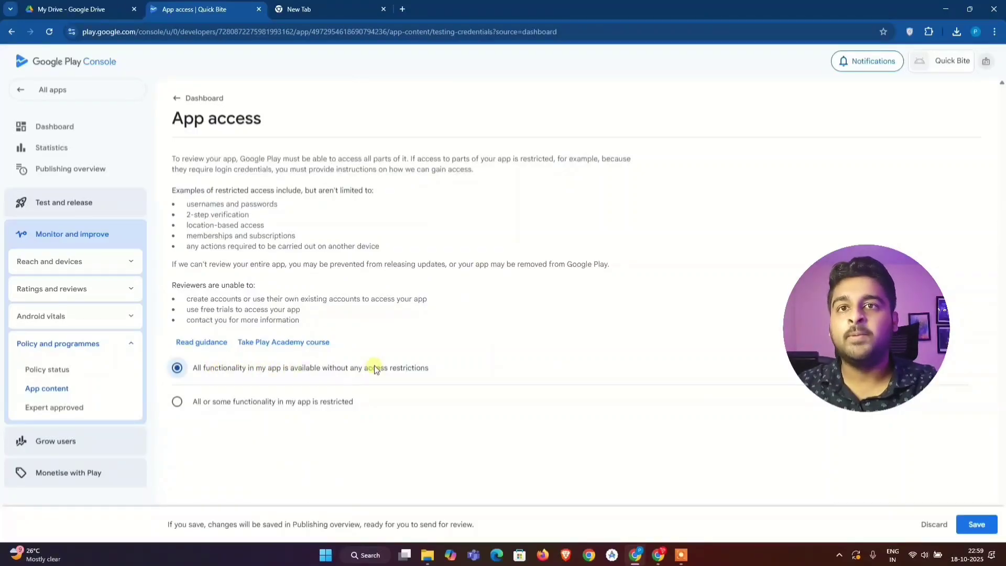
mouse_move(319, 392)
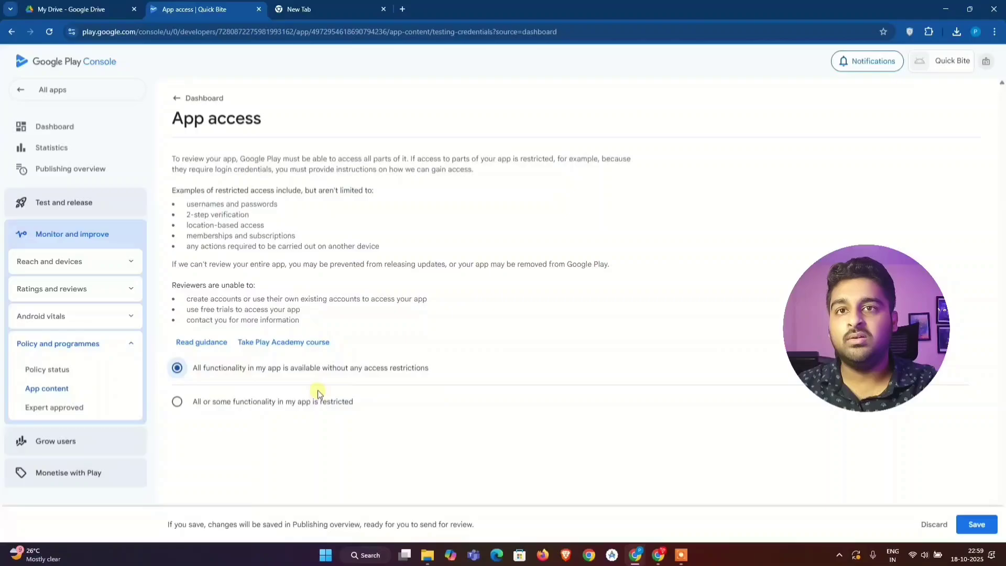
mouse_move(608, 441)
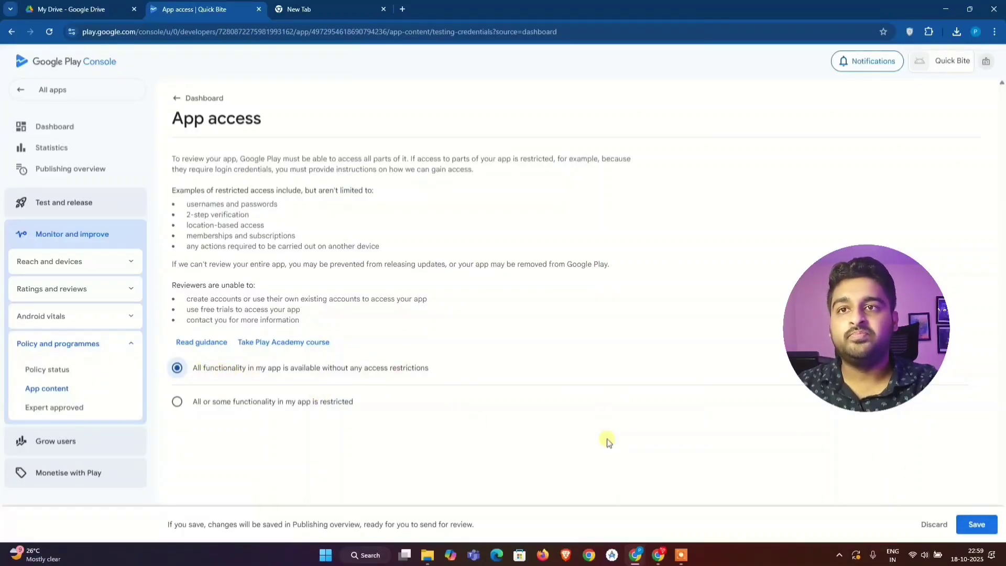
mouse_move(219, 377)
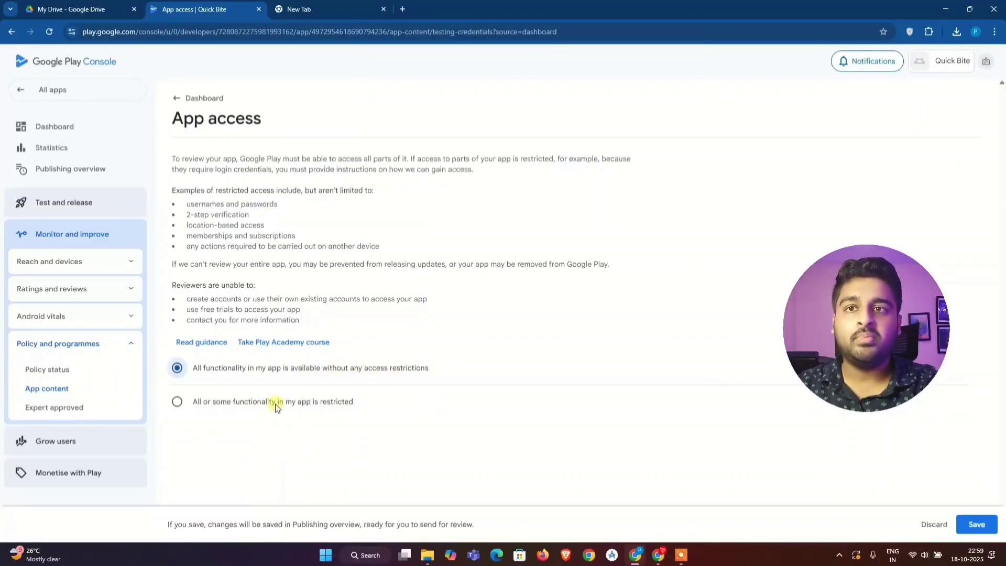
click(177, 401)
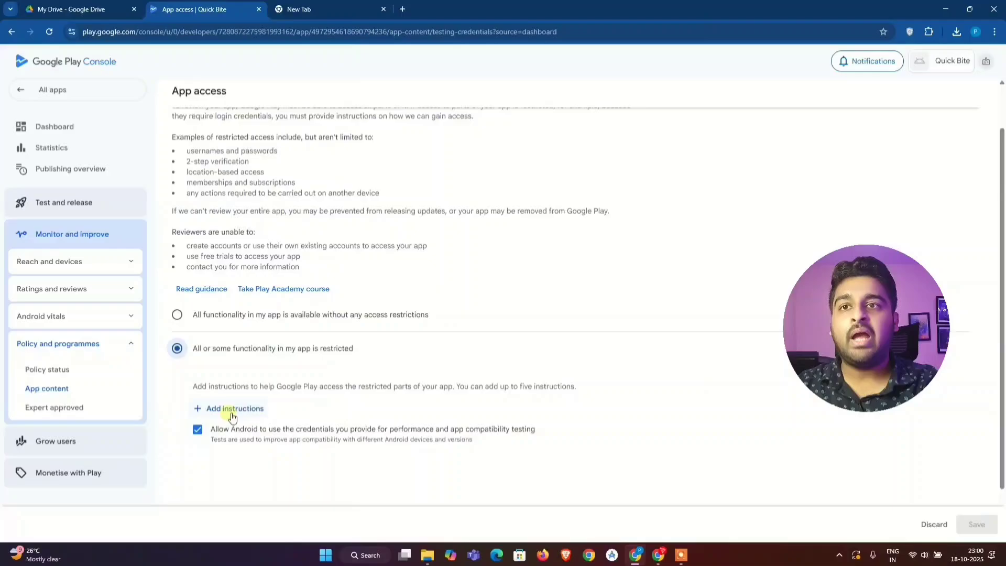
click(234, 408)
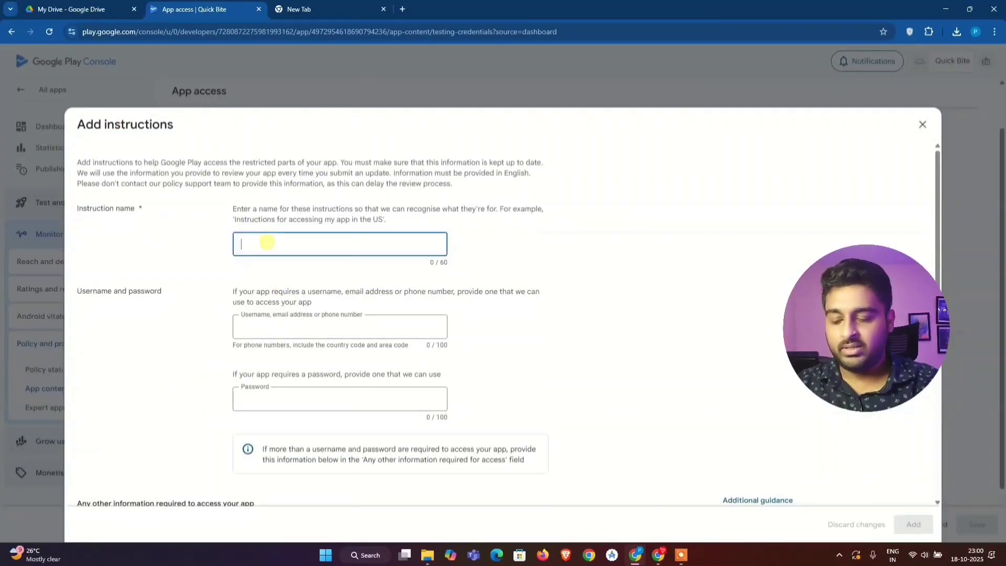
text(Test)
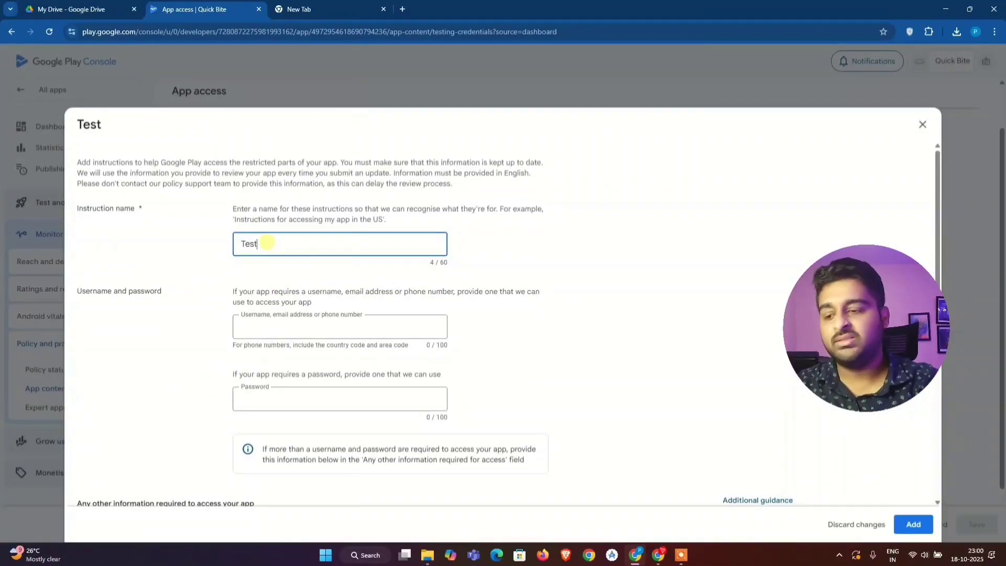
click(339, 327)
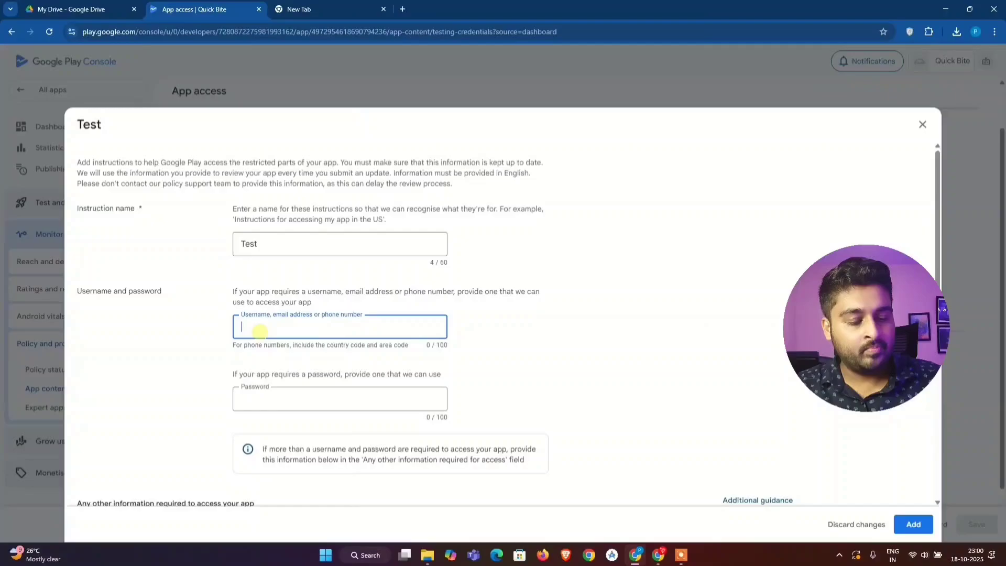
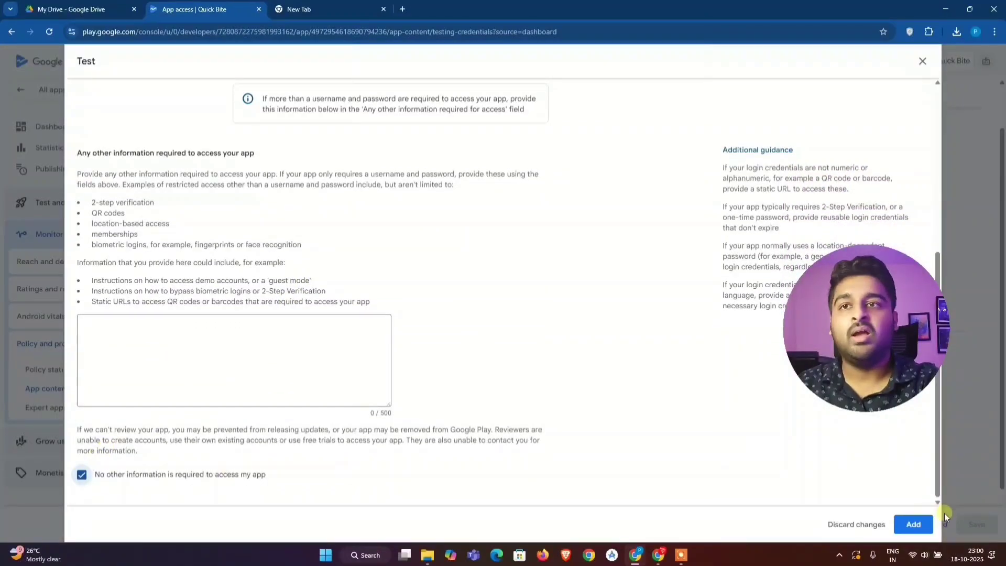
click(913, 525)
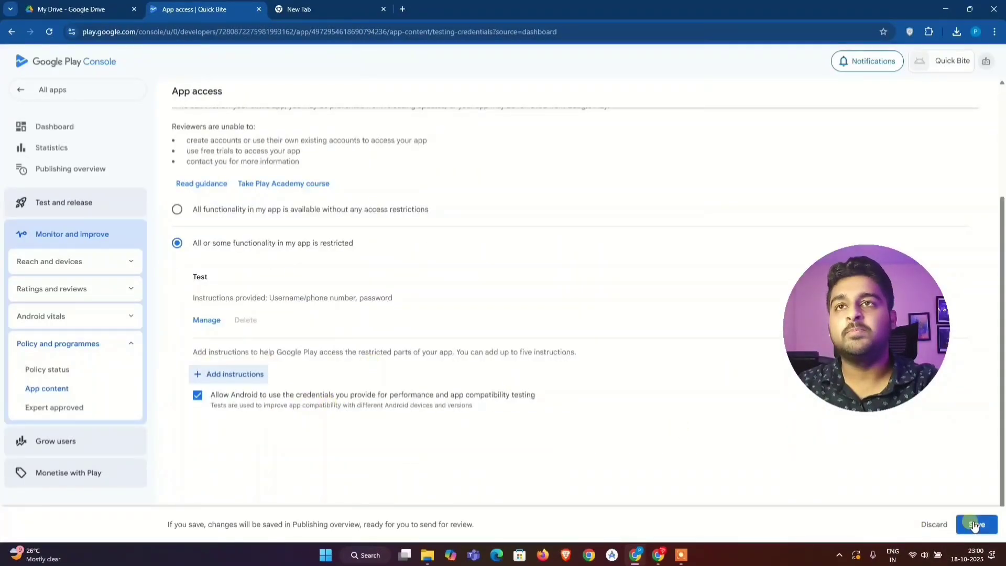
click(977, 524)
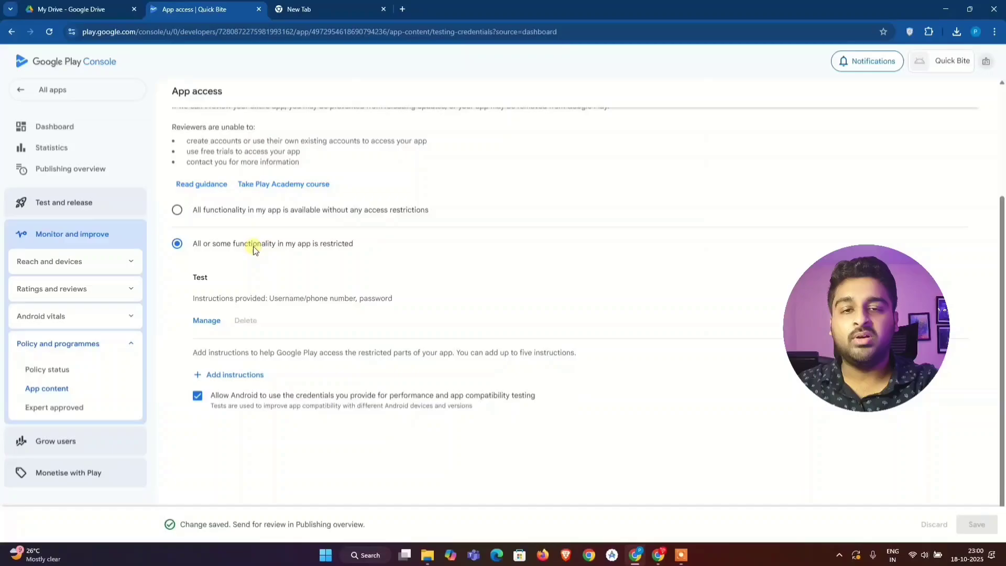
click(54, 127)
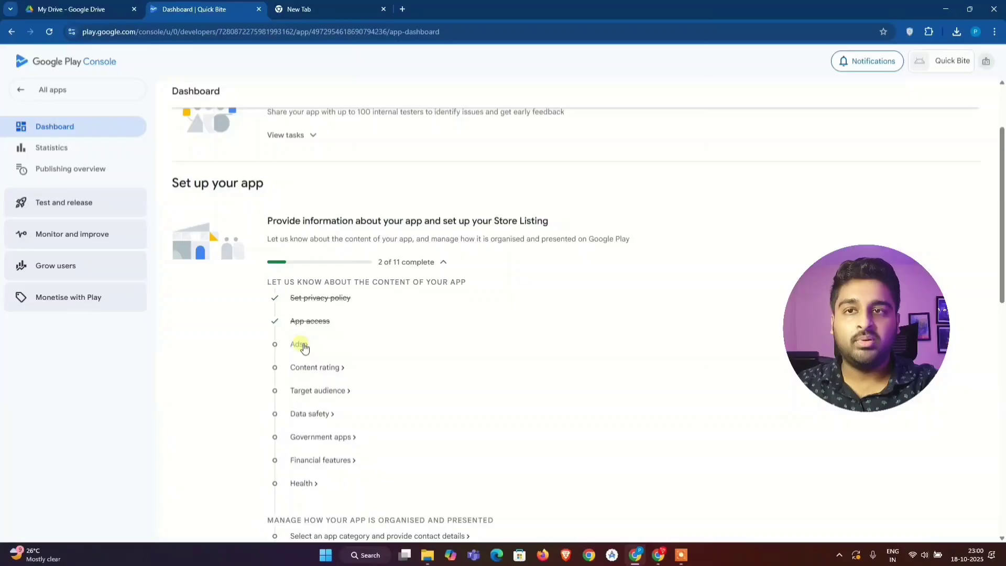
- Declare 'No, my app does not contain ads' and save the Ads declaration
click(298, 344)
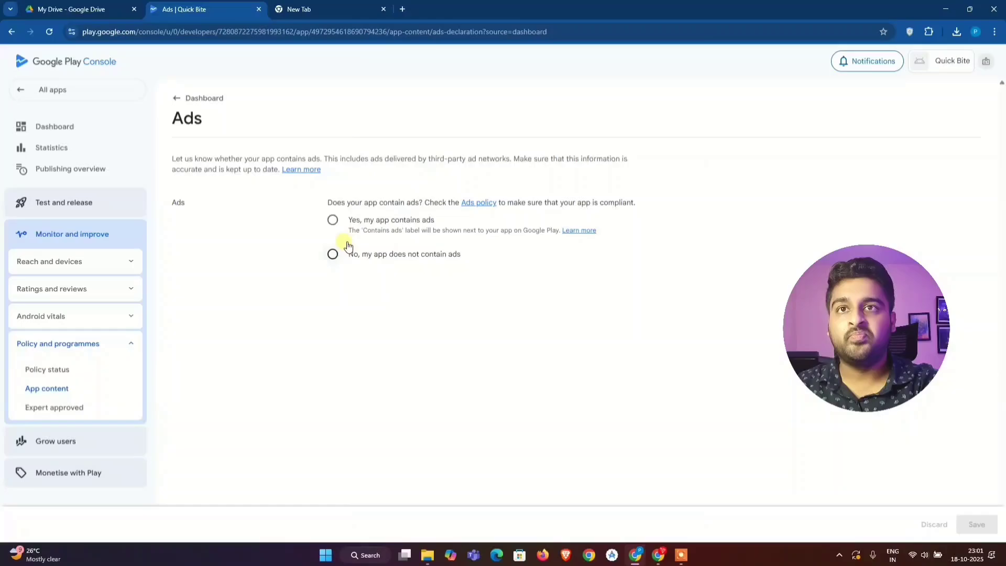
click(332, 254)
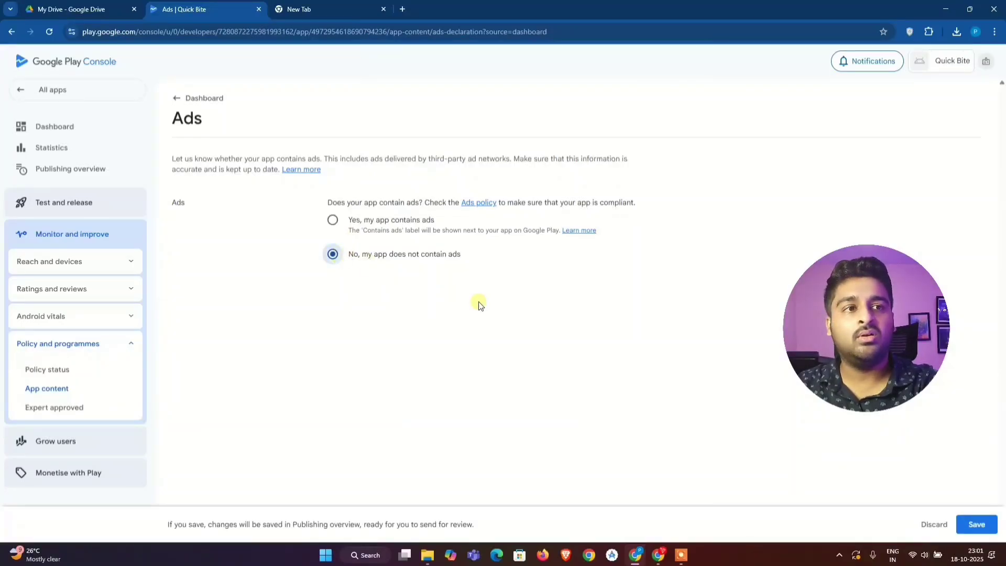
click(977, 524)
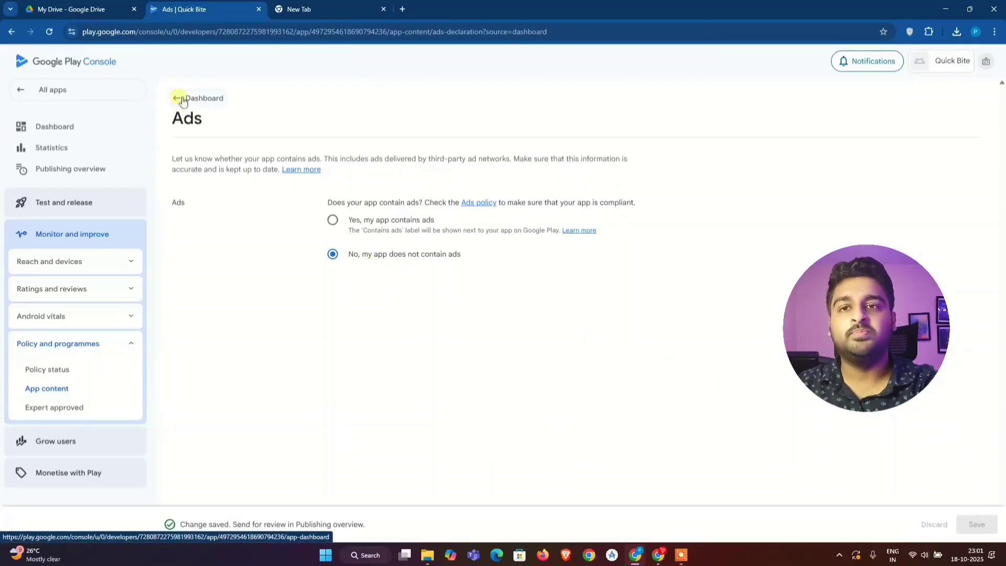
click(179, 99)
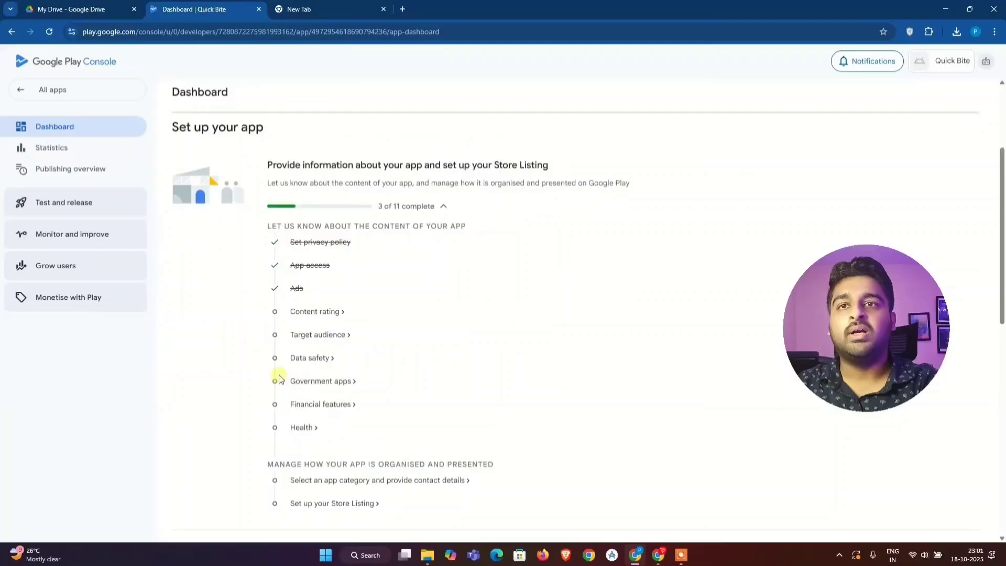
click(315, 311)
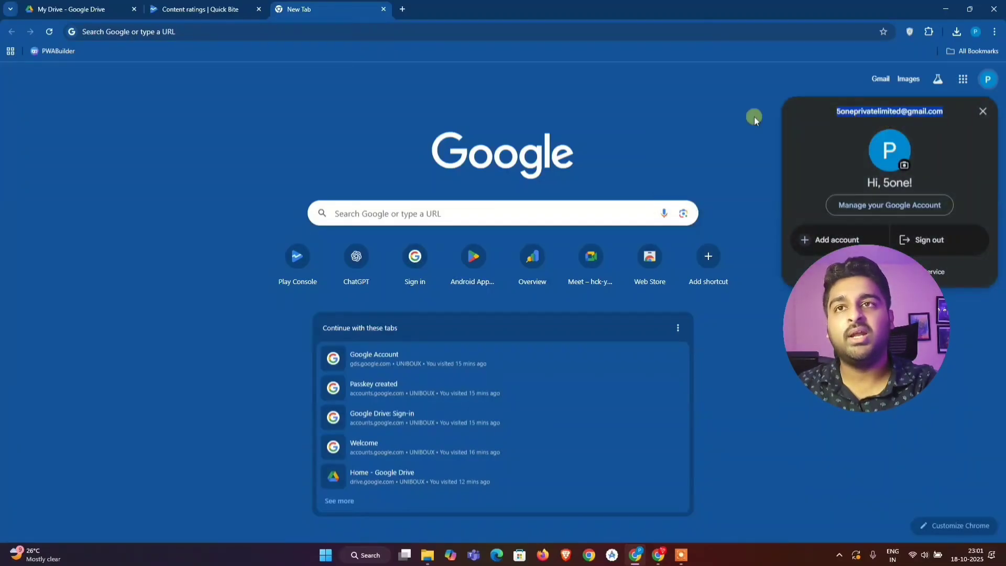
- Answer the questionnaire as All other app types with IARC terms accepted, and save the ratings
click(198, 10)
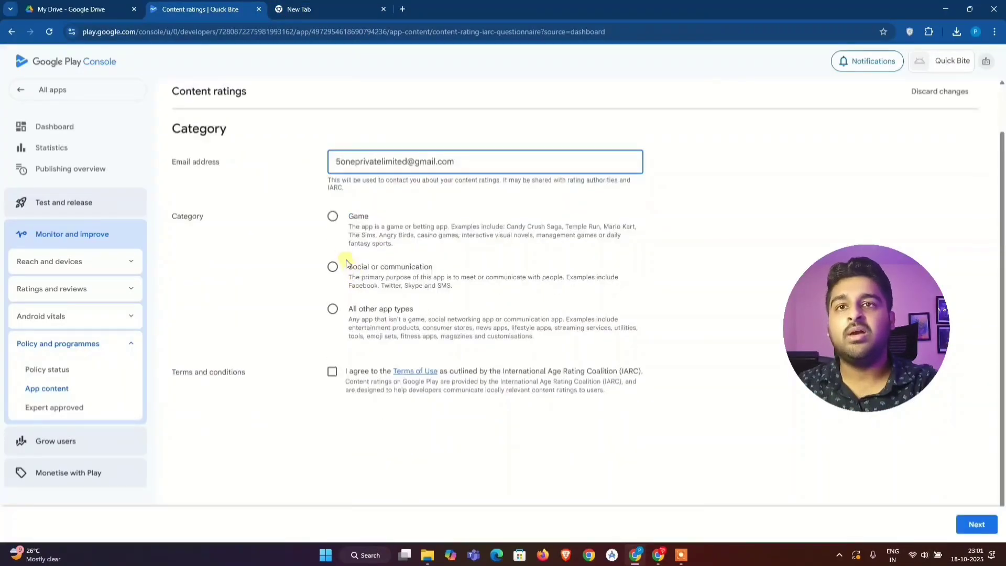
mouse_move(318, 232)
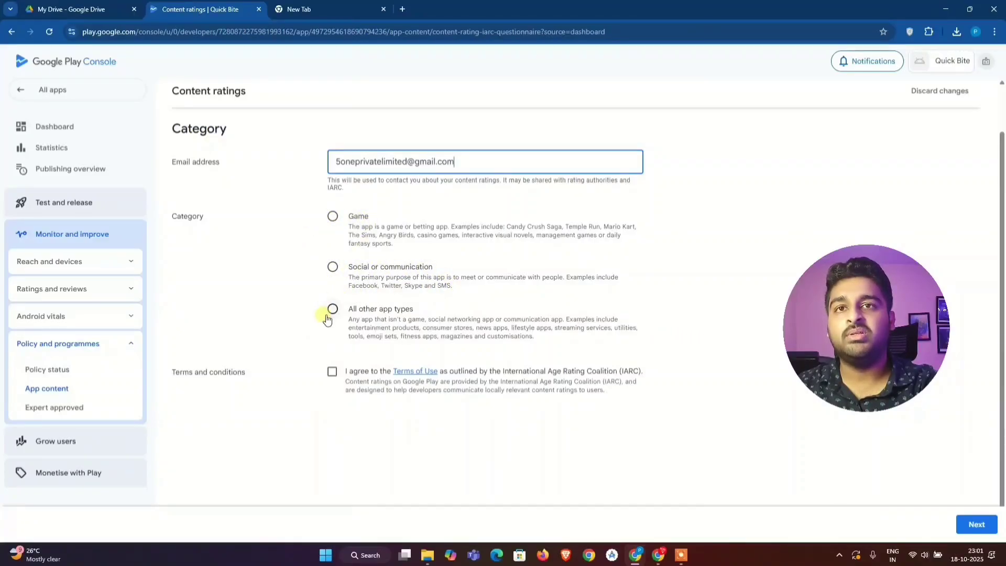
click(333, 309)
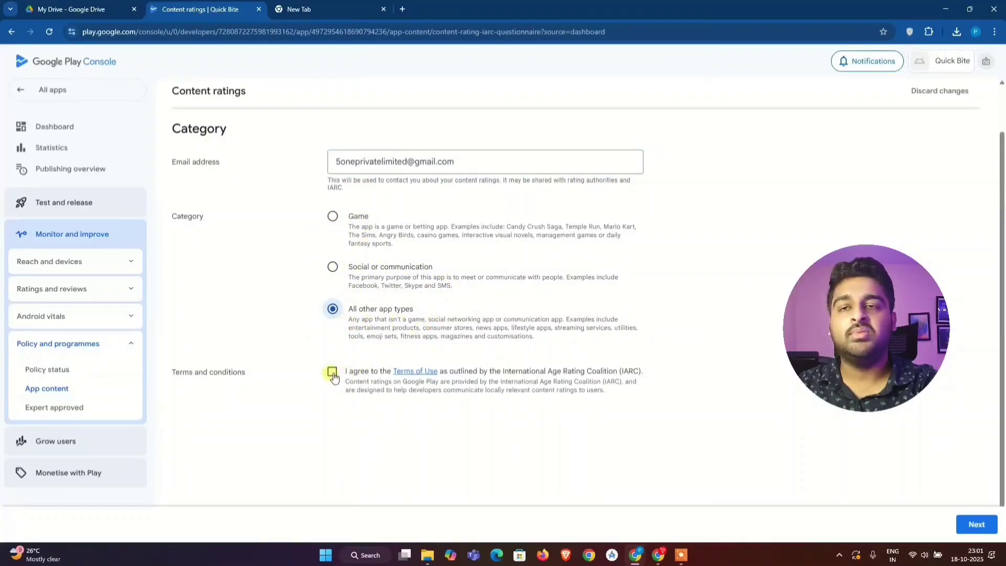
click(332, 371)
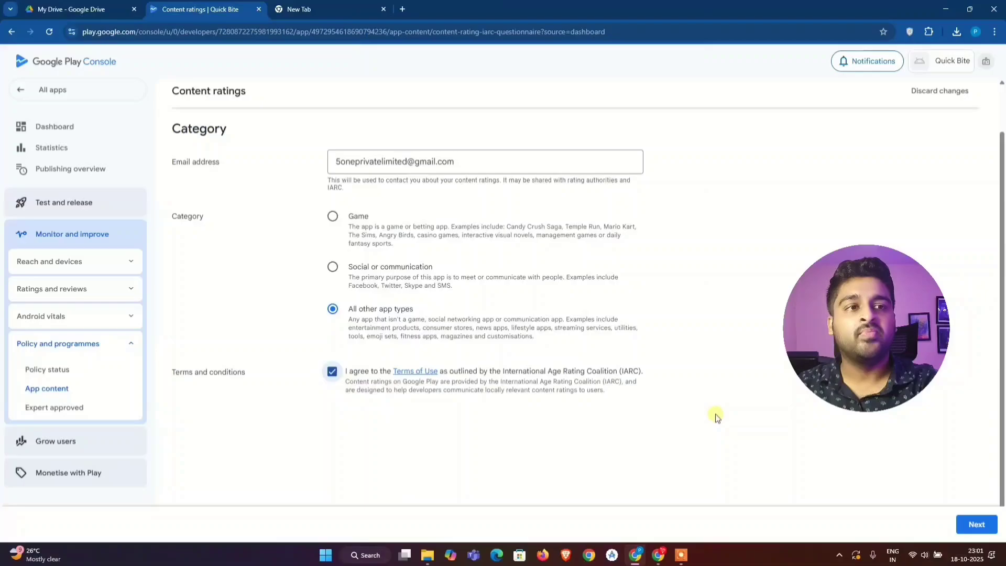
click(977, 524)
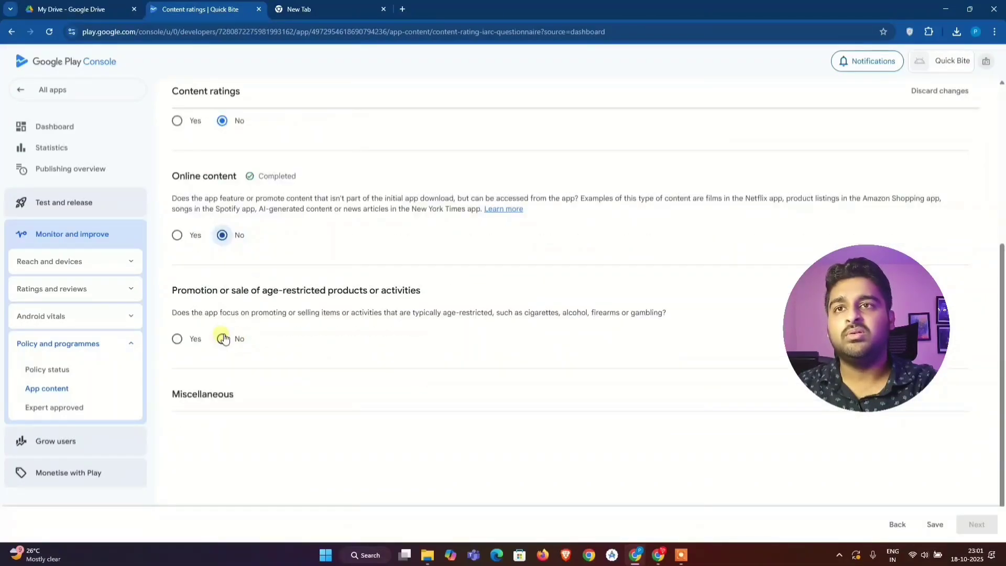
scroll(down, 3)
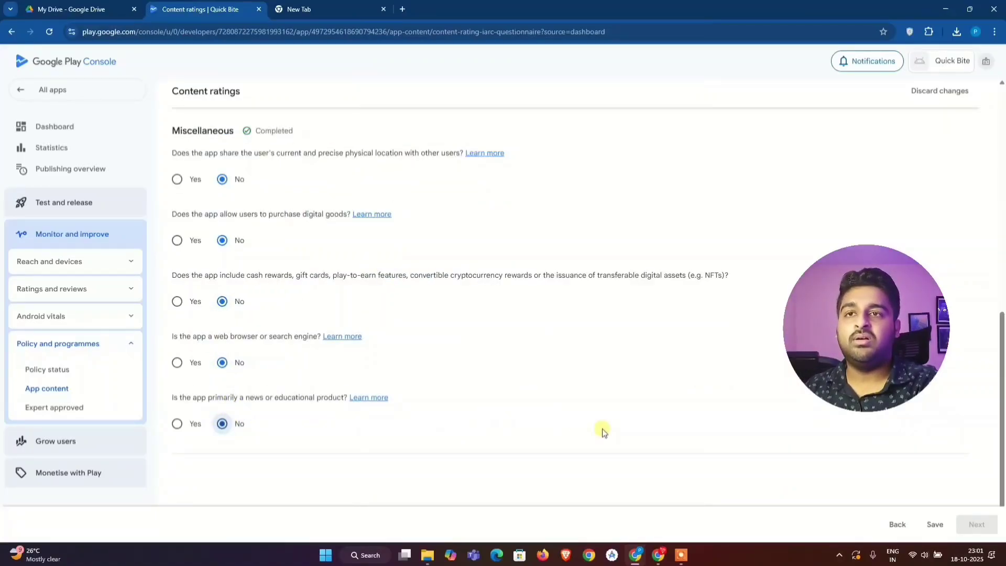
mouse_move(304, 306)
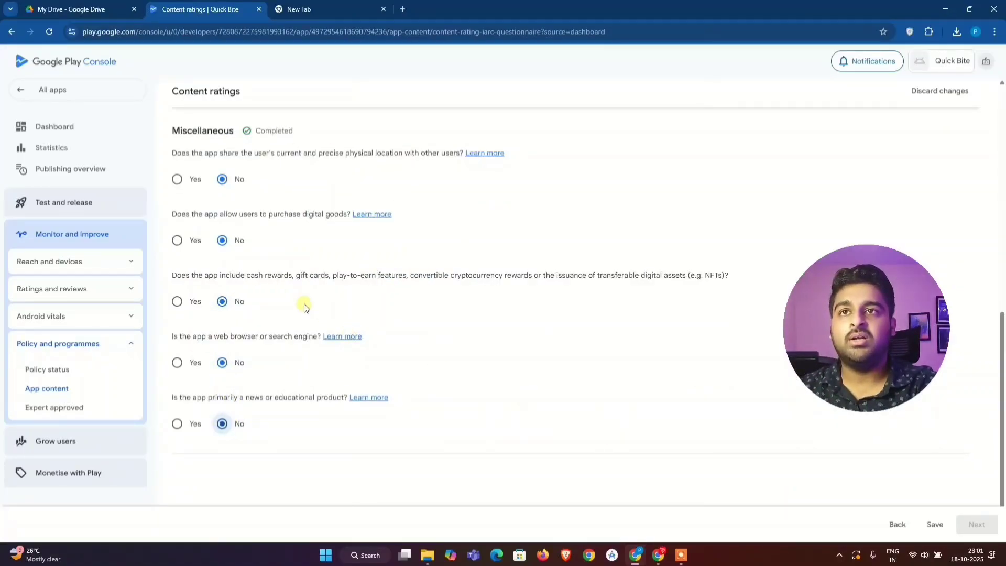
mouse_move(420, 424)
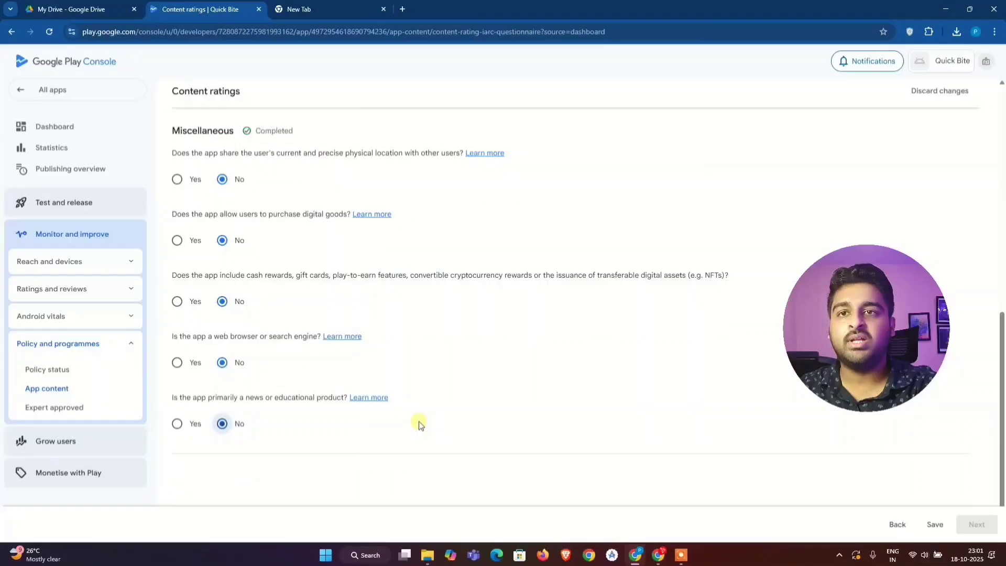
mouse_move(517, 397)
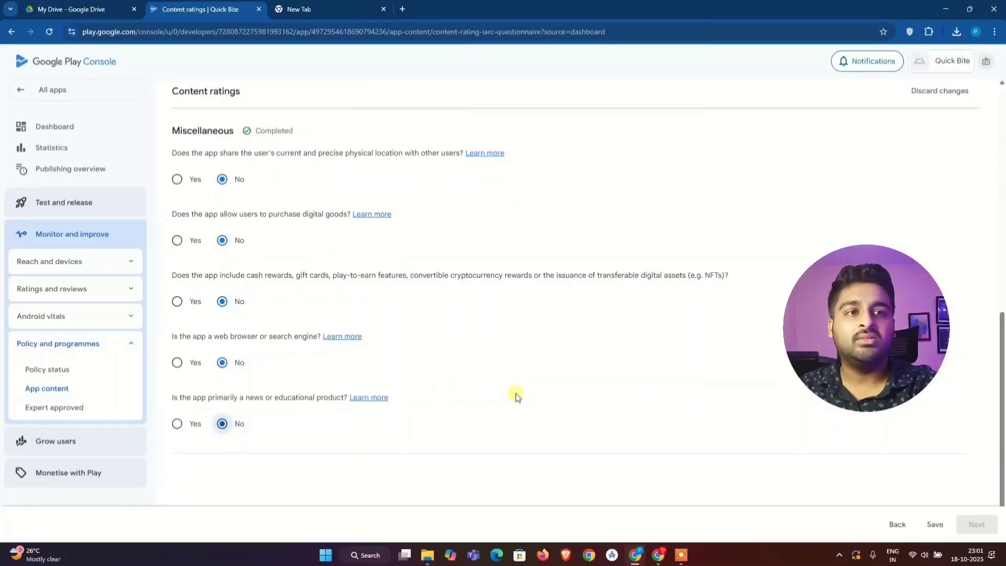
click(935, 524)
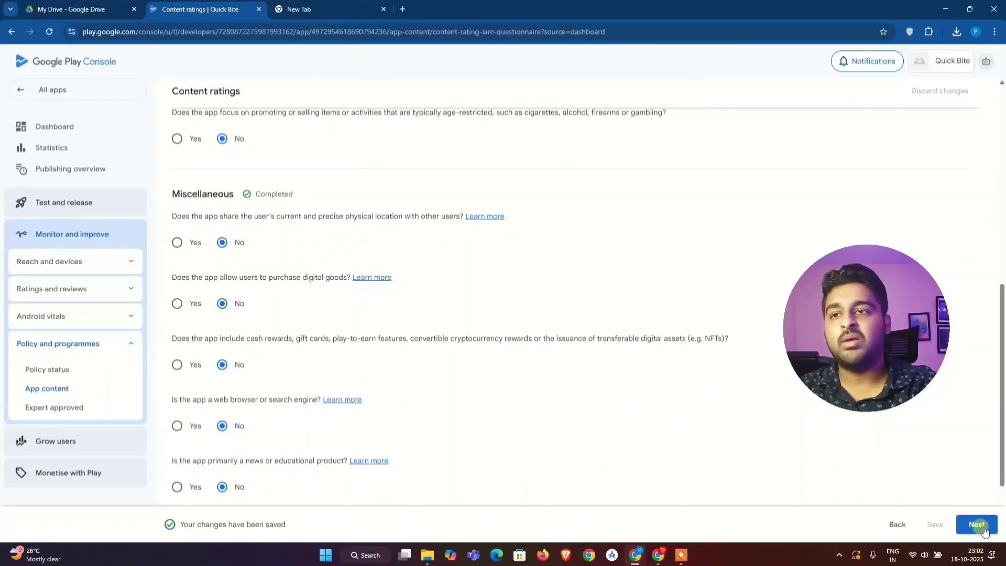
click(977, 525)
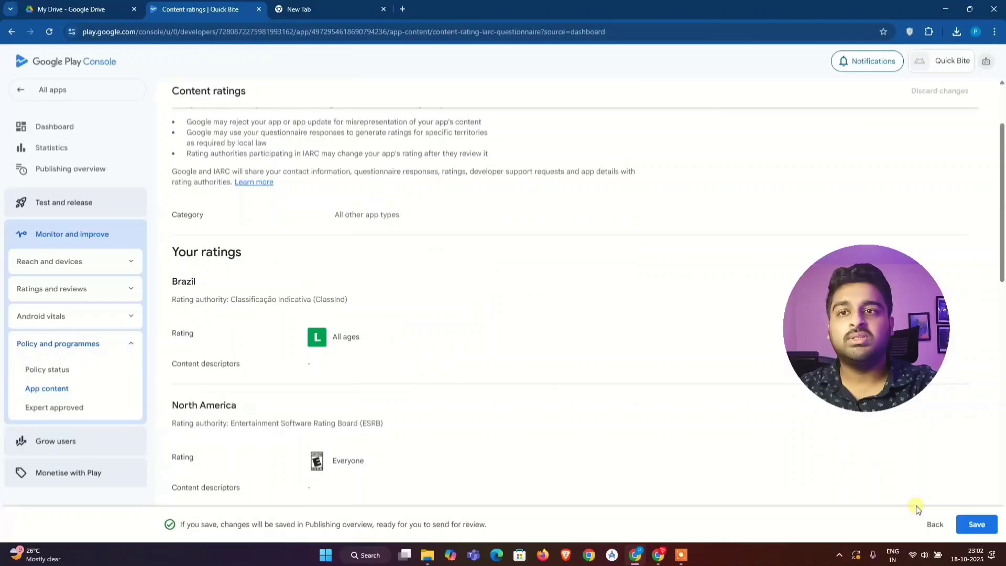
click(977, 524)
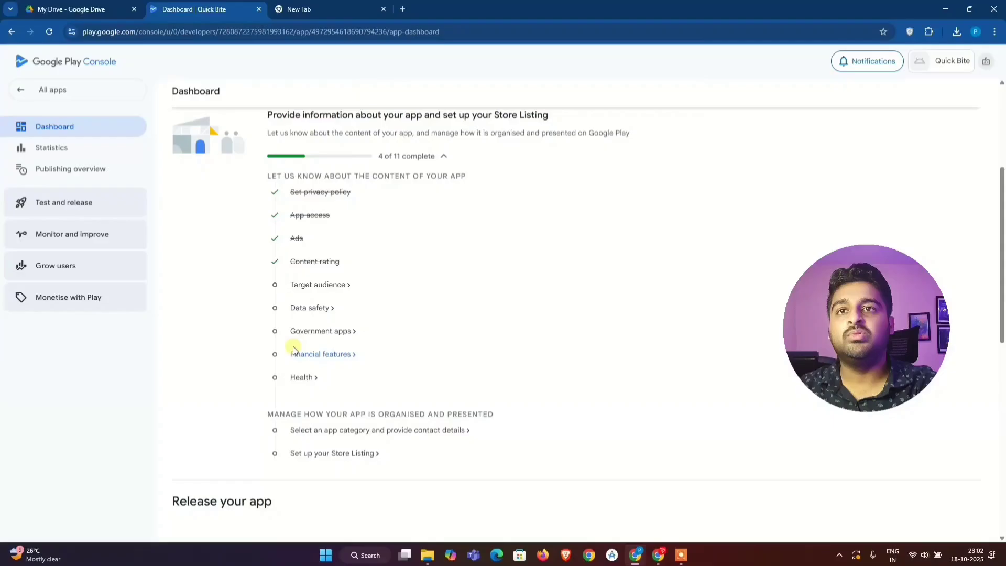
- Choose target age groups 16–17 and 18 and over and continue
click(318, 285)
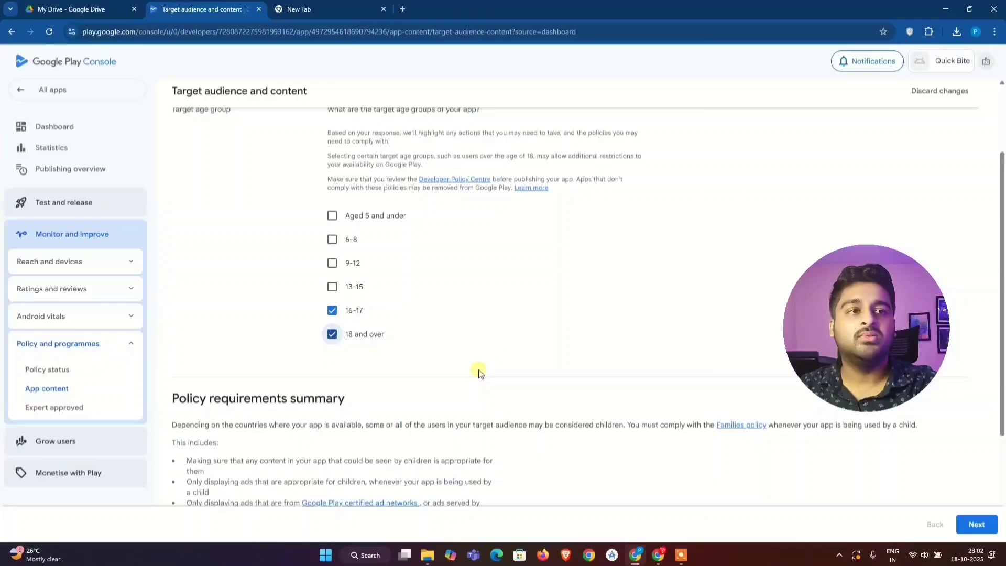
click(977, 524)
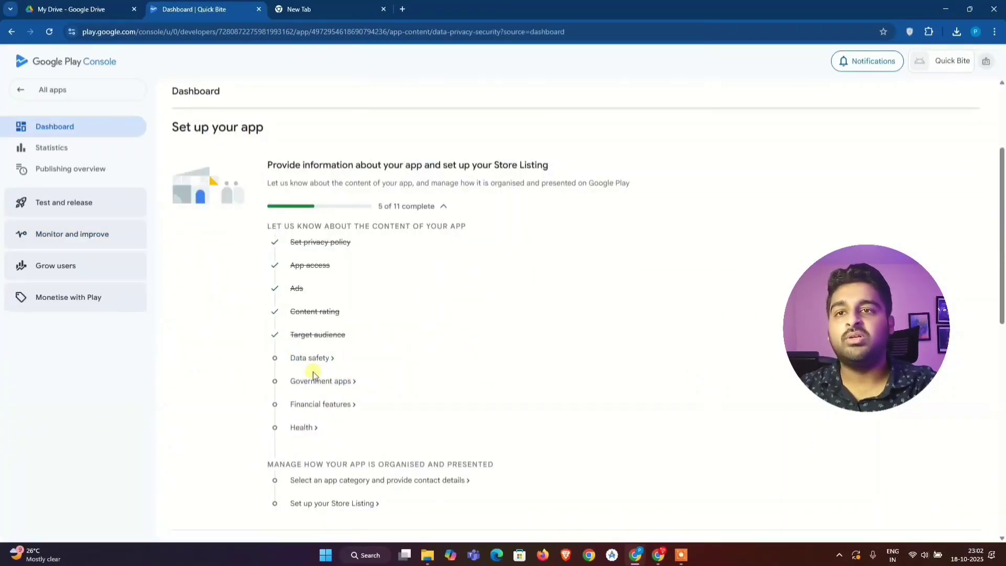
- State the app collects user data and enter the account deletion link URL
click(309, 358)
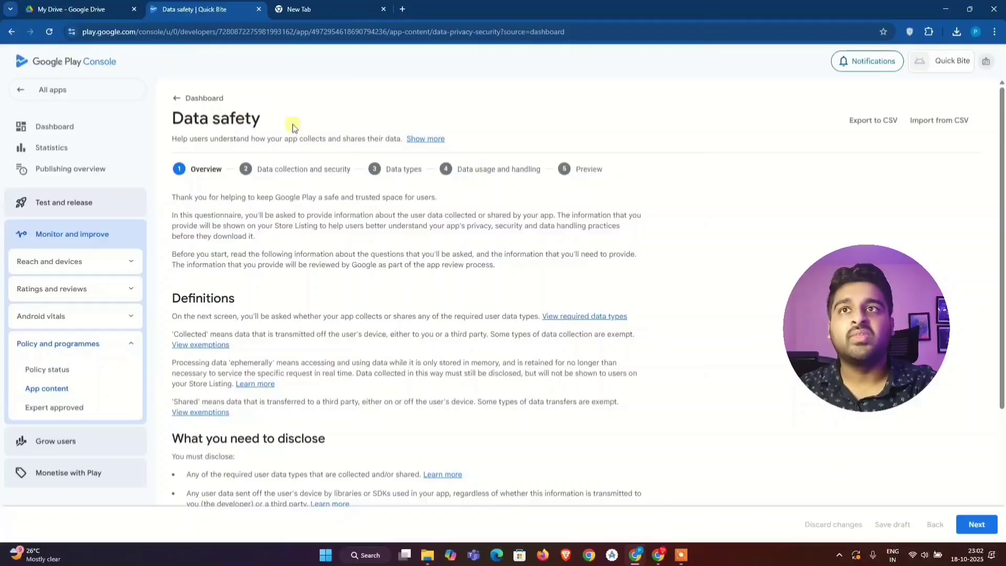
click(976, 524)
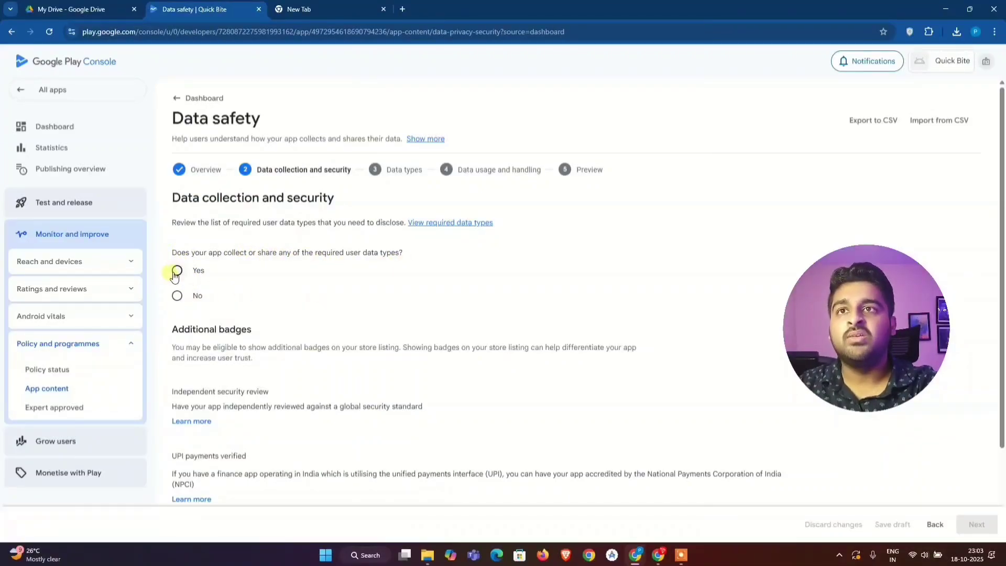
click(177, 271)
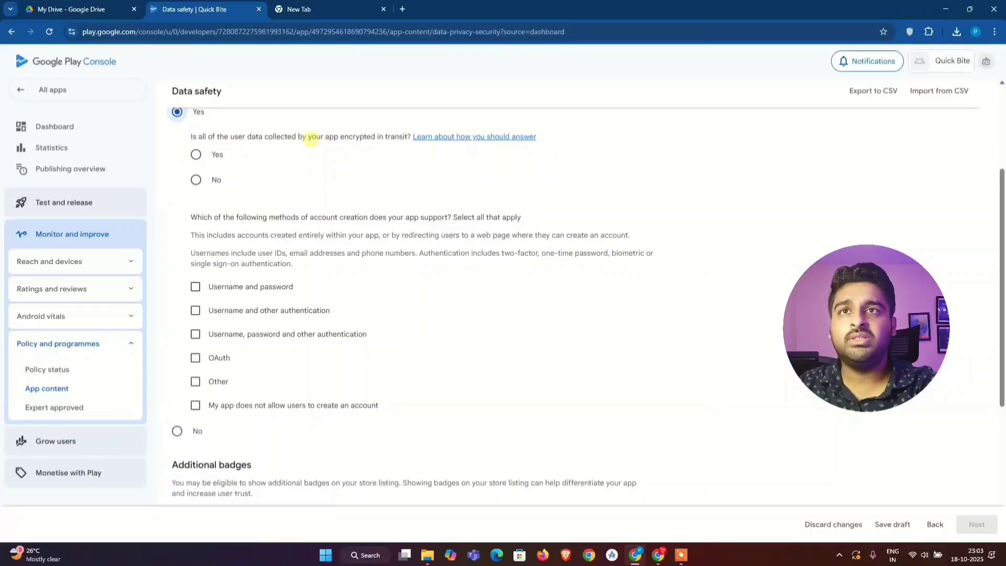
mouse_move(372, 183)
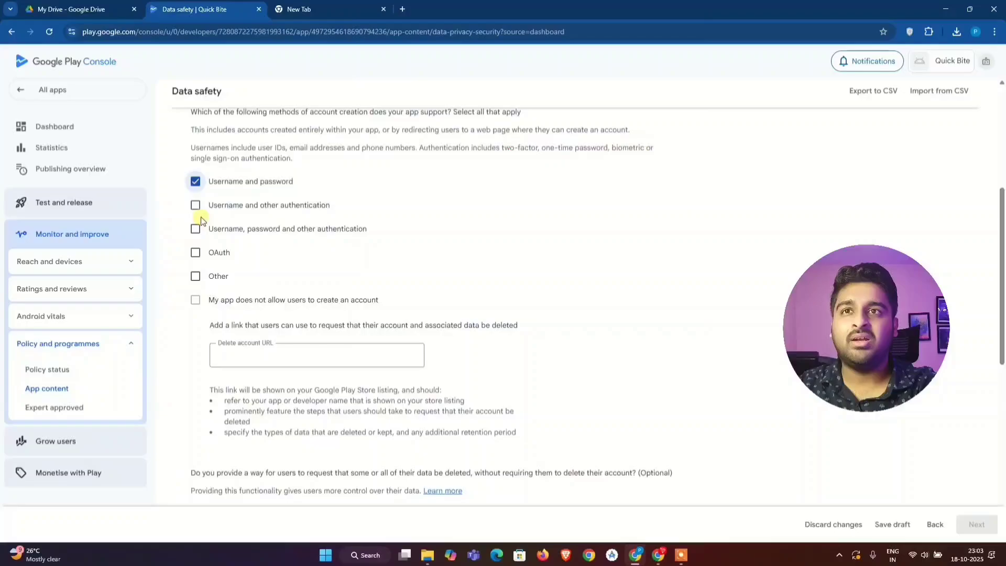
click(195, 205)
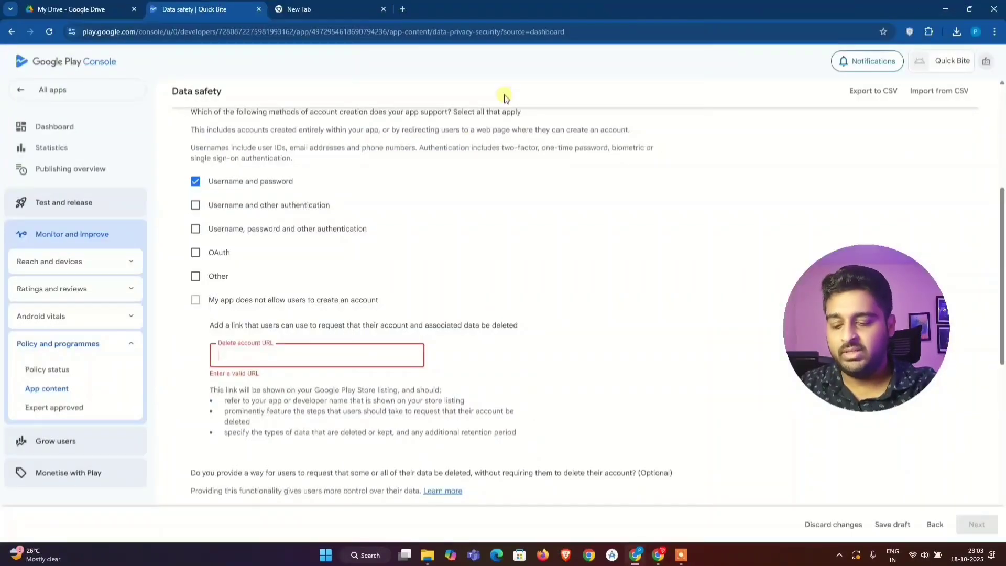
text(https://app.renflair.com/app/delete-policy.php?id=45)
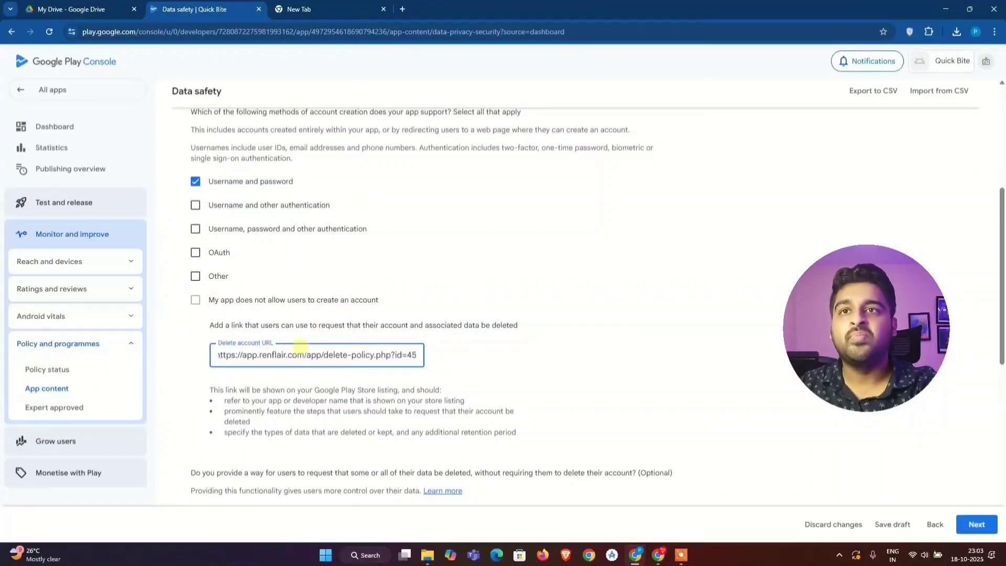
- Declare user data auto-deletes within 90 days and proceed to the data types step
scroll(down, 3)
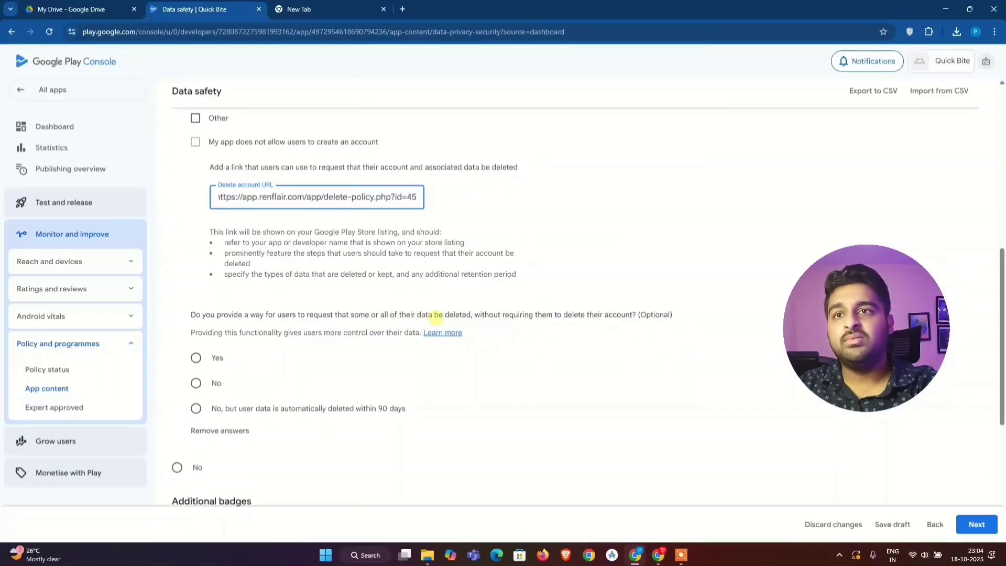
click(196, 358)
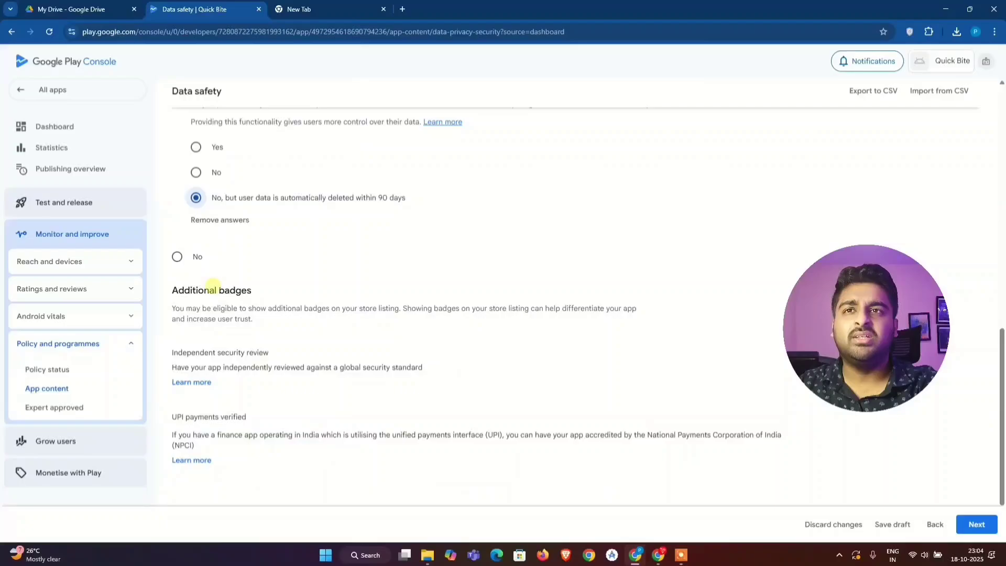
mouse_move(333, 224)
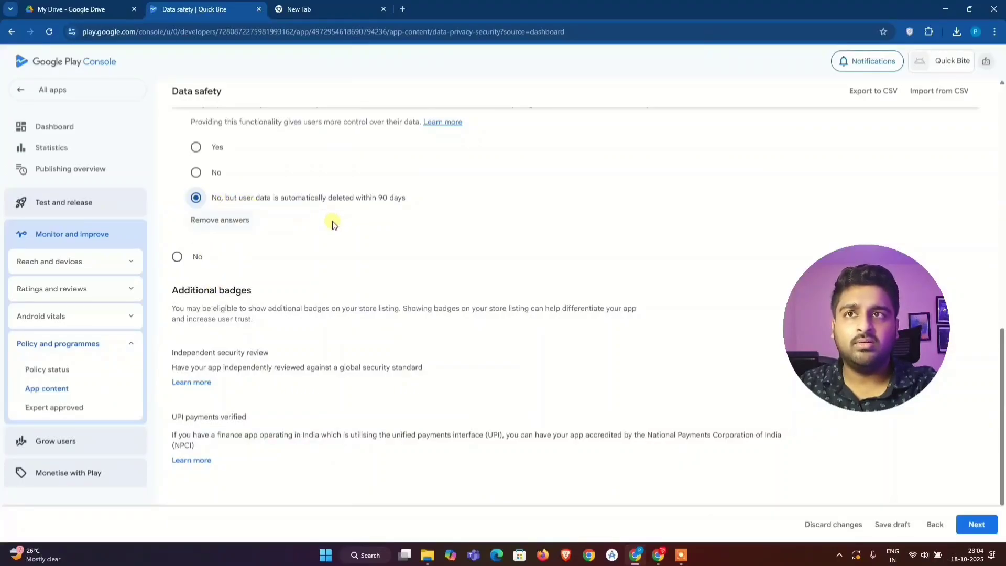
mouse_move(388, 234)
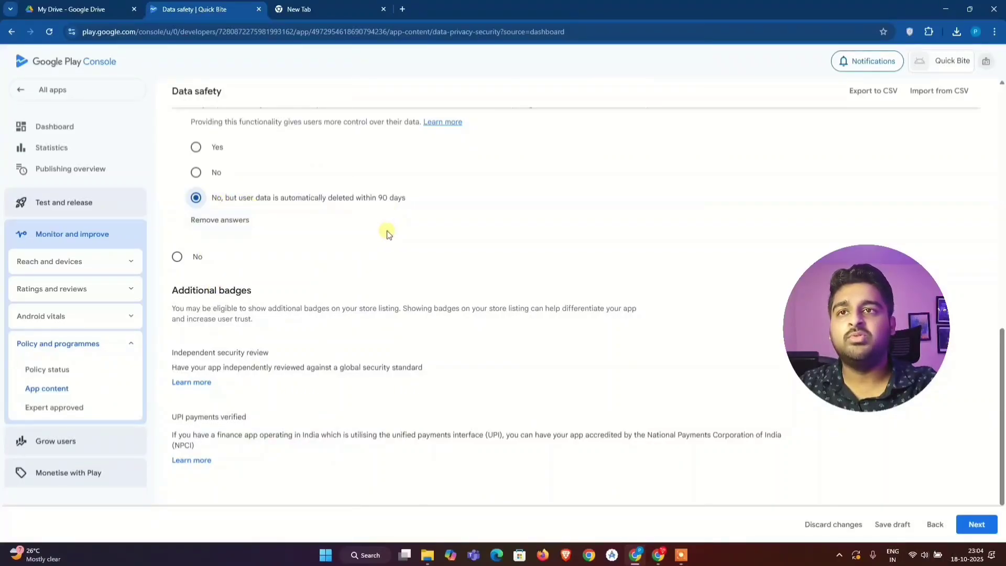
scroll(down, 3)
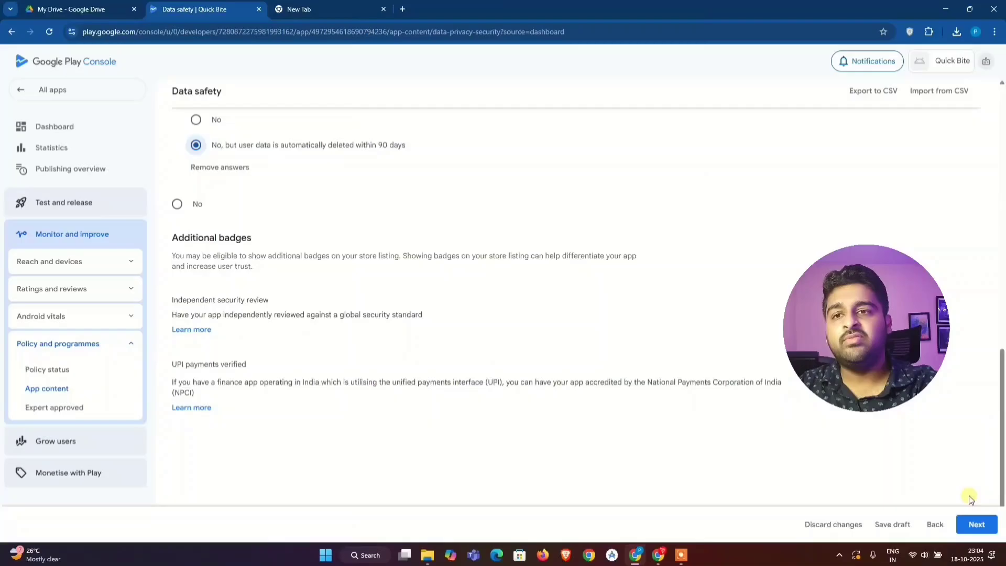
click(977, 524)
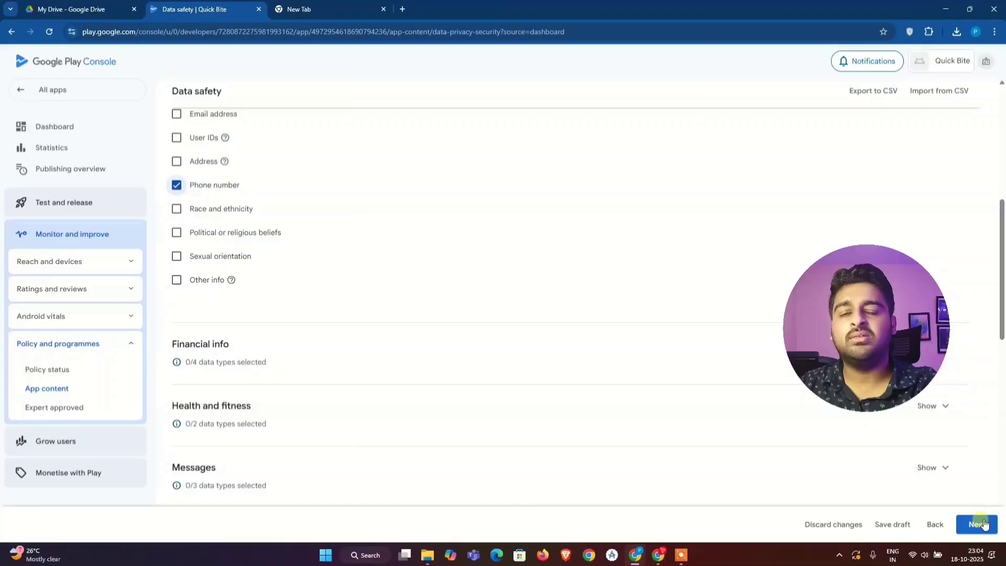
scroll(down, 3)
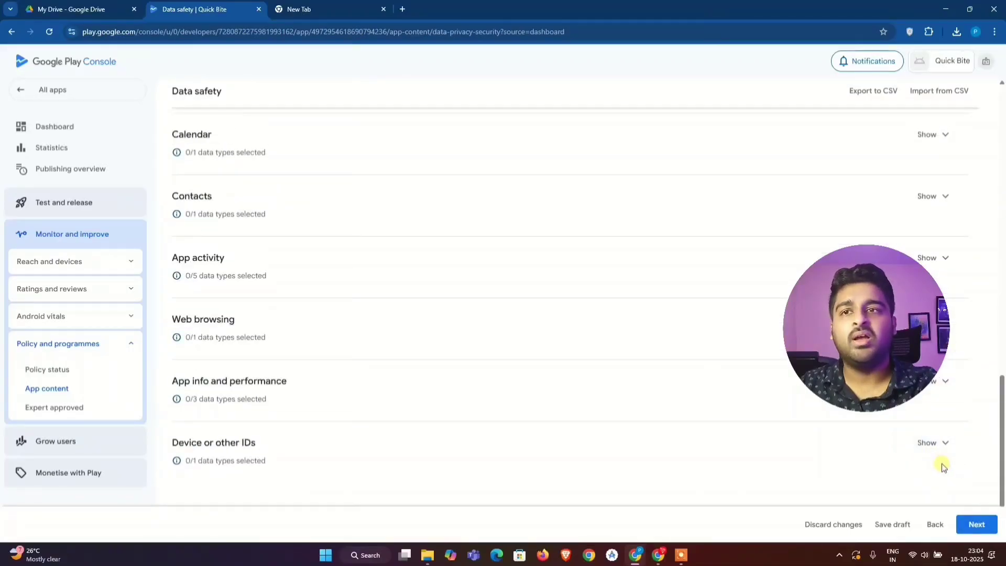
- Save Name as collected, required, not ephemeral, and used for app functionality
click(976, 524)
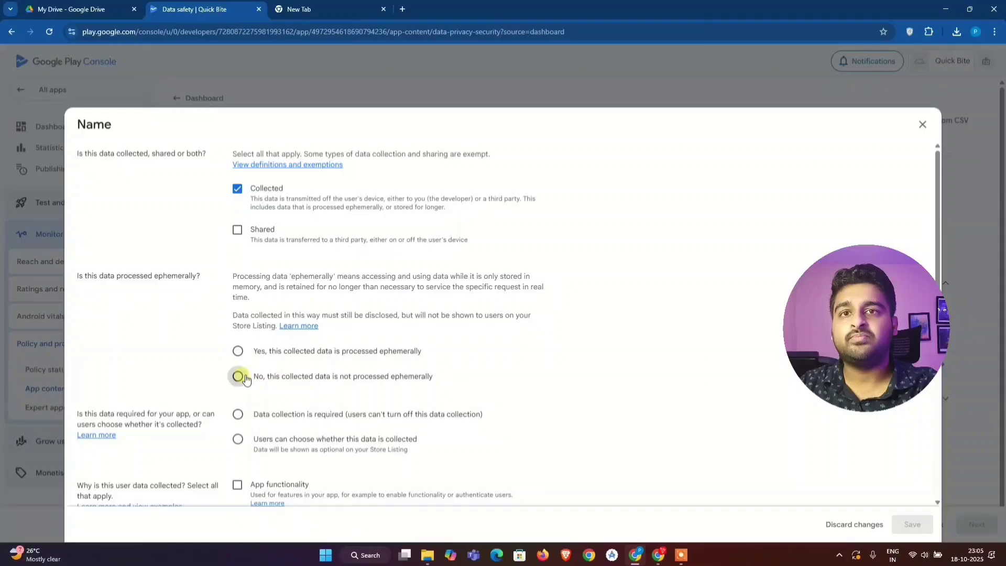
click(238, 377)
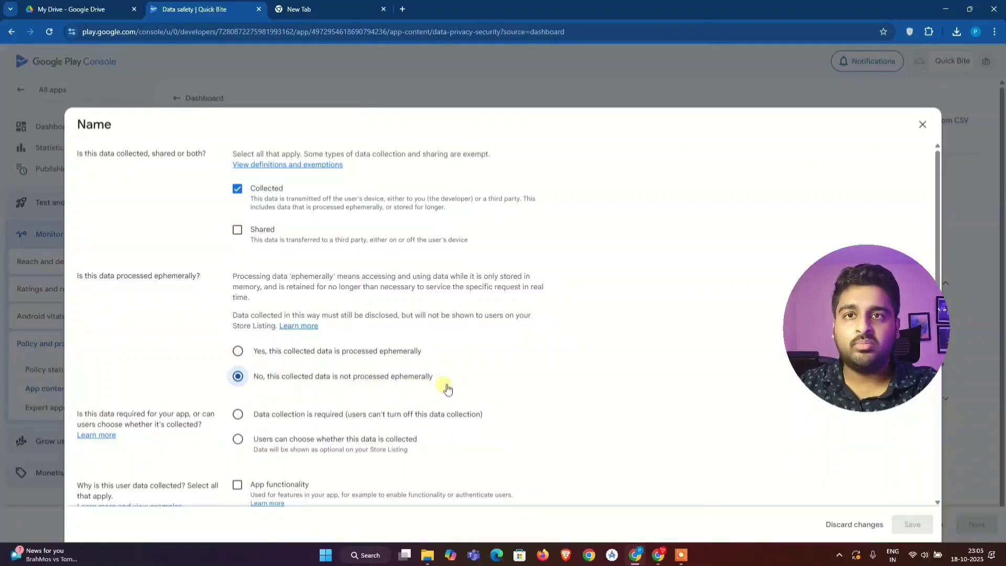
scroll(down, 3)
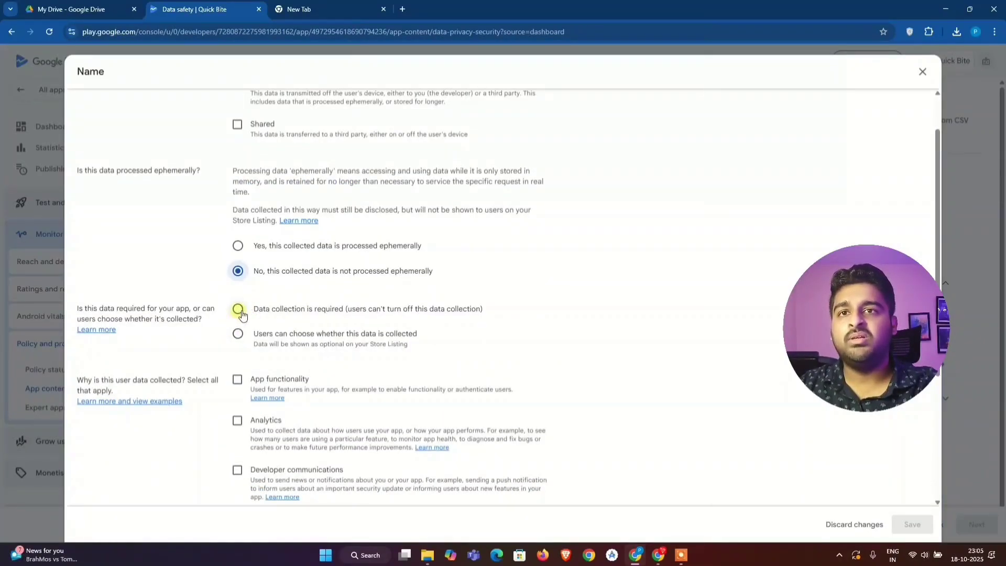
click(237, 308)
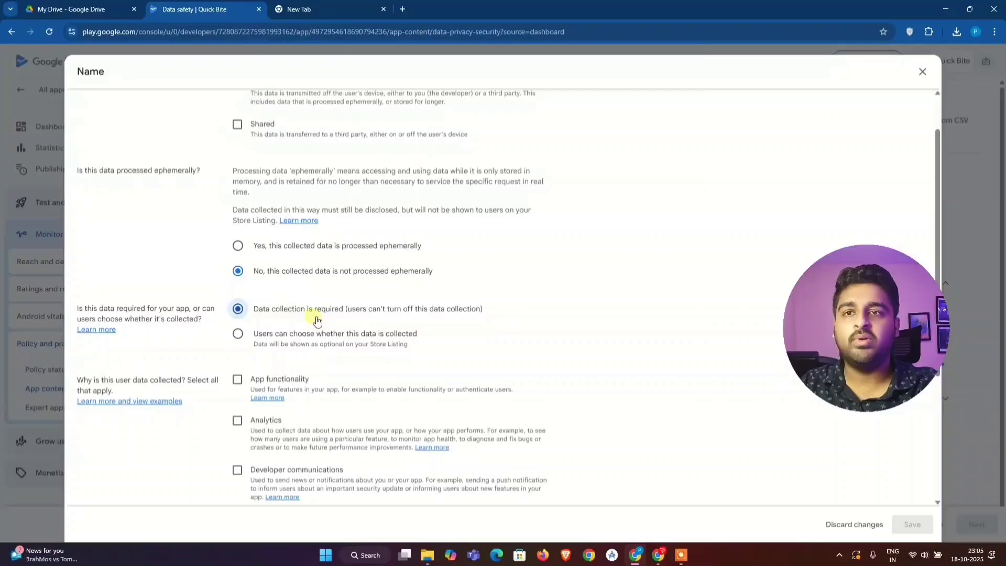
scroll(down, 3)
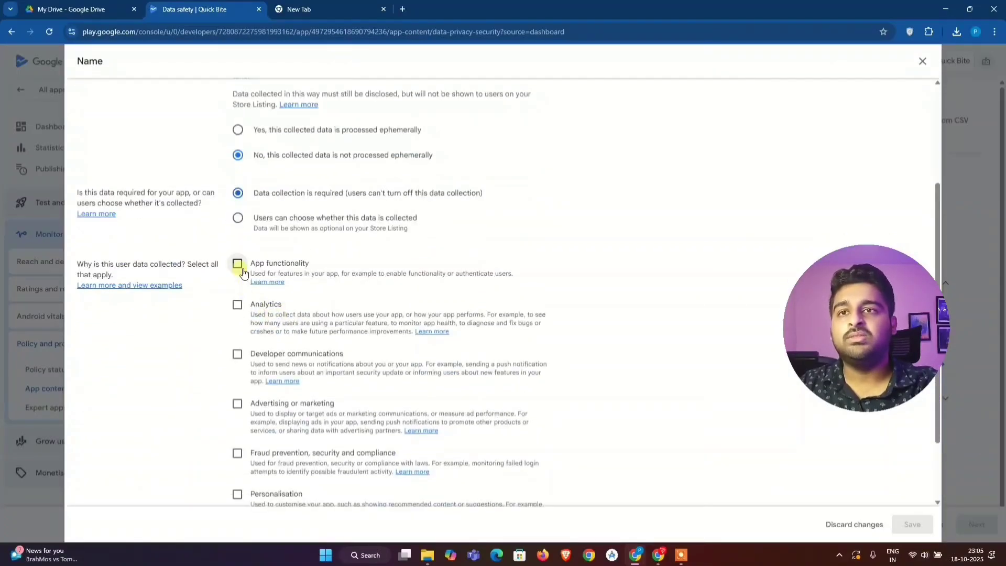
click(237, 263)
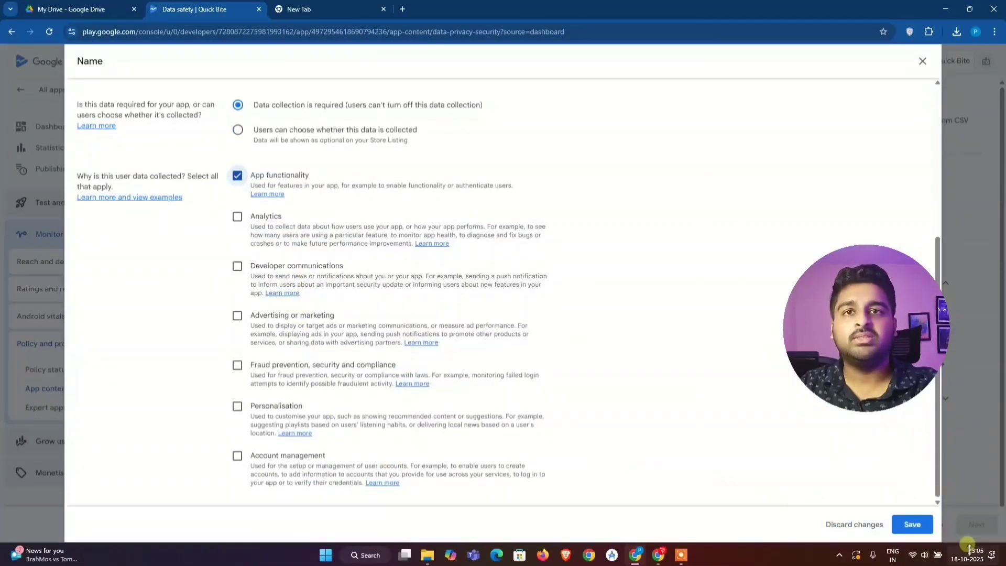
click(913, 525)
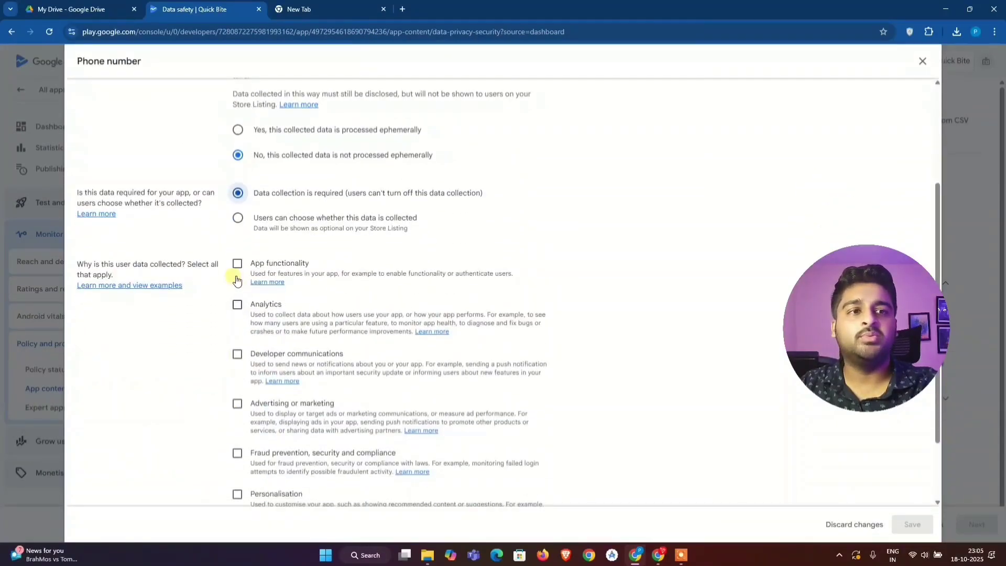
- Save Phone number, Approximate and Precise location as collected for app functionality
click(913, 525)
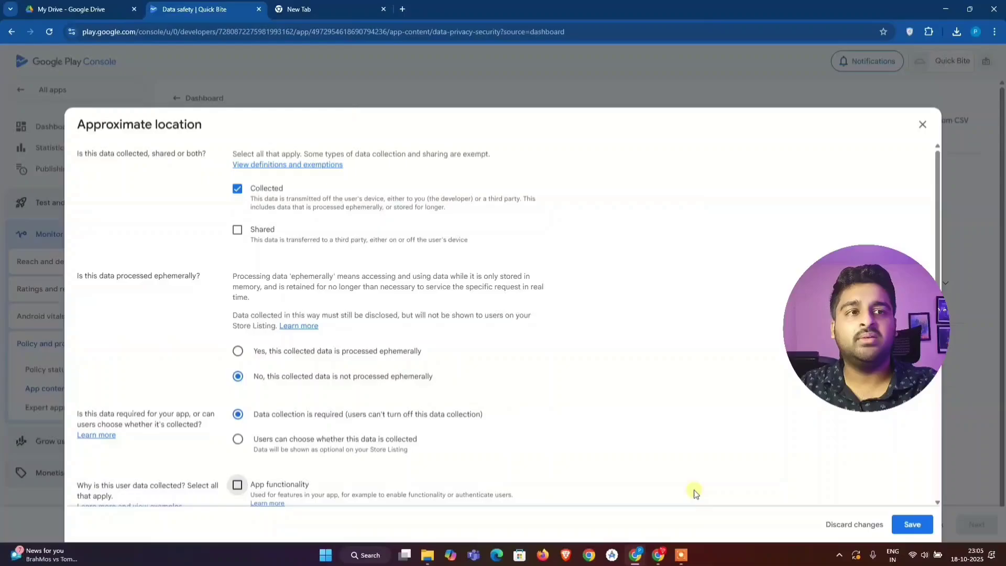
click(912, 524)
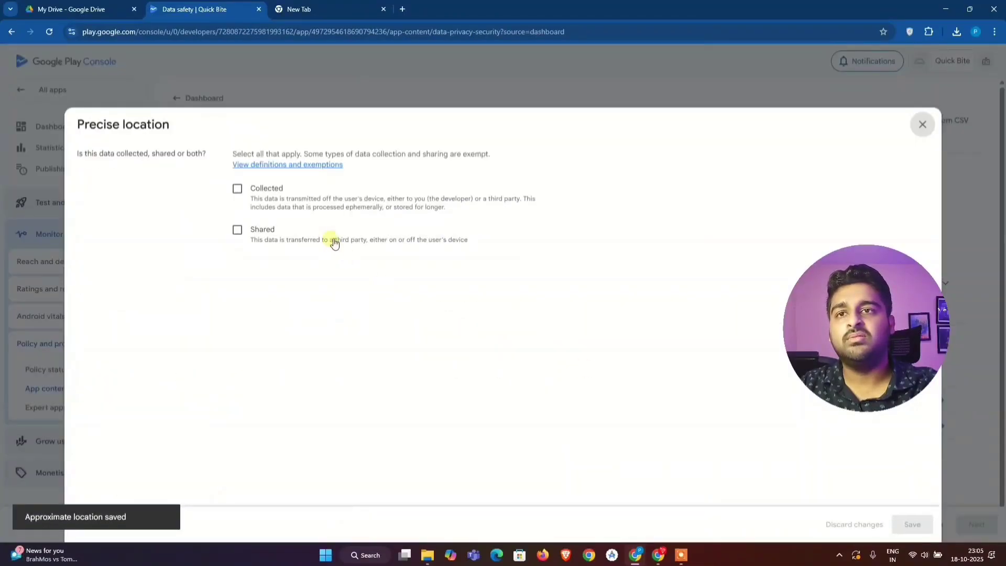
click(238, 188)
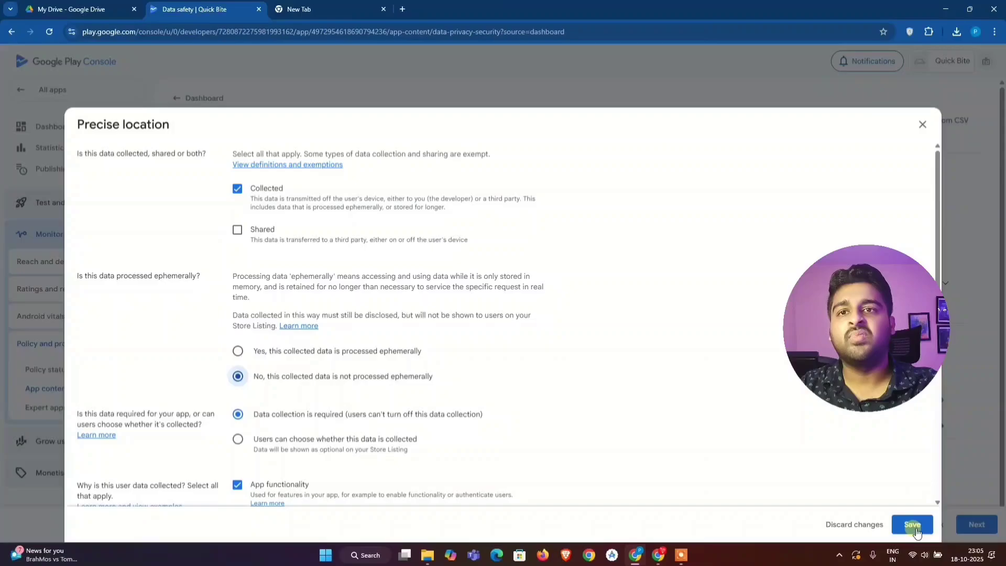
click(913, 525)
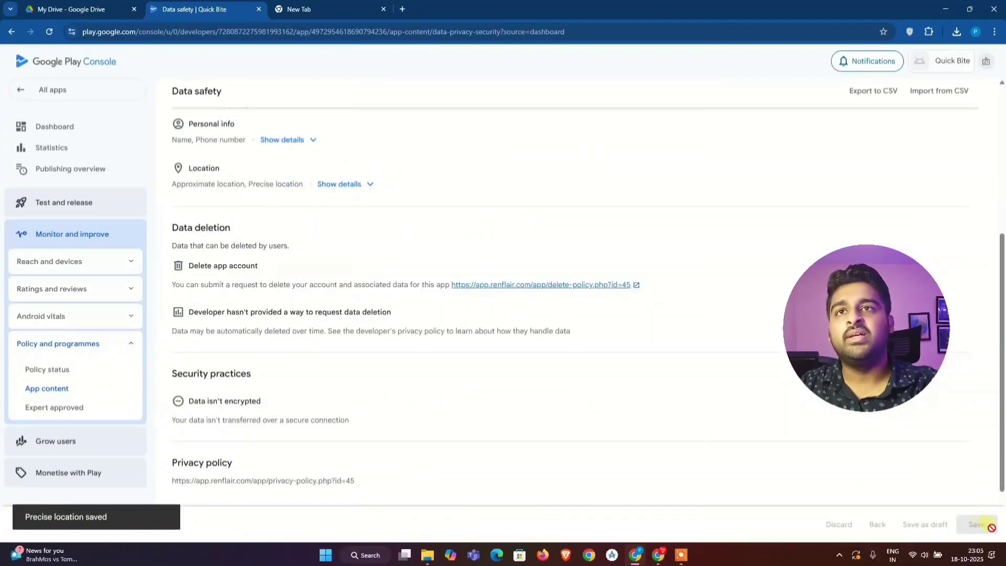
- Save the Data safety form and declare the app has no financial features
click(978, 524)
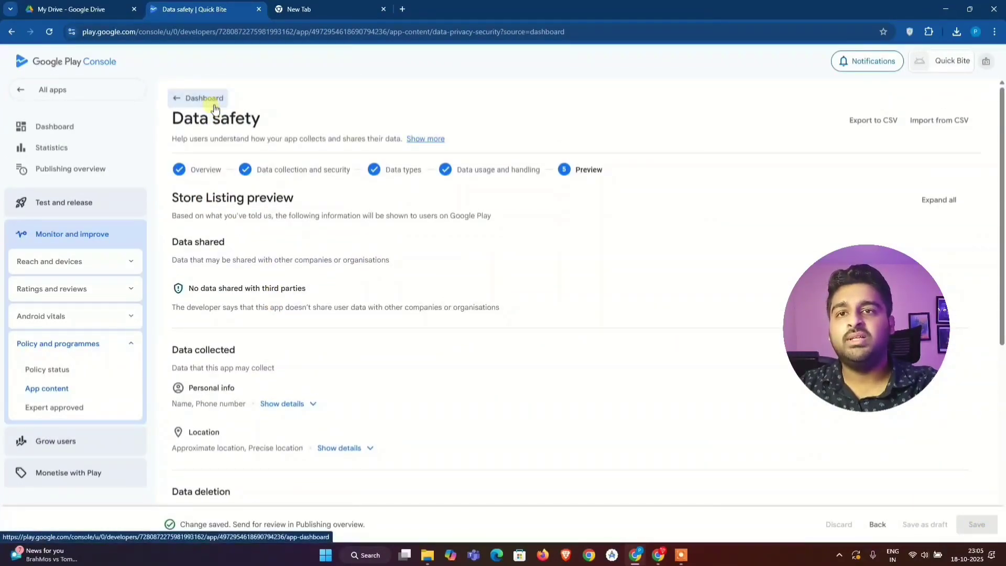
click(203, 98)
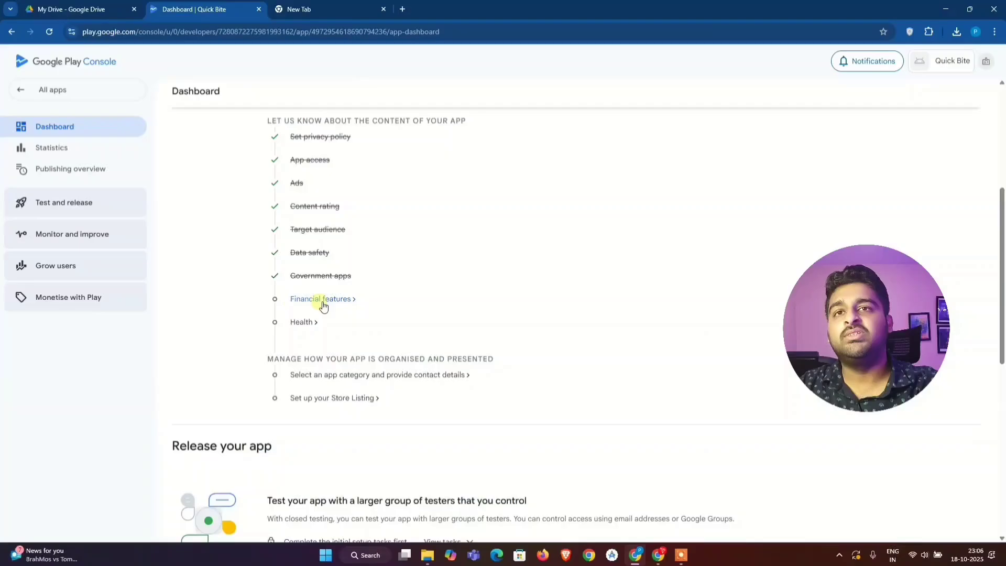
click(320, 299)
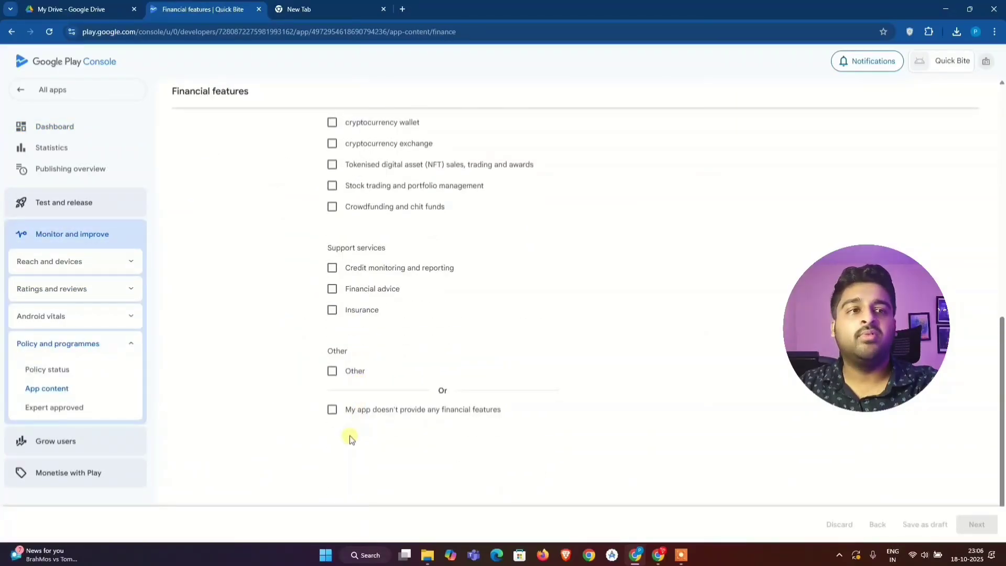
click(977, 525)
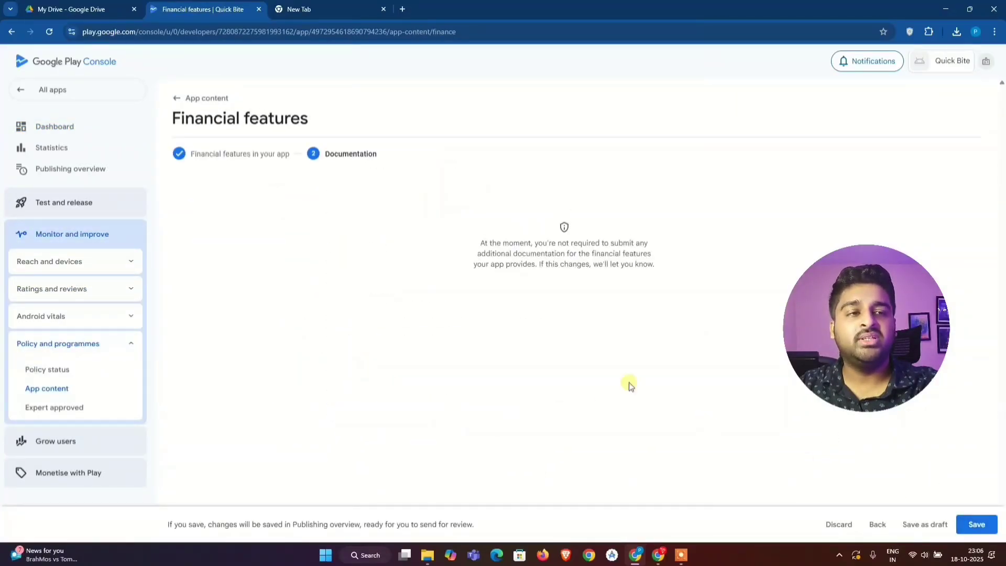
click(977, 524)
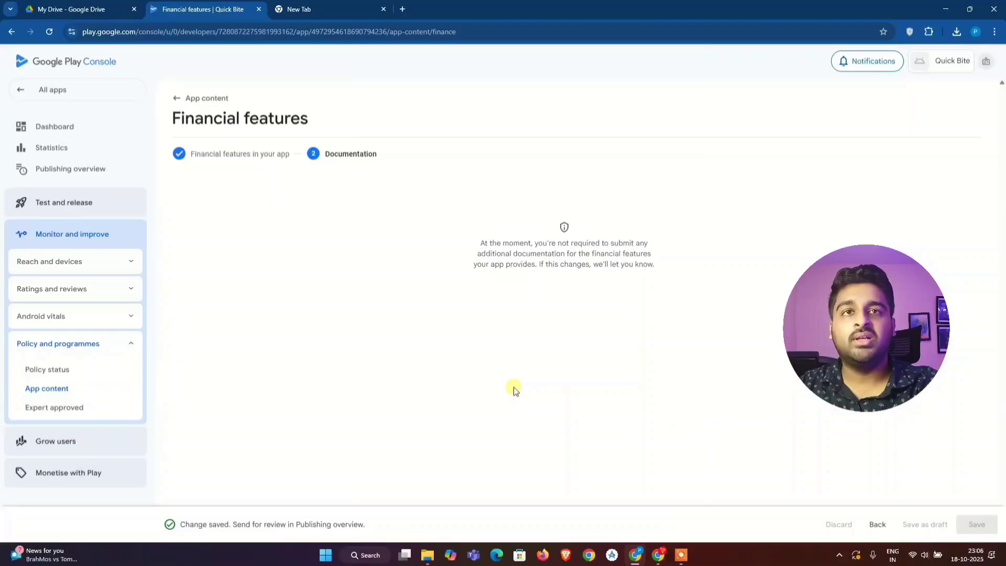
mouse_move(544, 368)
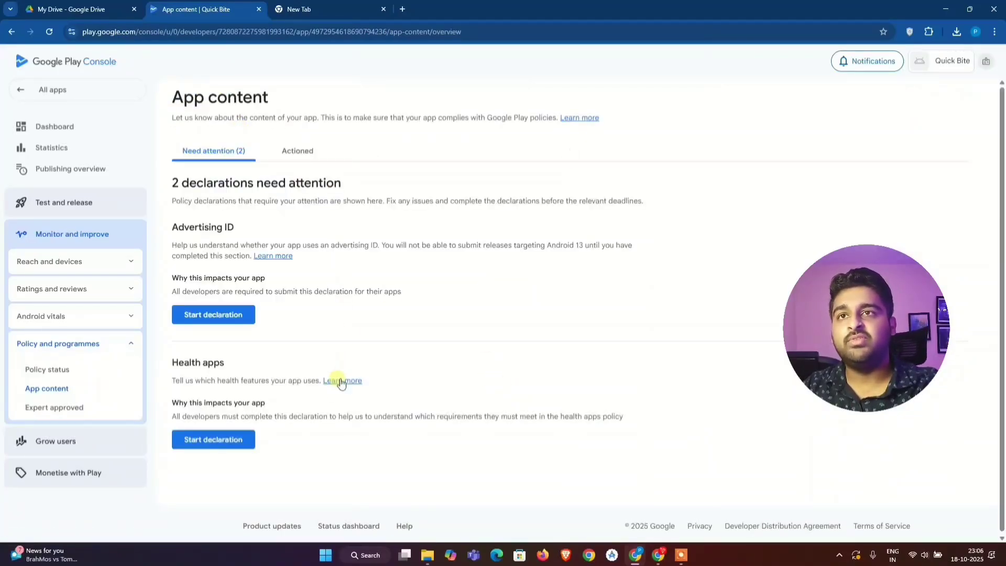
mouse_move(195, 224)
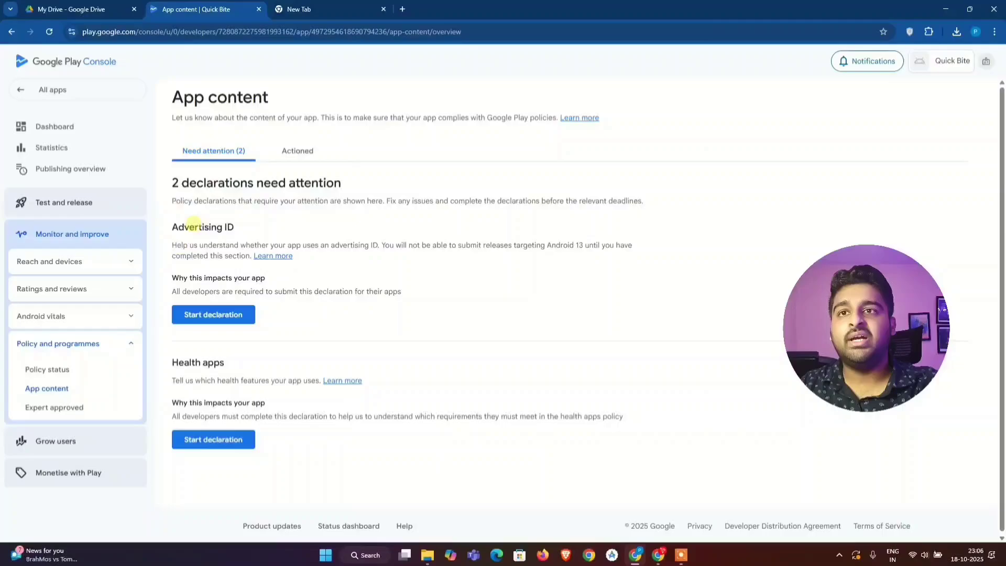
- Declare no advertising ID and no health features, saving both declarations
click(213, 315)
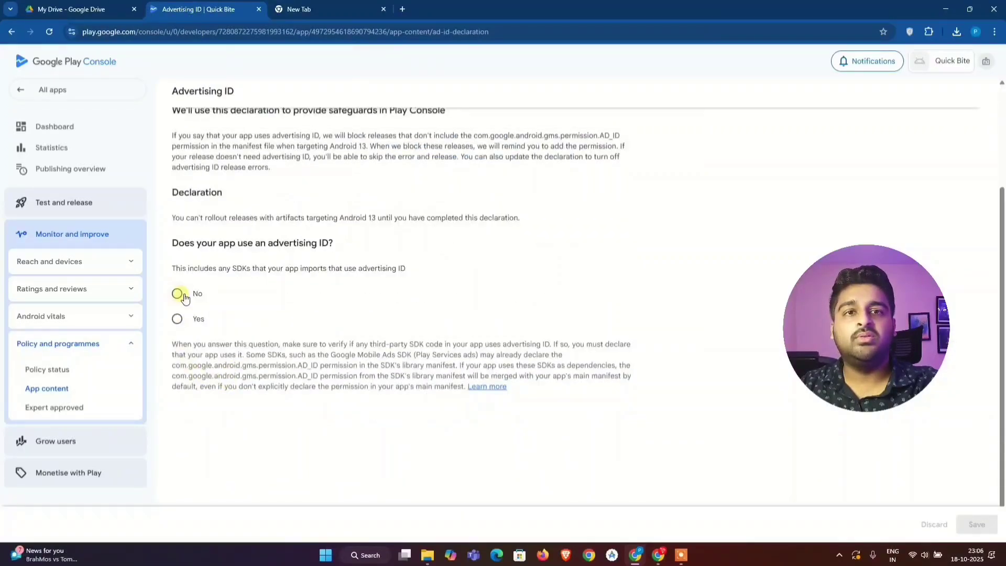
click(177, 294)
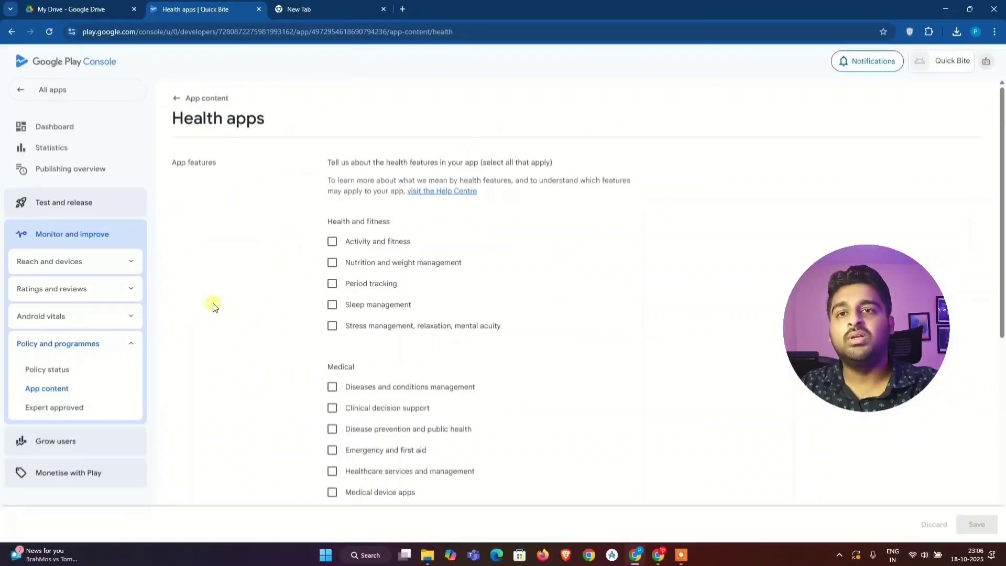
click(332, 454)
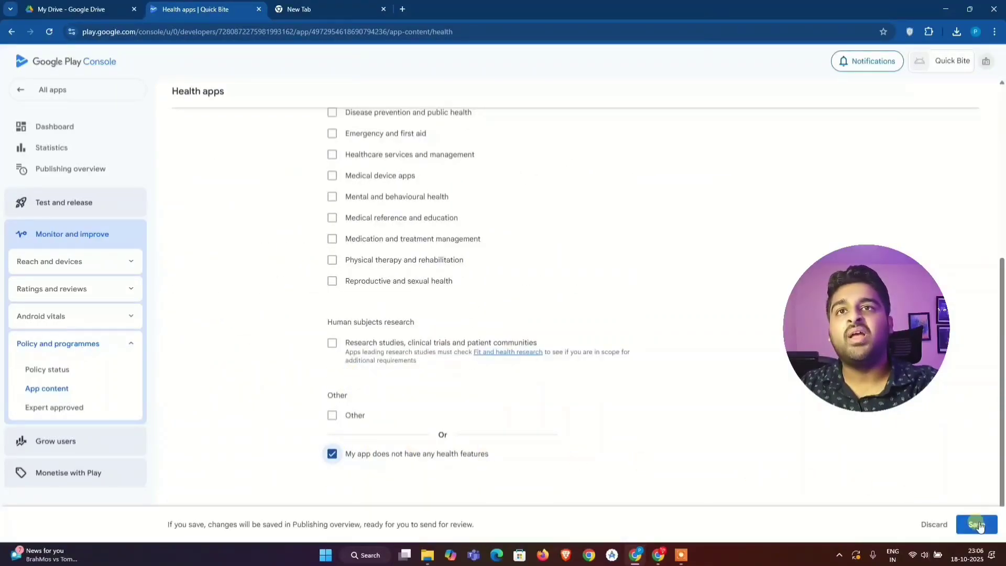
click(977, 524)
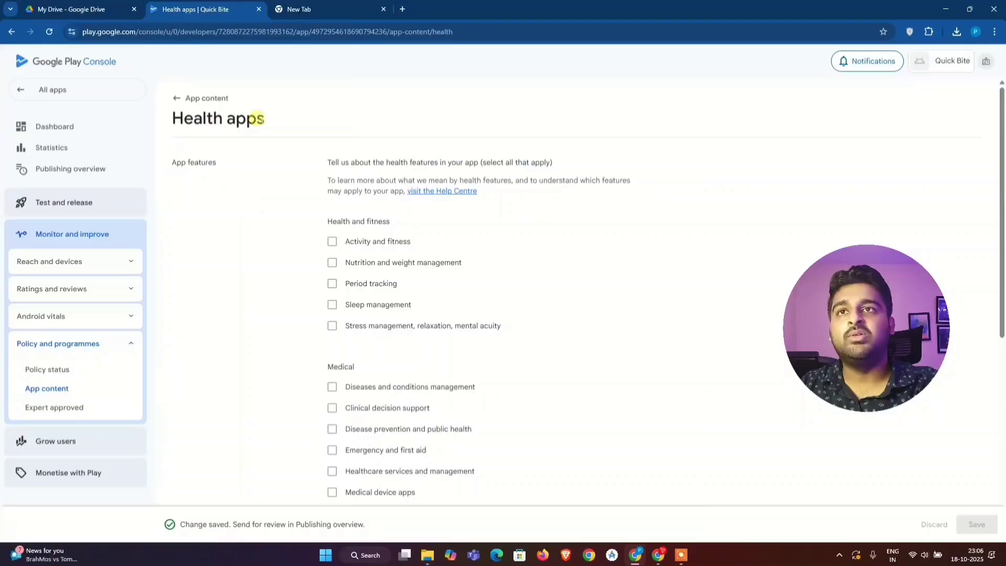
scroll(down, 3)
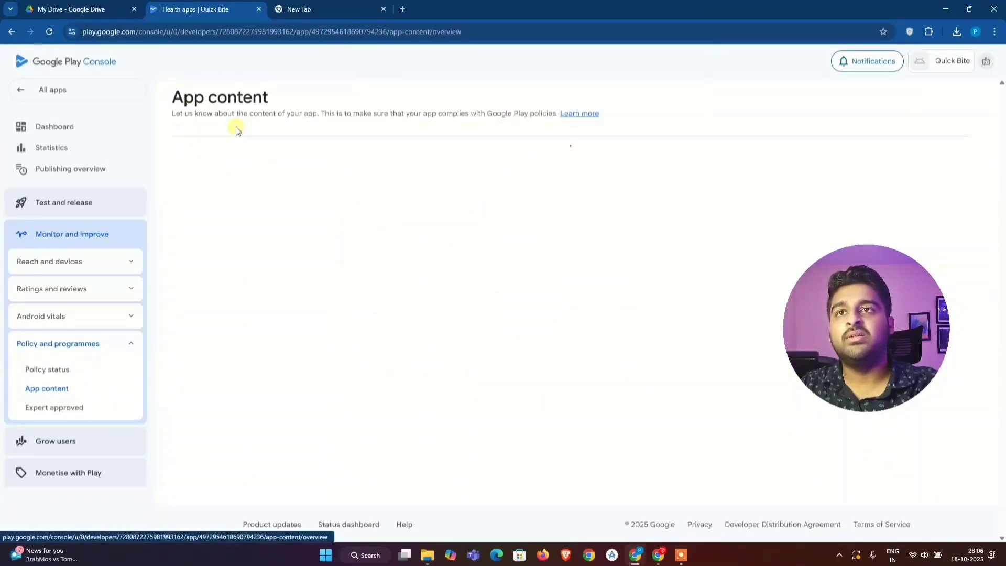
- Set Quick Bite's app category to Food & drink in store settings
click(54, 126)
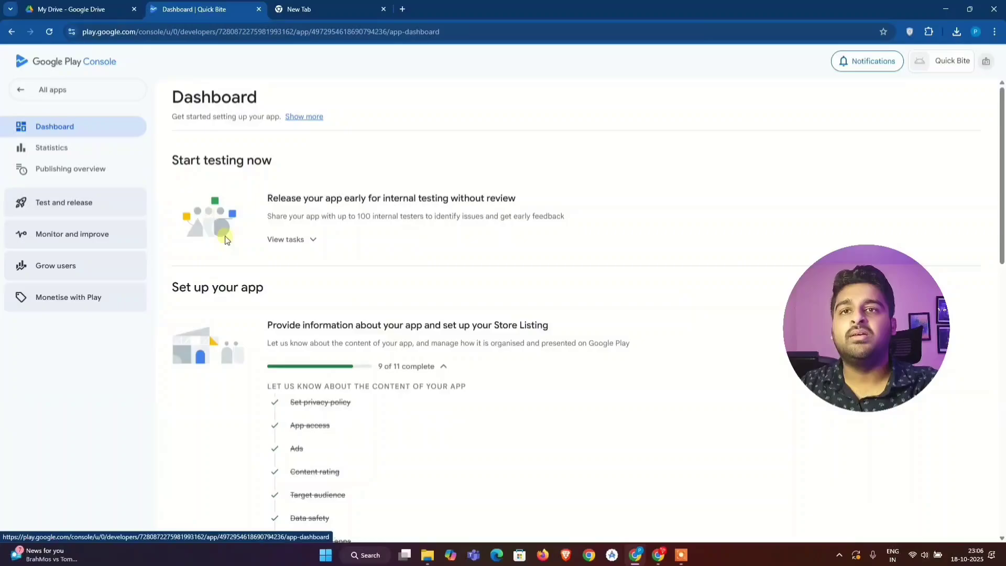
scroll(down, 3)
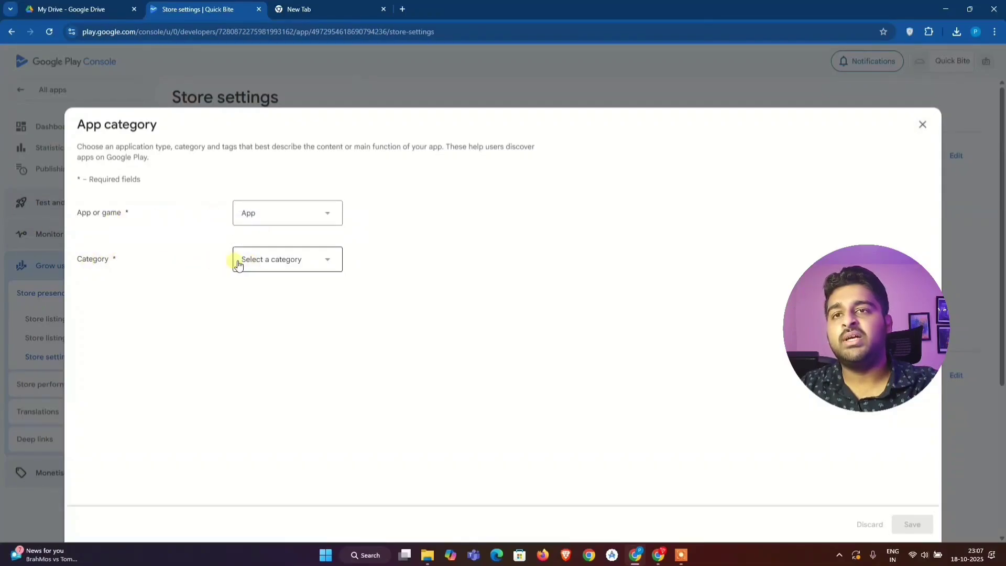
click(288, 259)
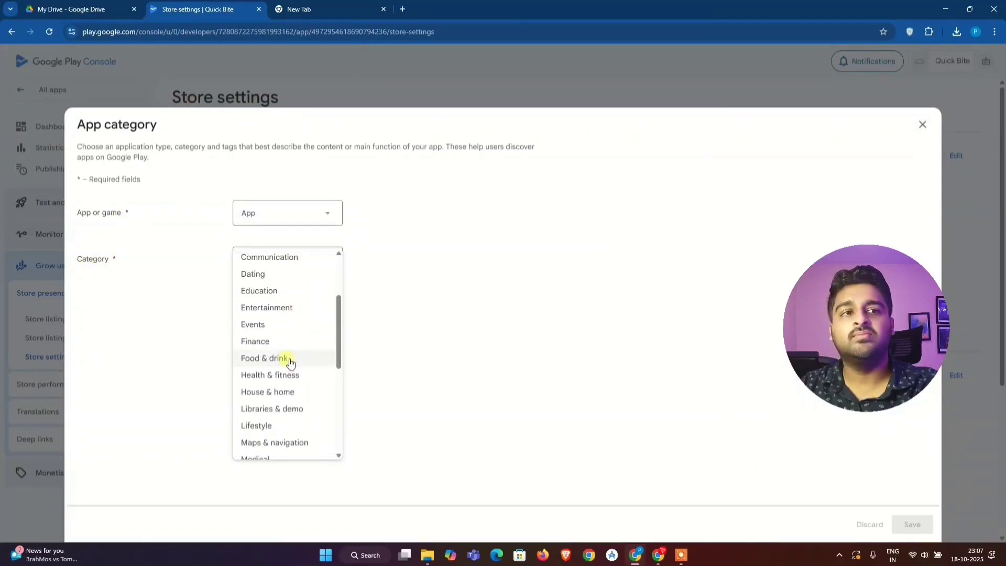
click(265, 358)
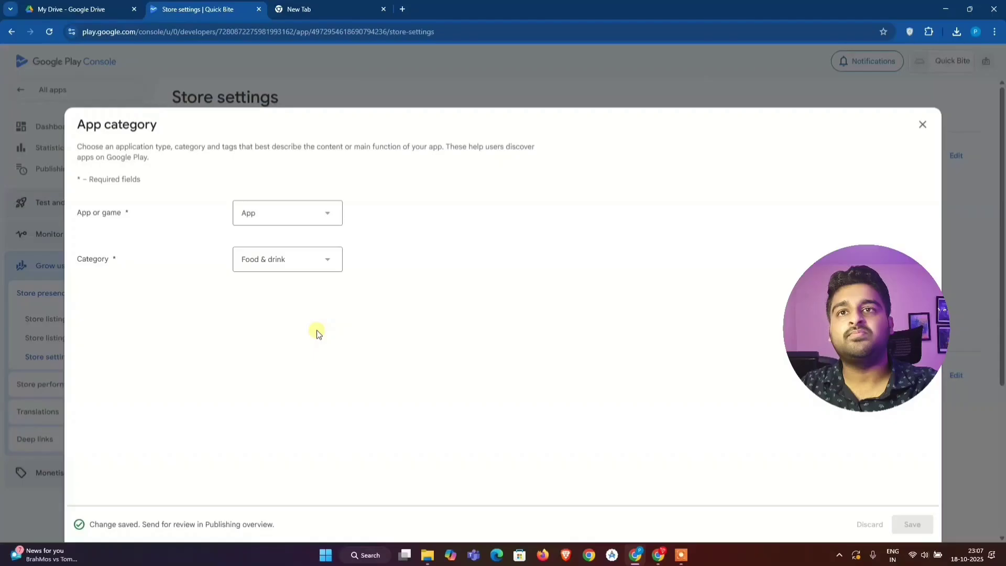
click(923, 124)
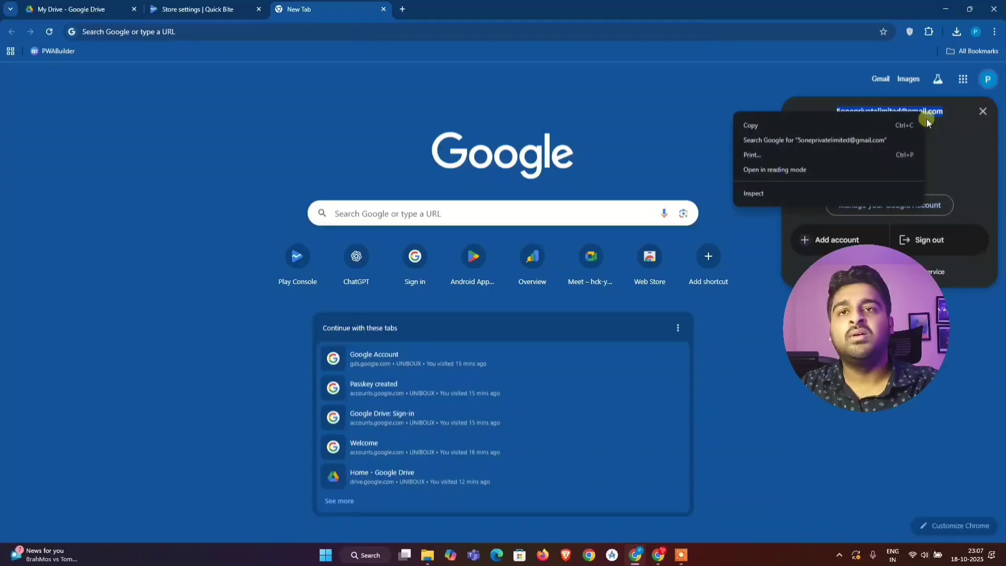
- Save the account email as the contact email, then return to the dashboard
click(199, 10)
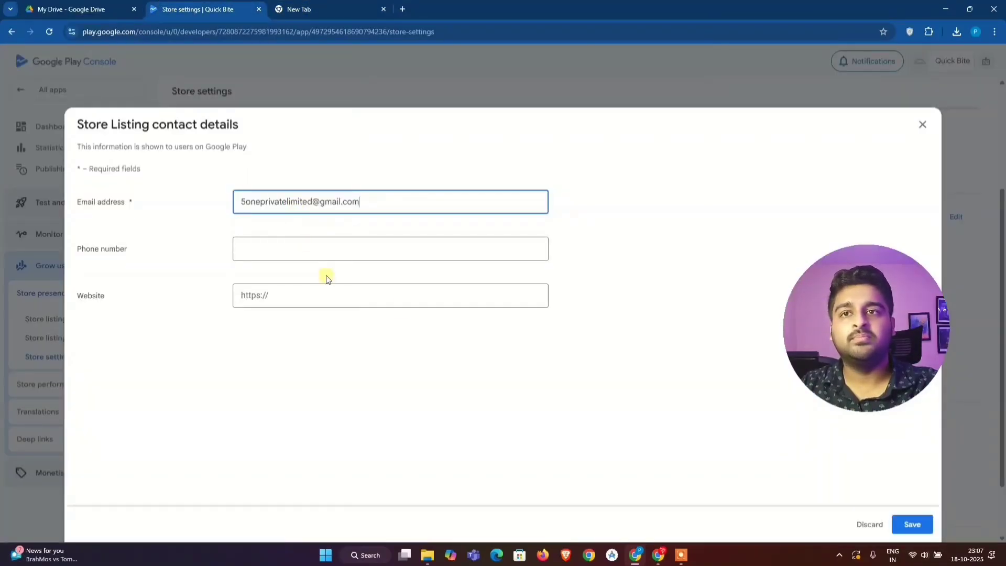
click(913, 525)
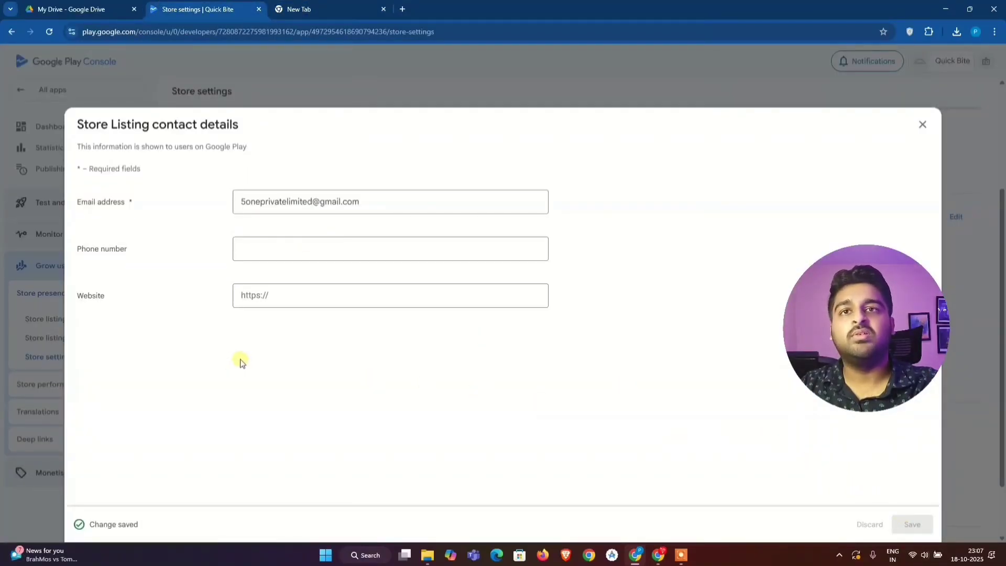
click(923, 125)
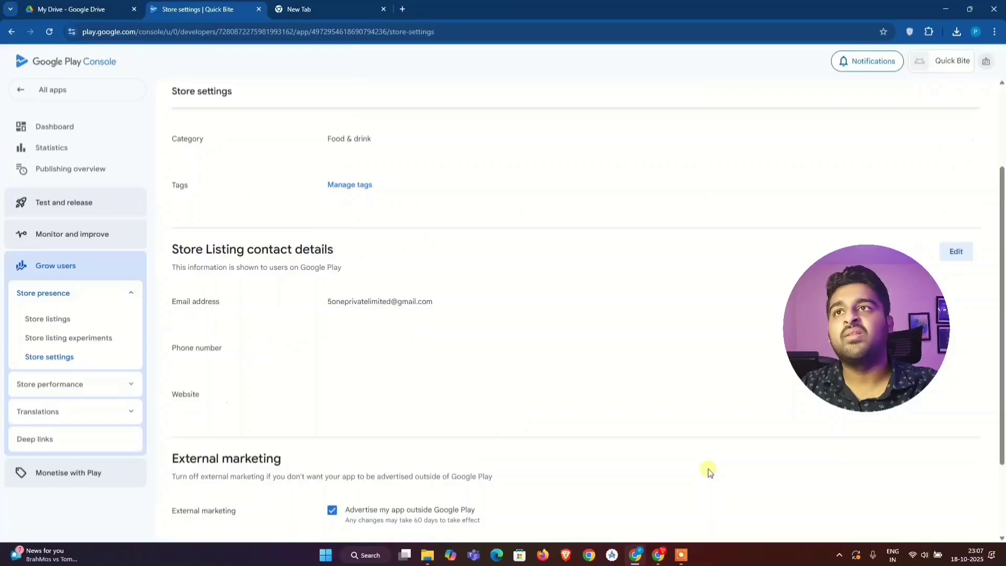
click(11, 30)
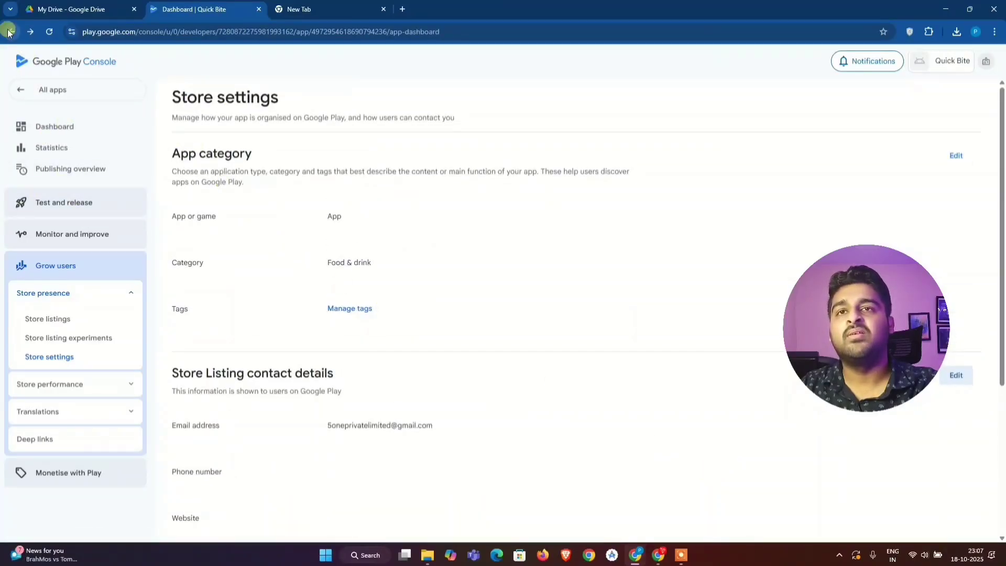
click(12, 31)
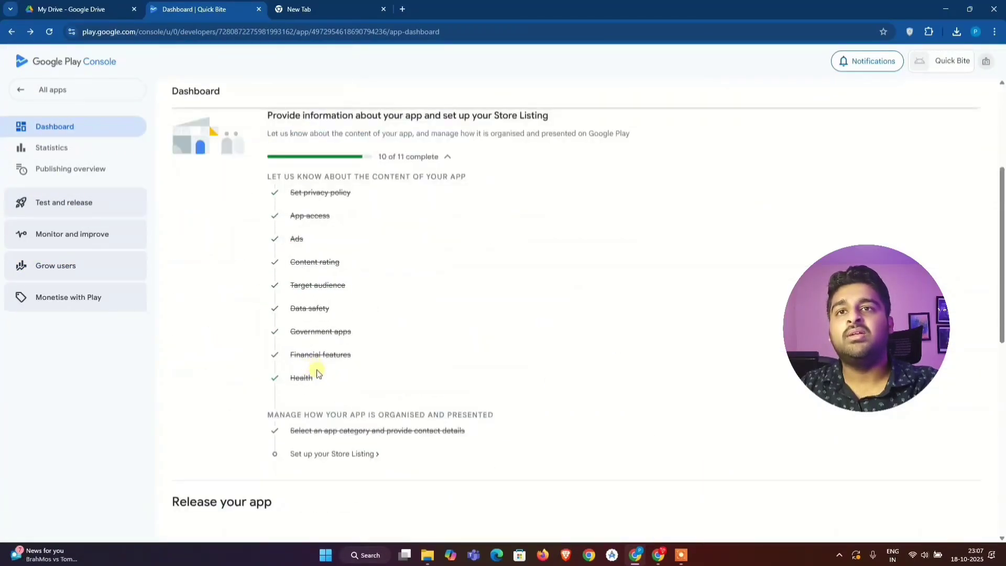
- Enter the short description 'Quick Bite is a local food and grocery delivery app.'
click(332, 454)
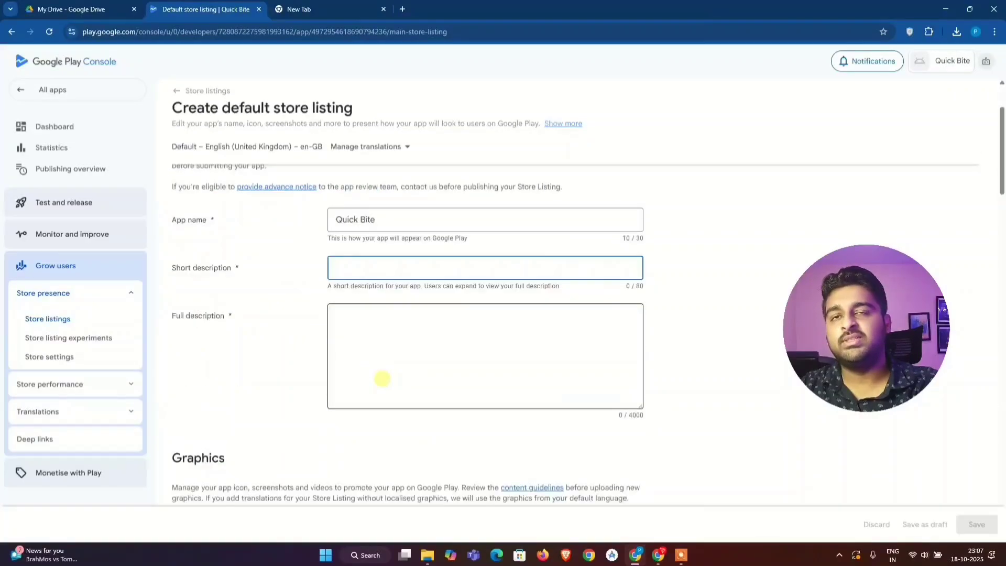
text(Quick Bite IS)
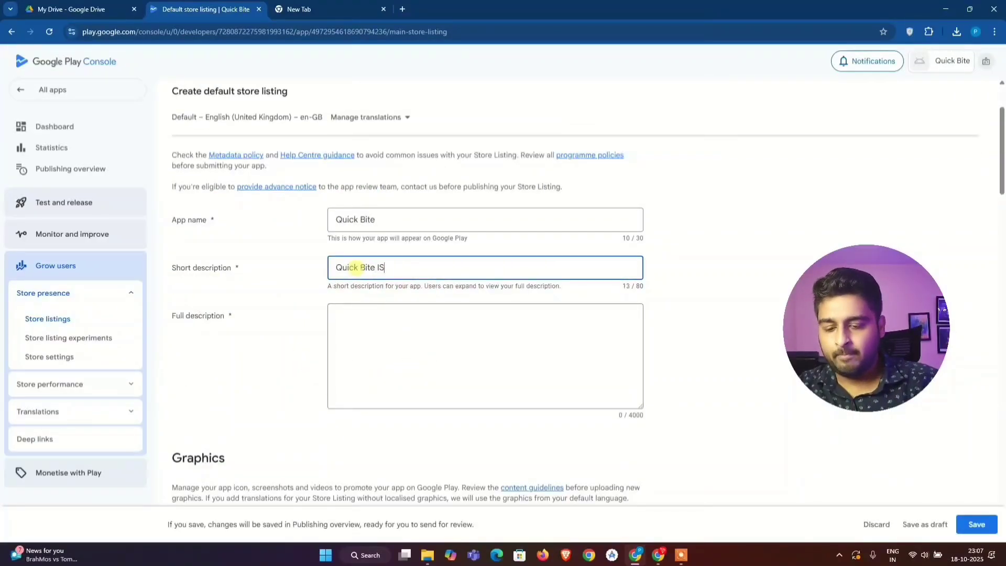
text(is a local fo)
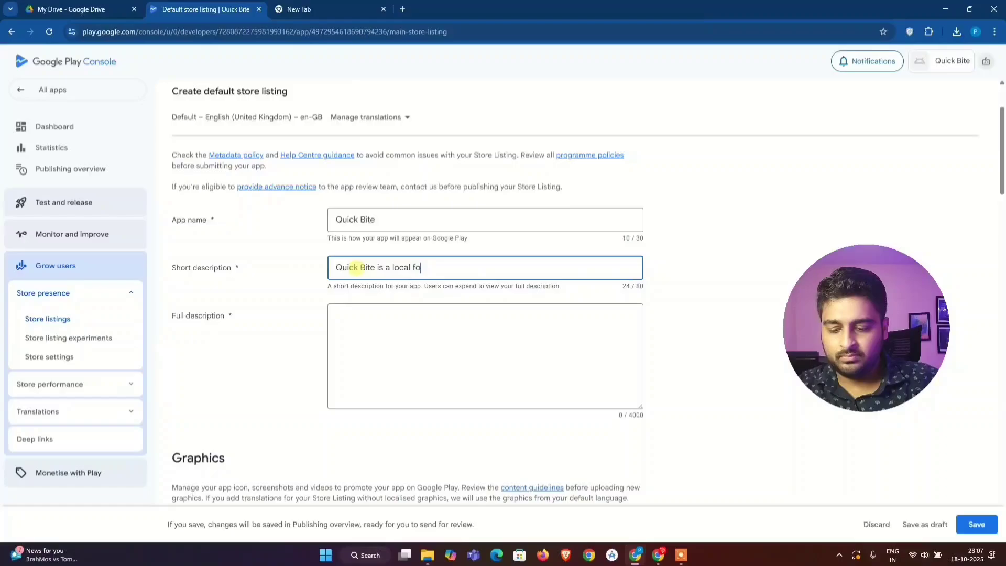
text(od and grocery deli)
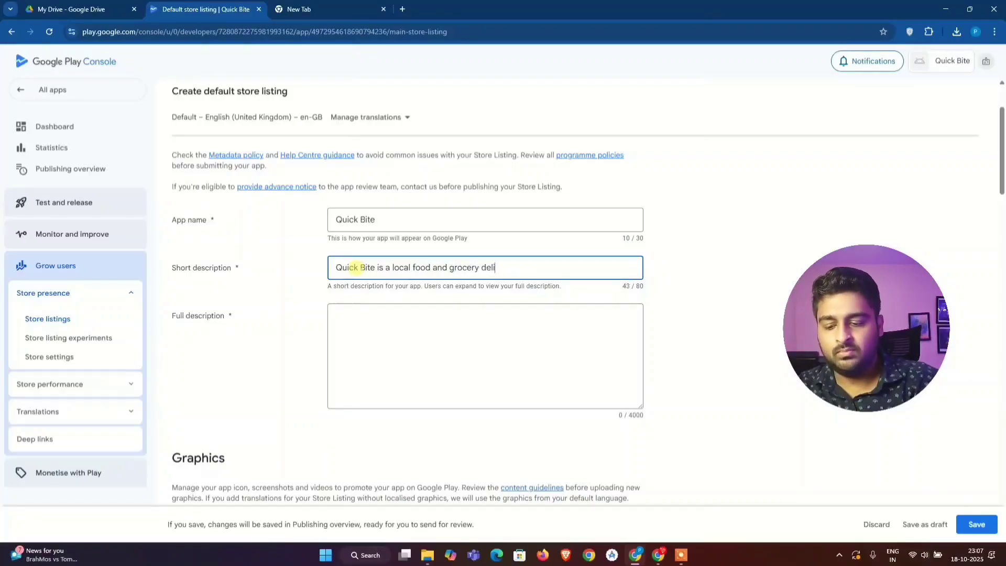
text(very app.)
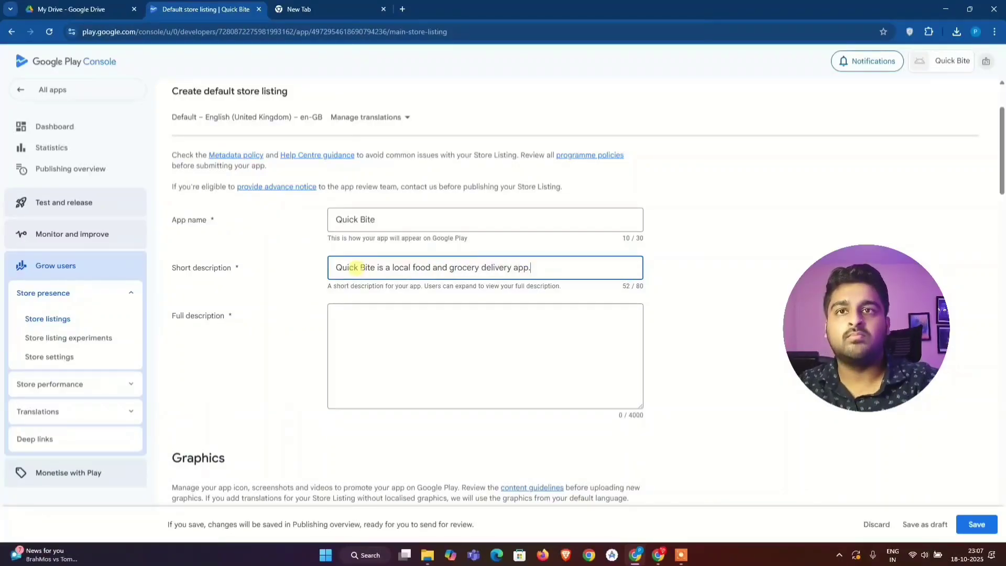
- Write a full description of Quick Bite delivering groceries from nearby stores in no time
text(Quick Bite is a local food and grocery delivery app)
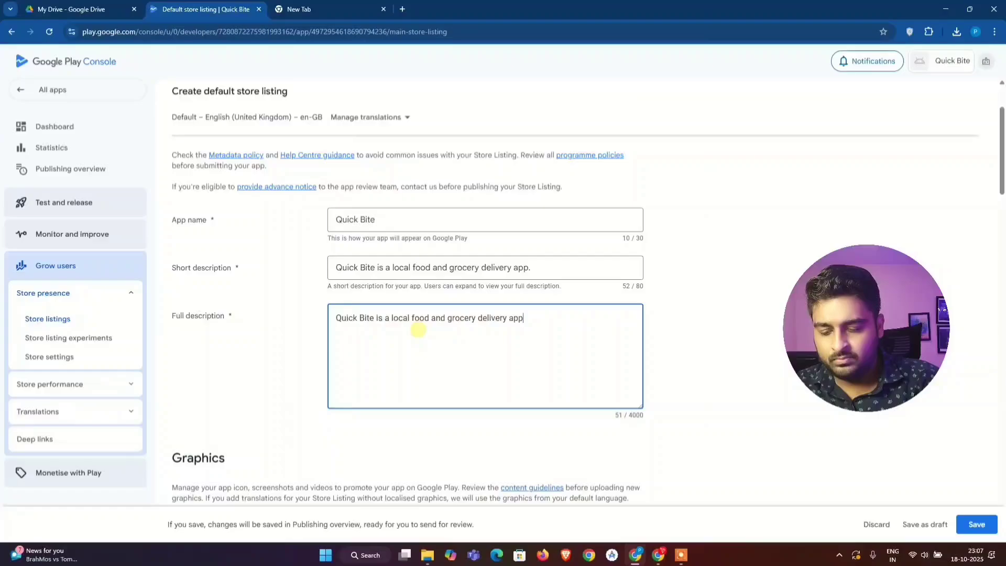
text(which delivers foods and grocer)
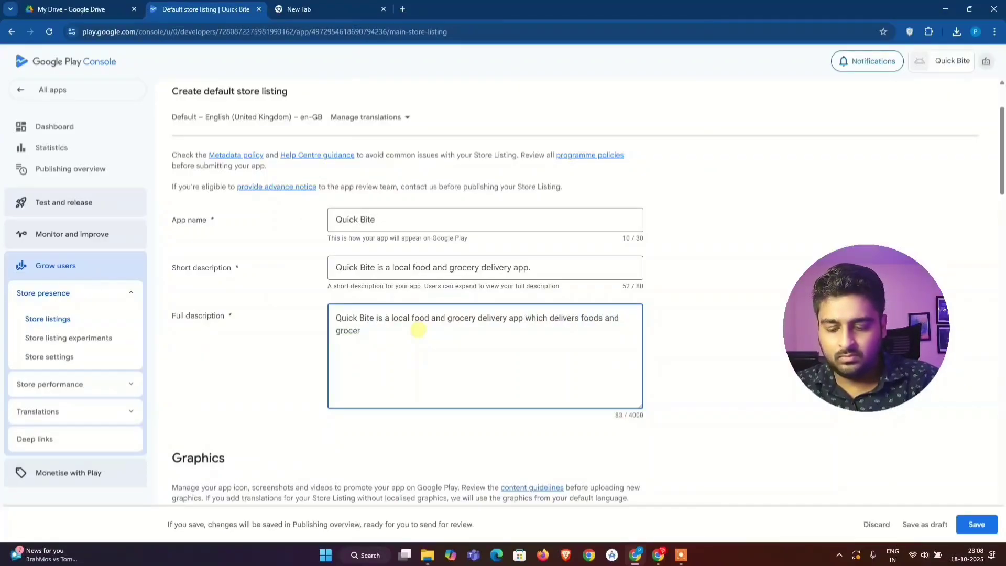
text(ies from nearby stores of user)
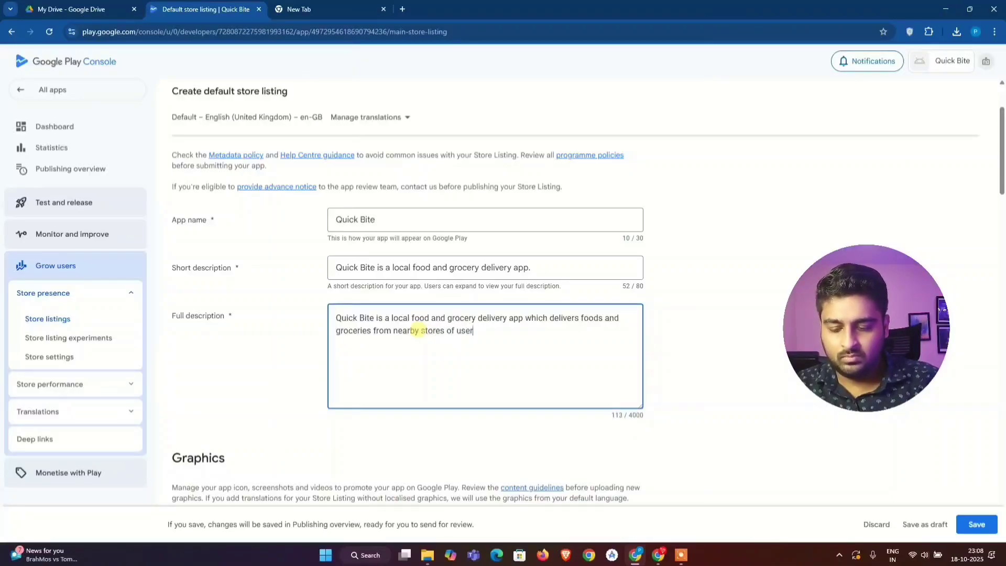
text('s choice)
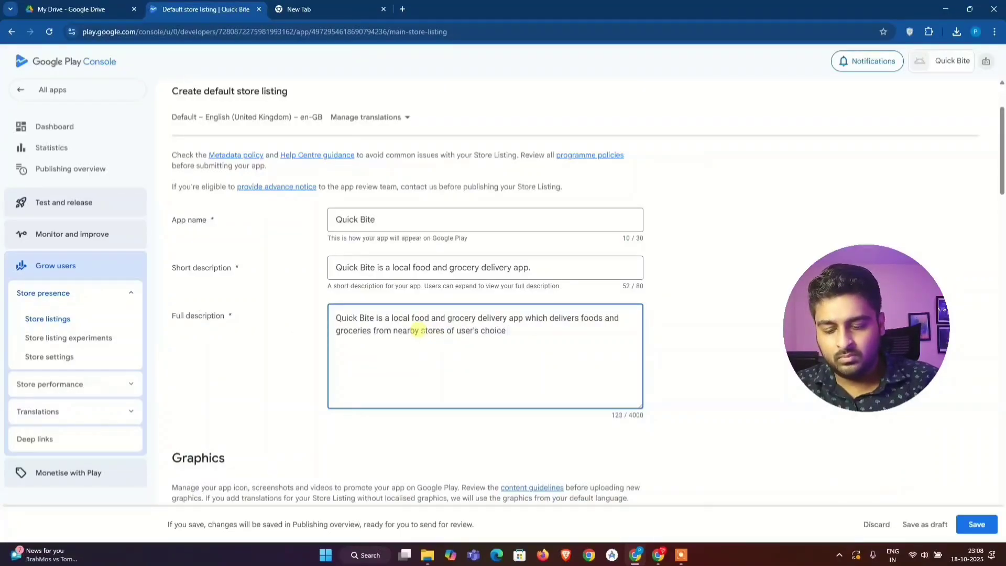
text(in no time.)
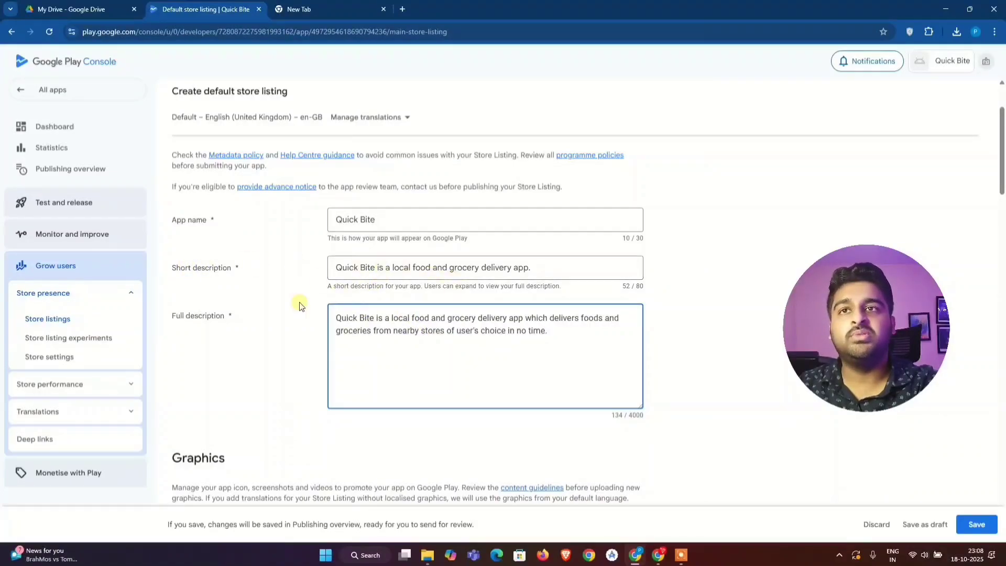
scroll(down, 3)
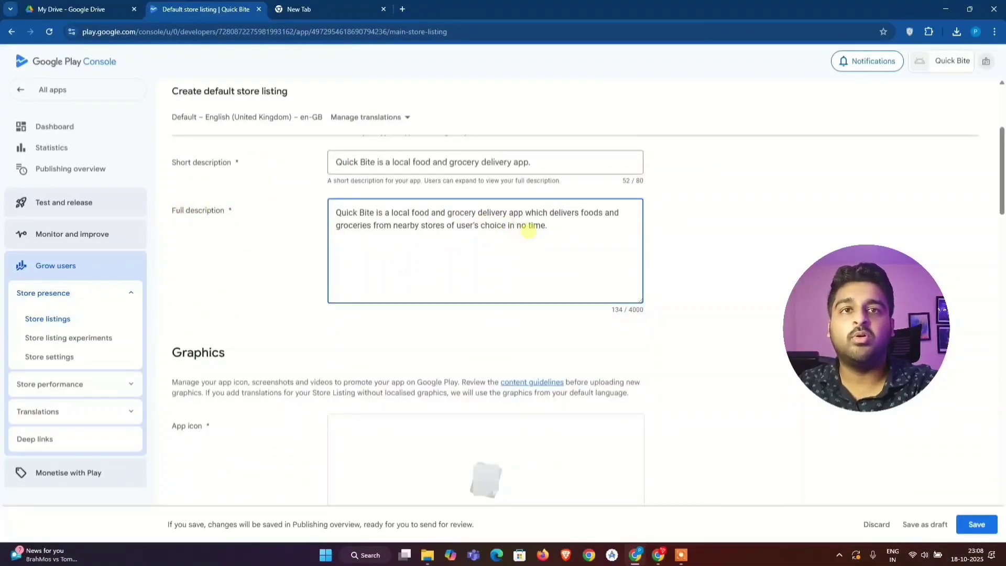
- Add BANNER 1024 X 500.jpg as the store listing's feature graphic
scroll(down, 3)
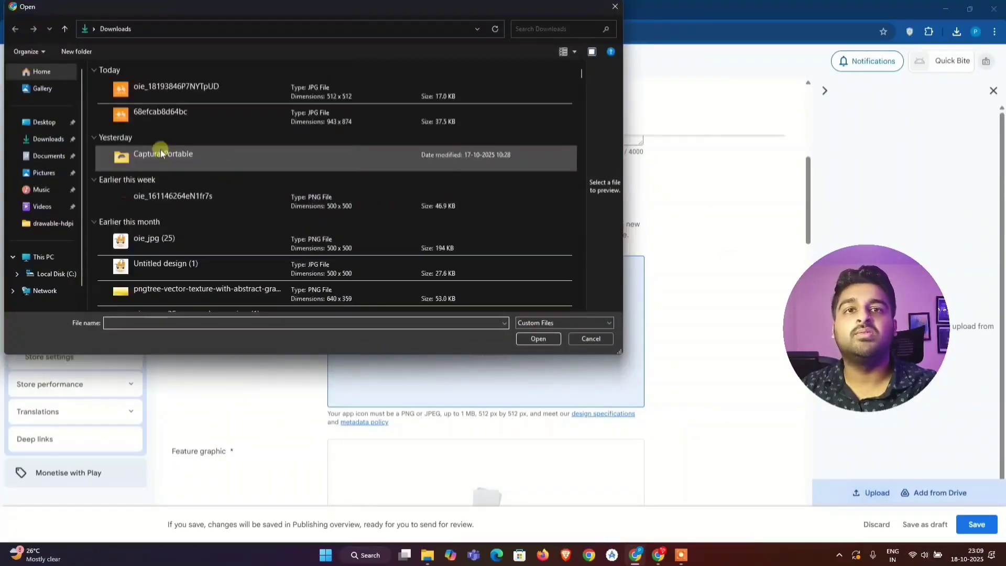
click(591, 339)
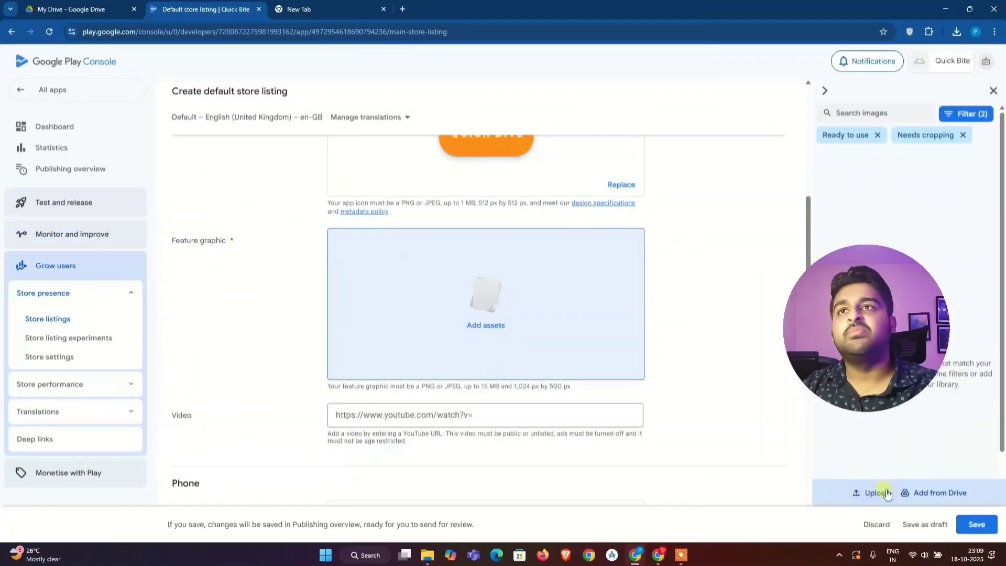
click(877, 493)
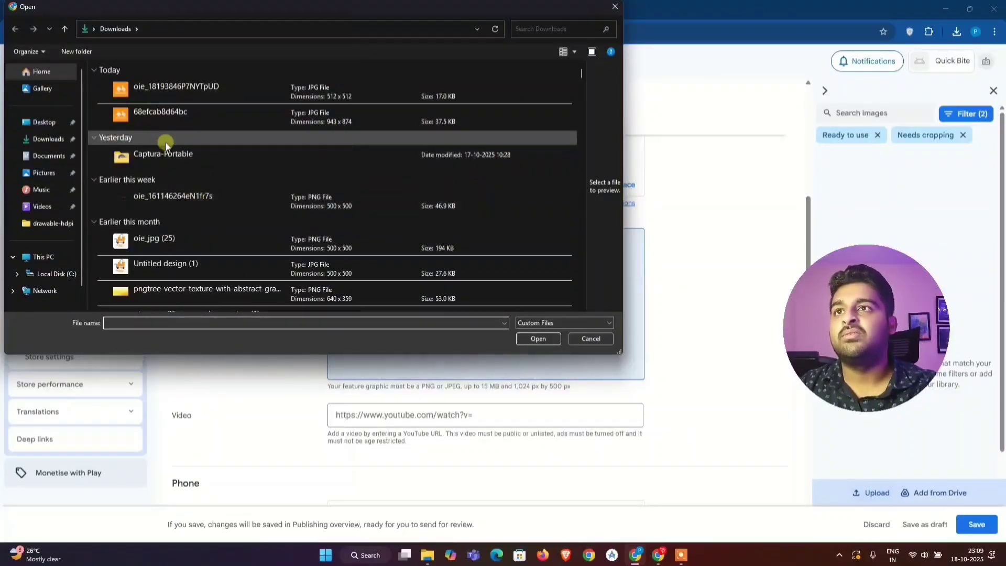
- Upload screenshots download (1)–(4) from the Desktop backup folder and save the listing
click(44, 121)
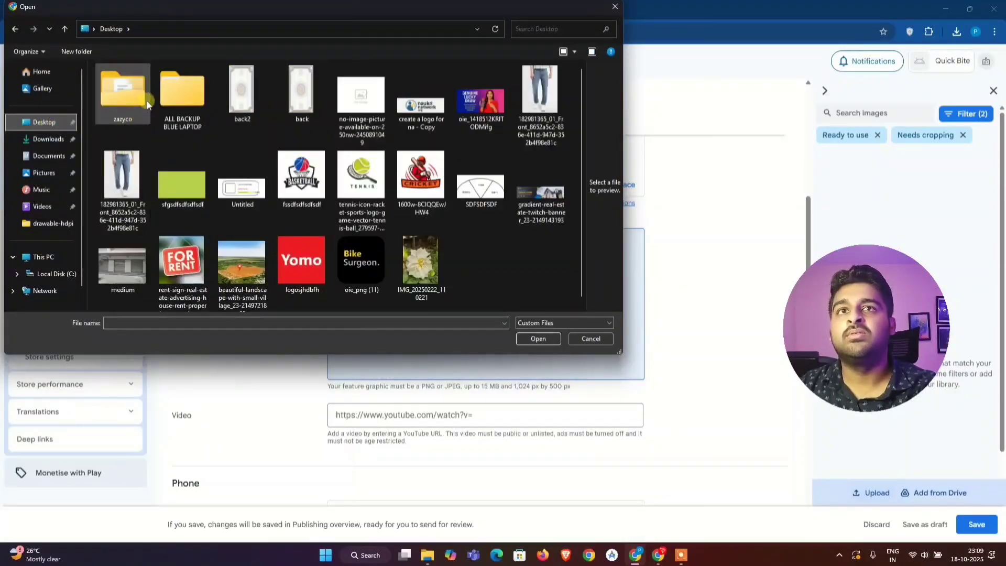
click(591, 339)
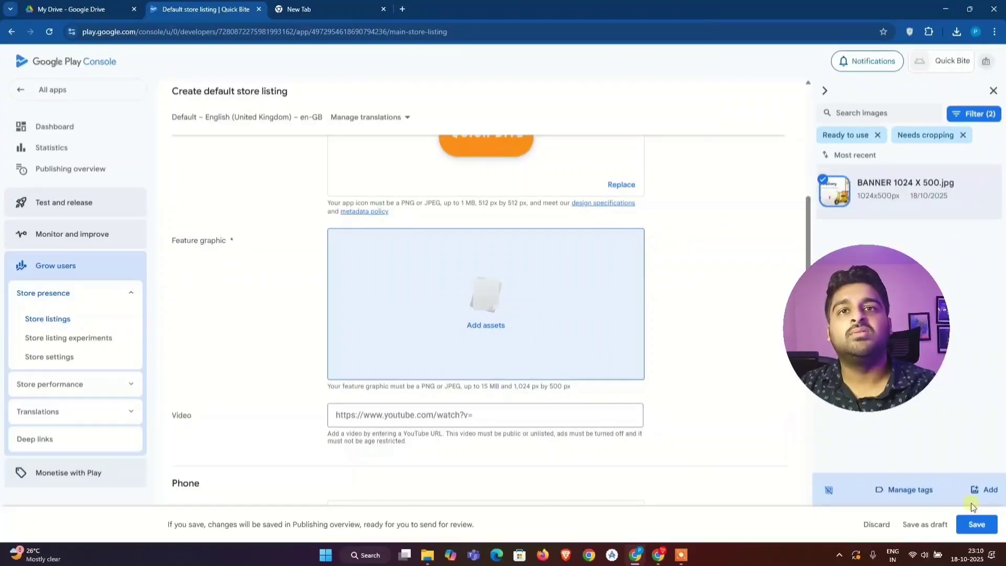
scroll(down, 3)
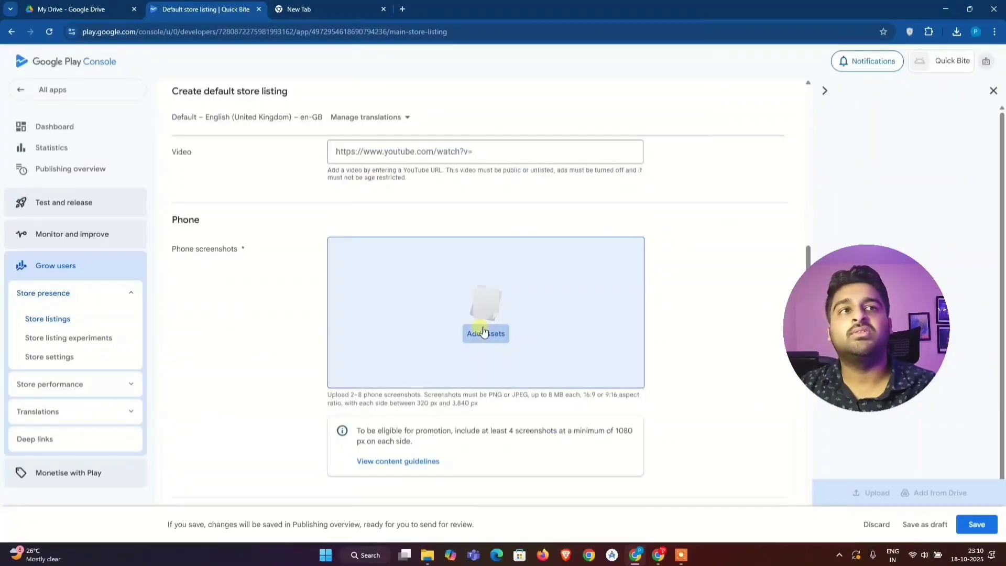
click(486, 333)
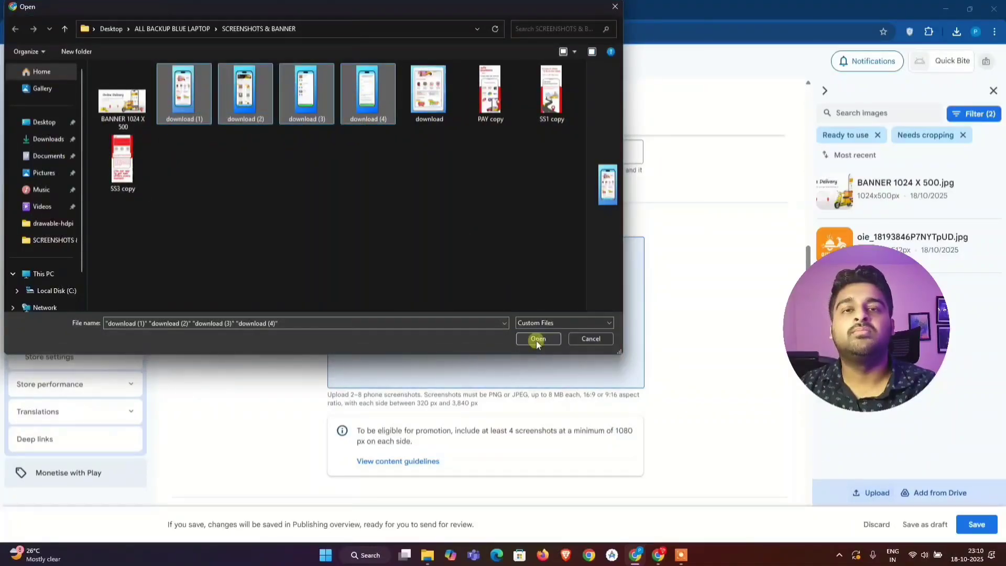
click(538, 339)
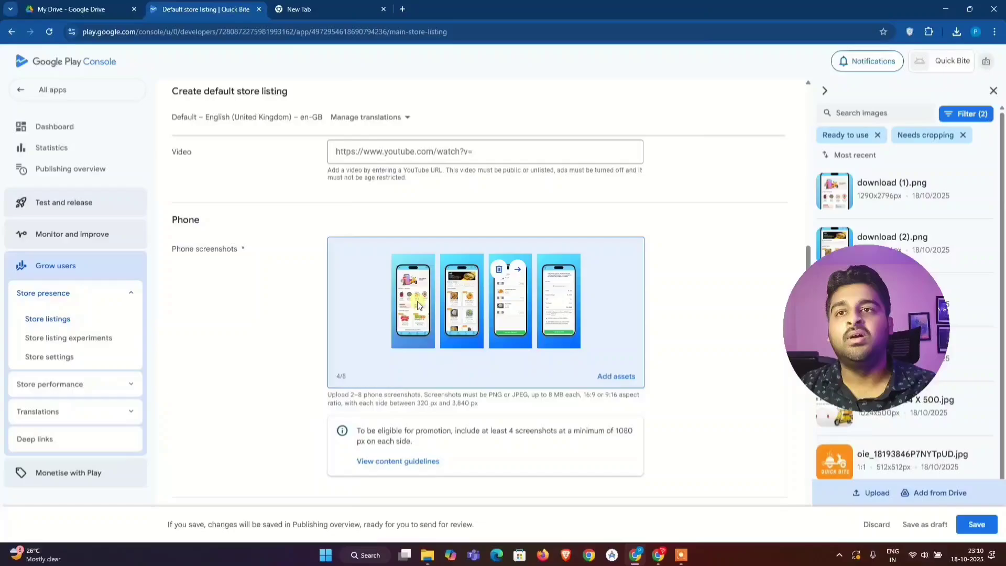
scroll(down, 3)
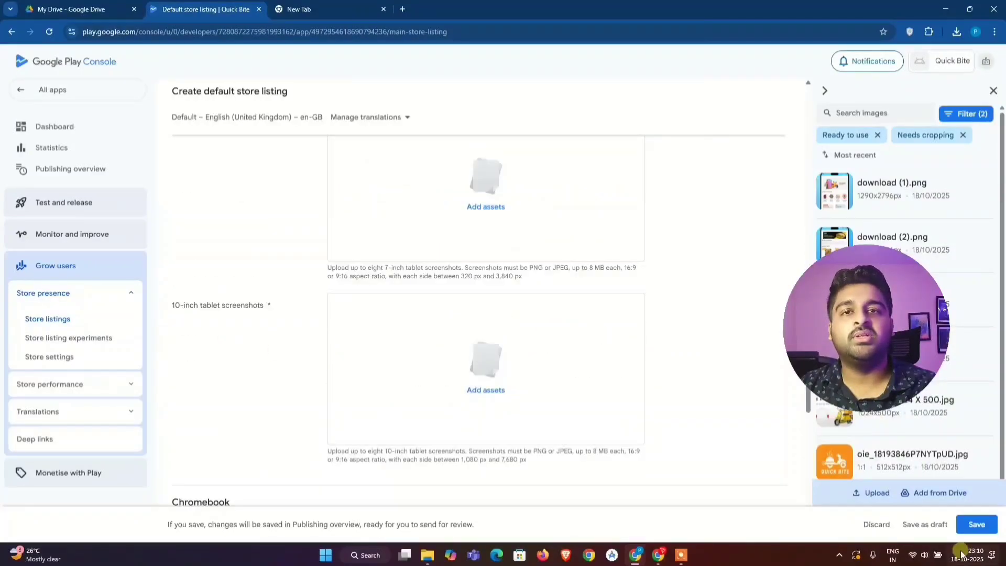
click(977, 524)
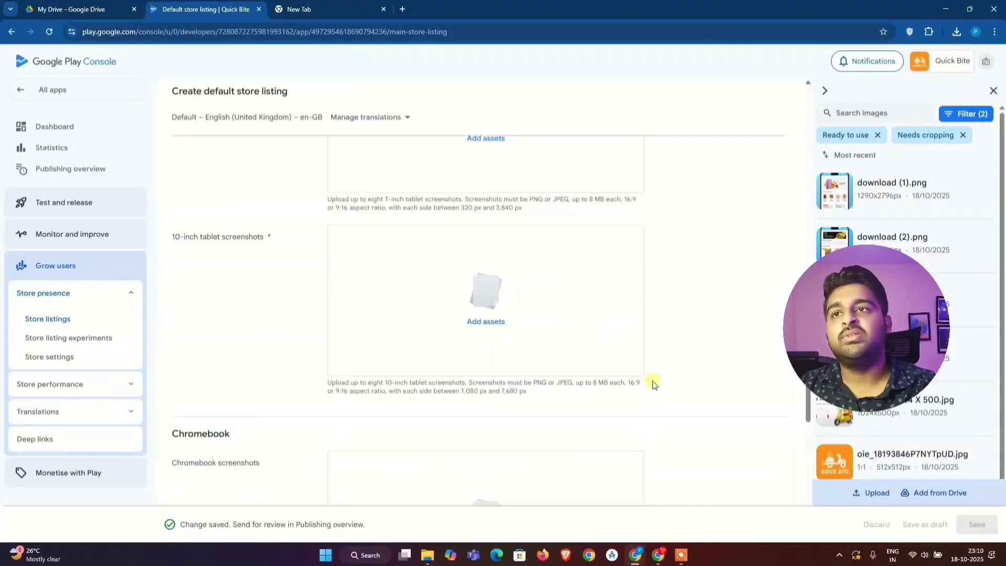
click(54, 127)
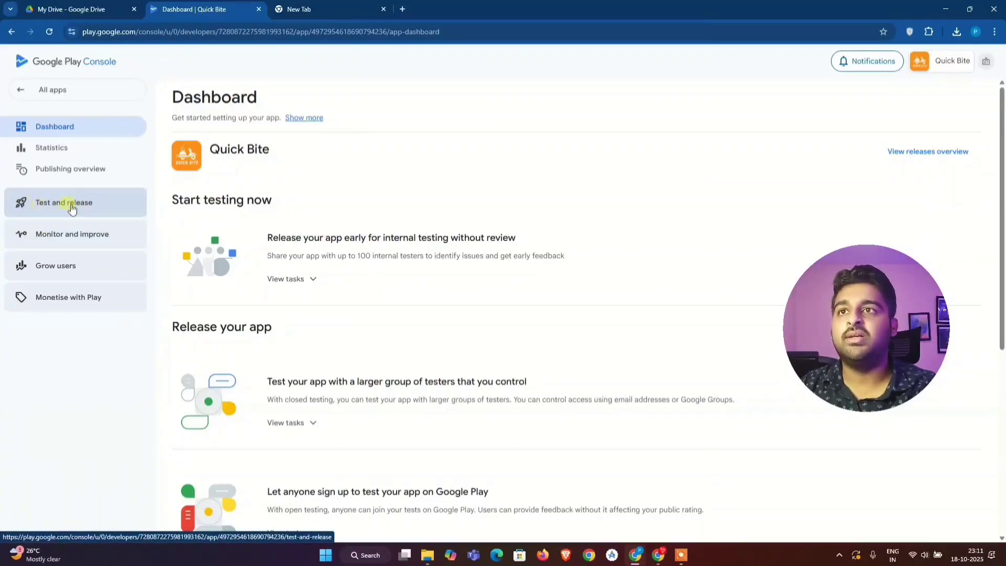
- Create a new release on Quick Bite's Production track
click(71, 202)
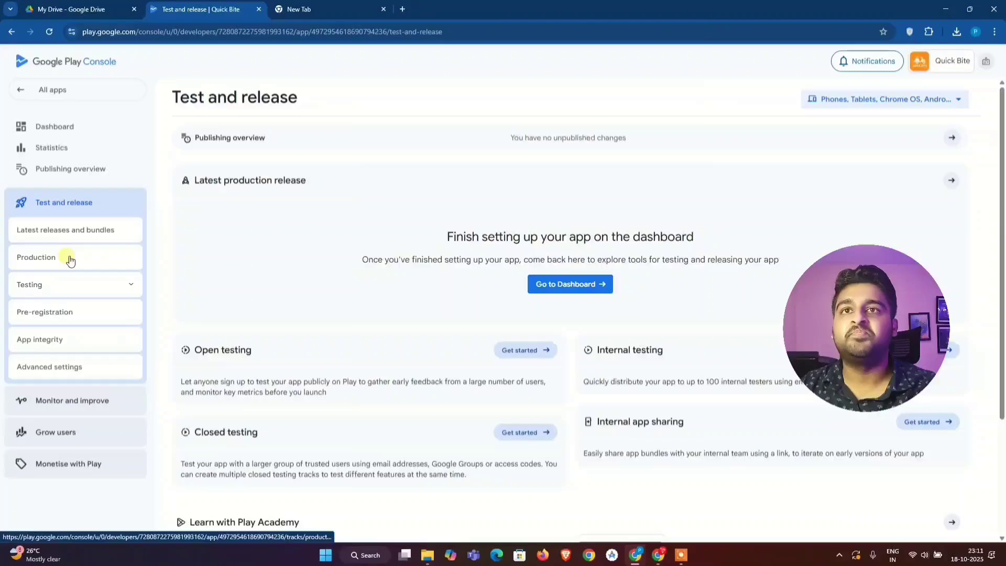
click(36, 257)
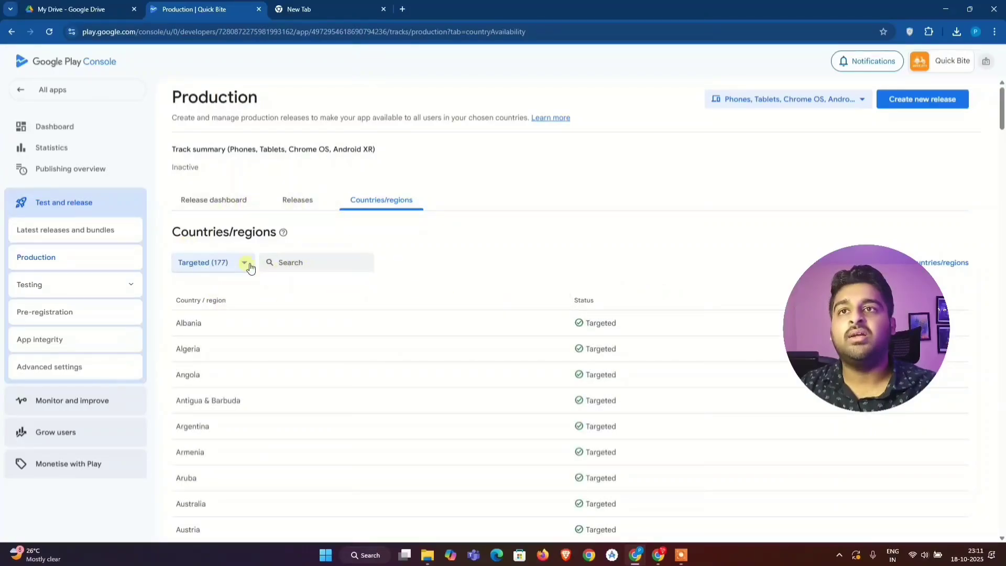
click(214, 200)
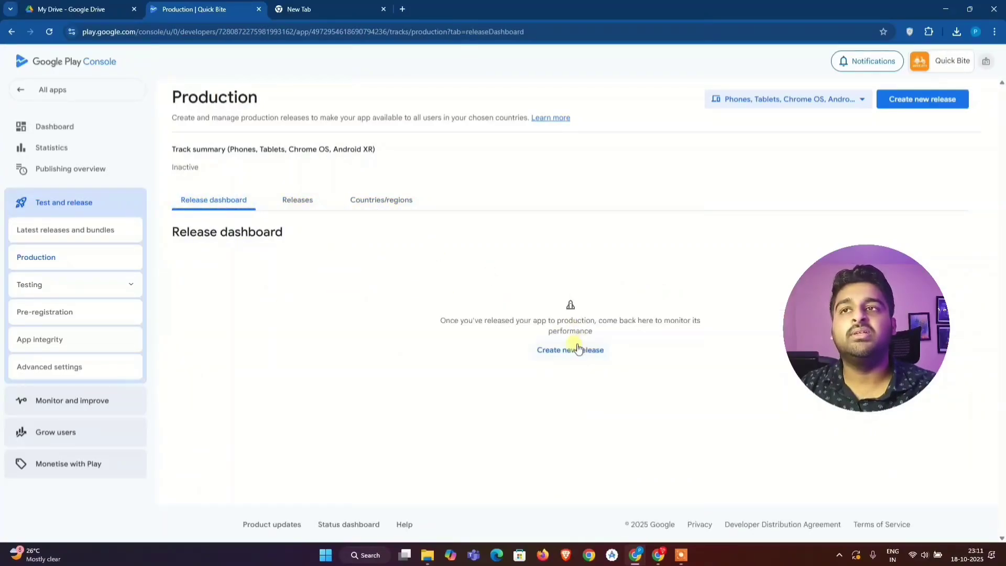
click(569, 350)
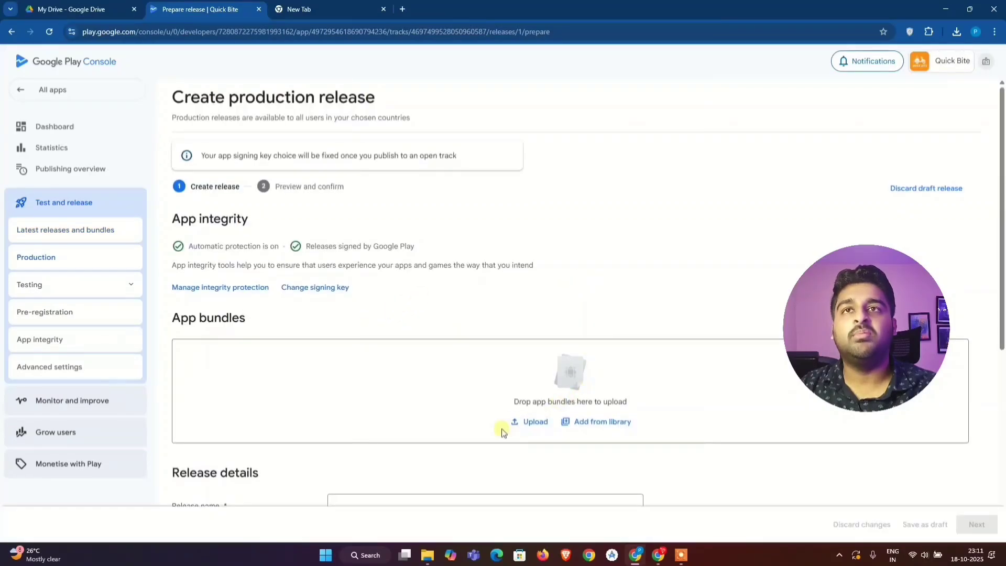
mouse_move(549, 366)
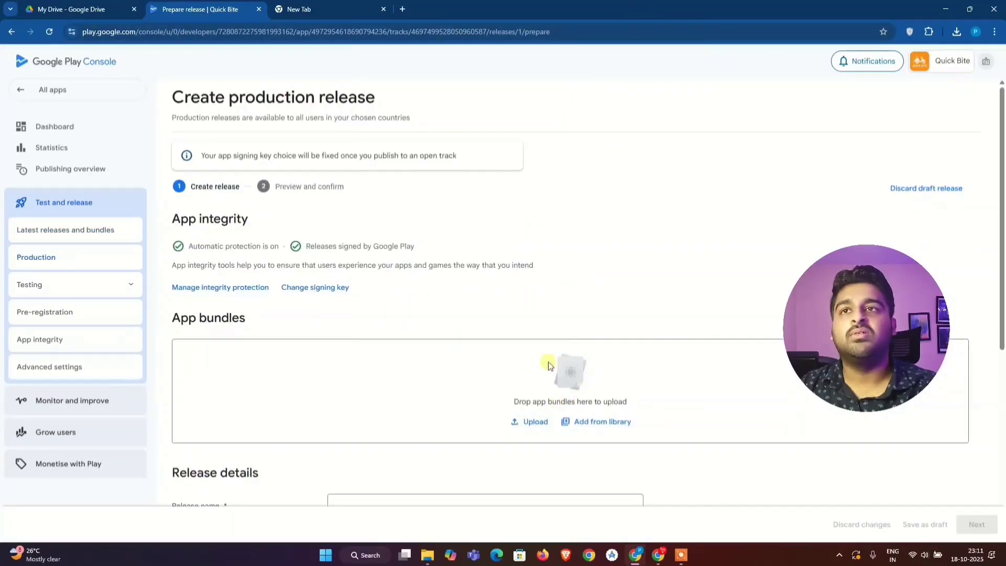
- Upload app-release (2).aab to the production release and save it
click(529, 422)
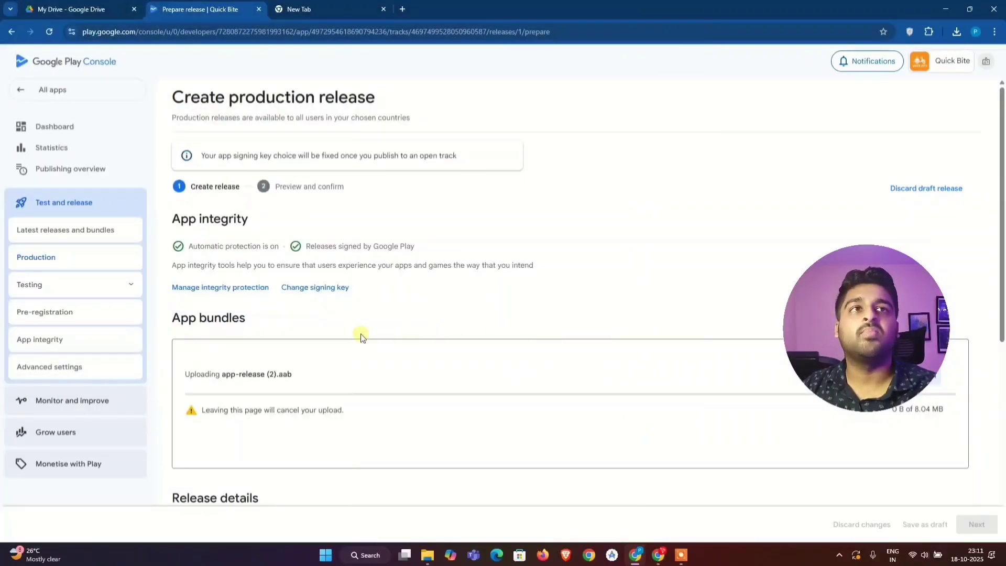
mouse_move(465, 371)
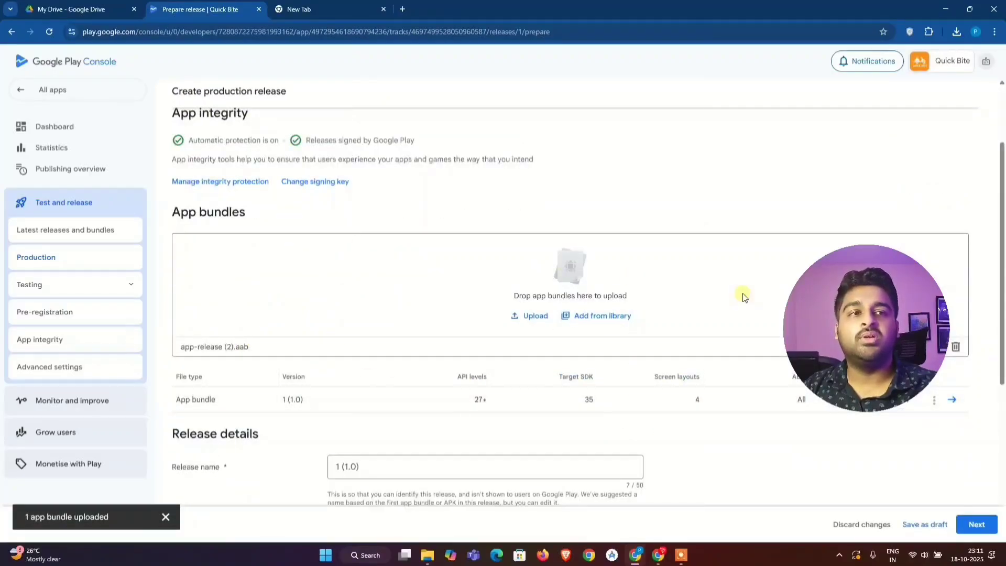
click(977, 525)
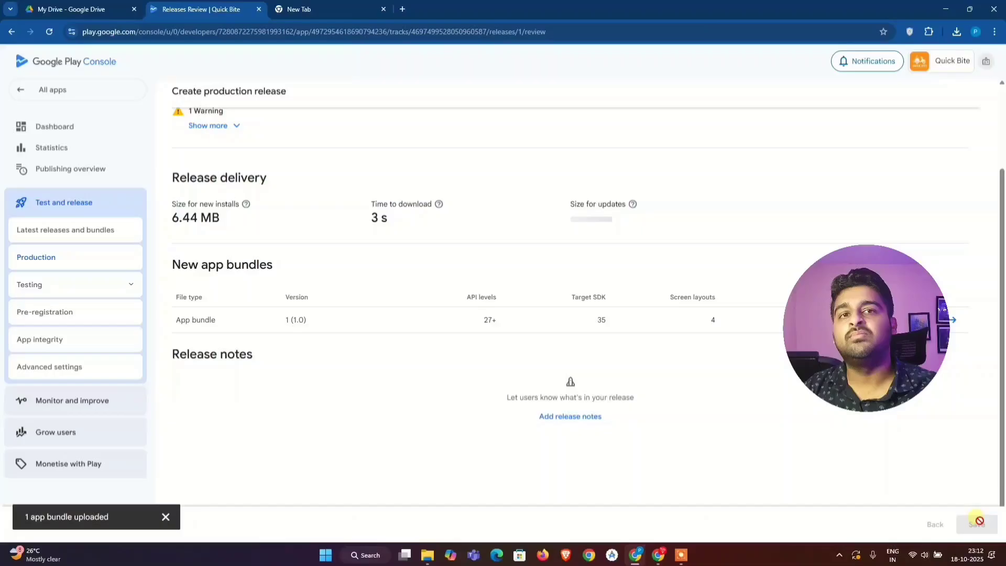
click(977, 525)
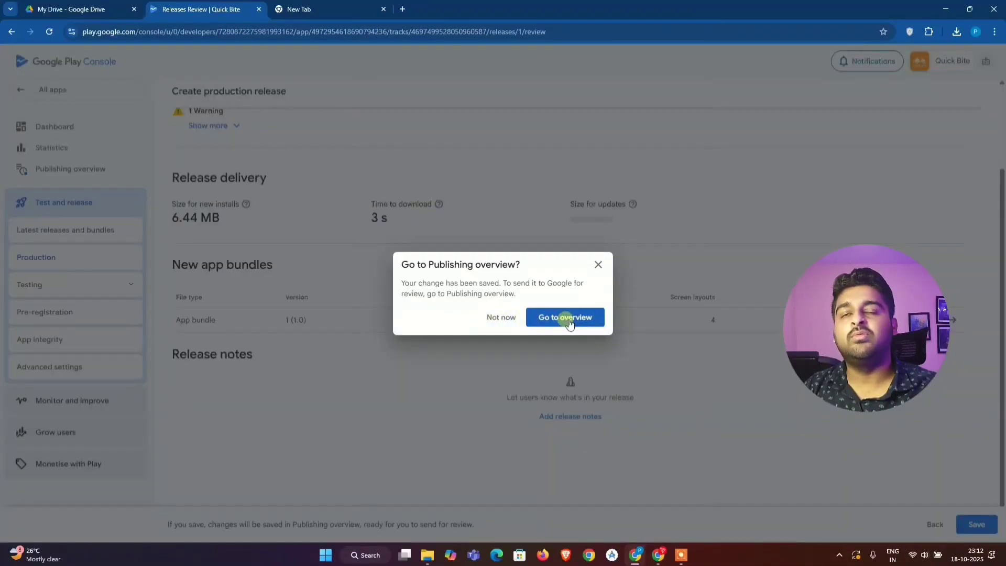
- Send the 10 changes for review, then filter All apps by Draft status
click(565, 317)
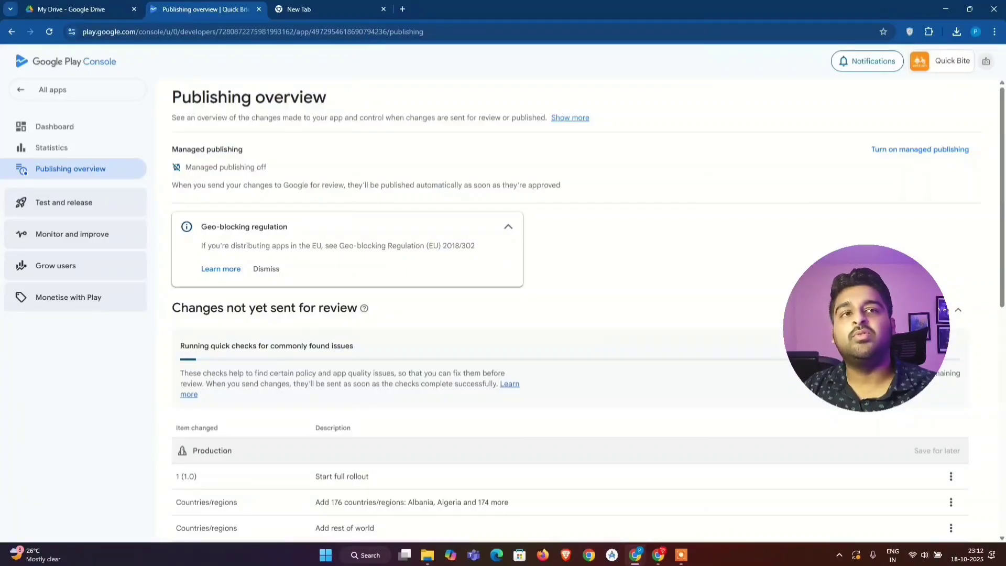
click(575, 332)
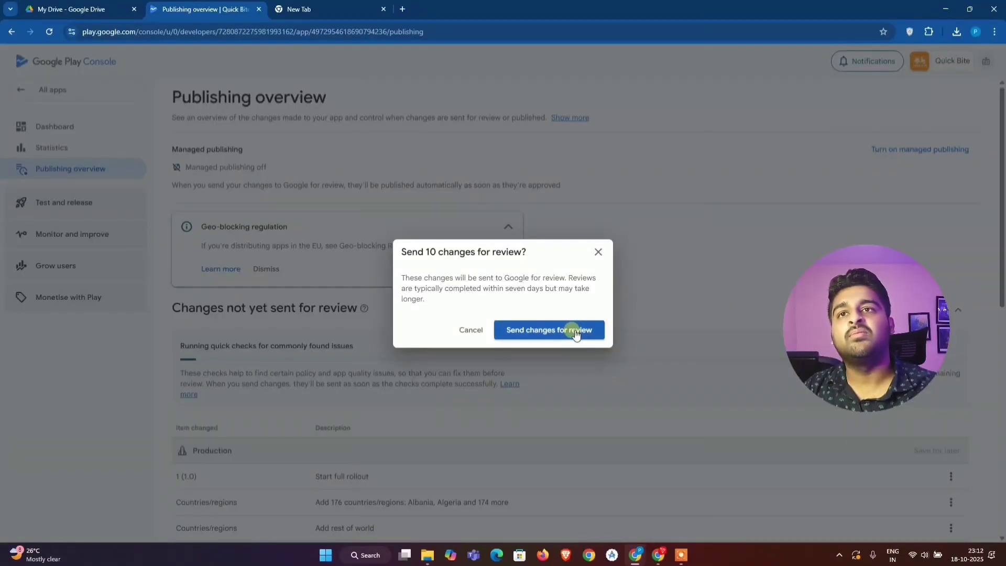
click(549, 330)
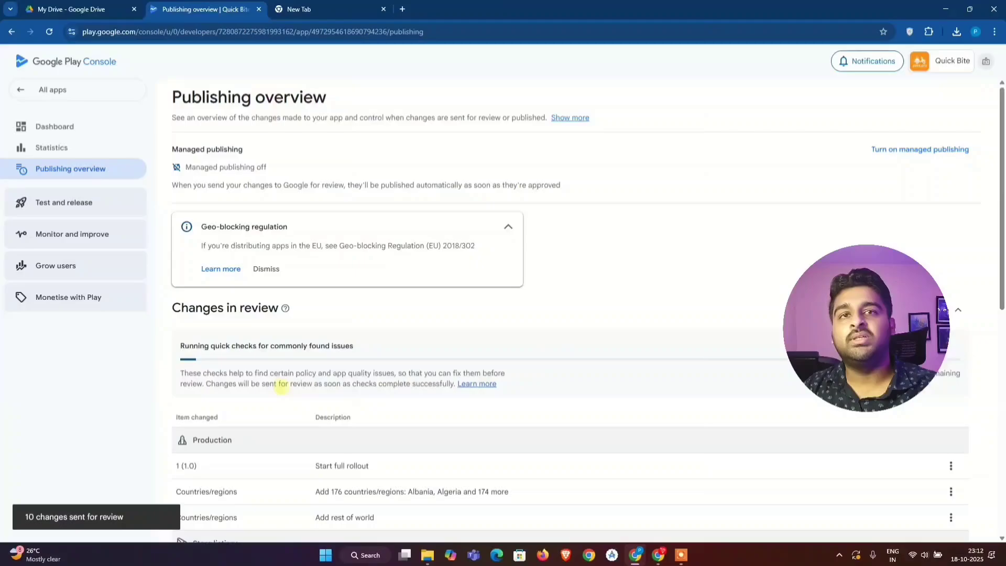
scroll(down, 3)
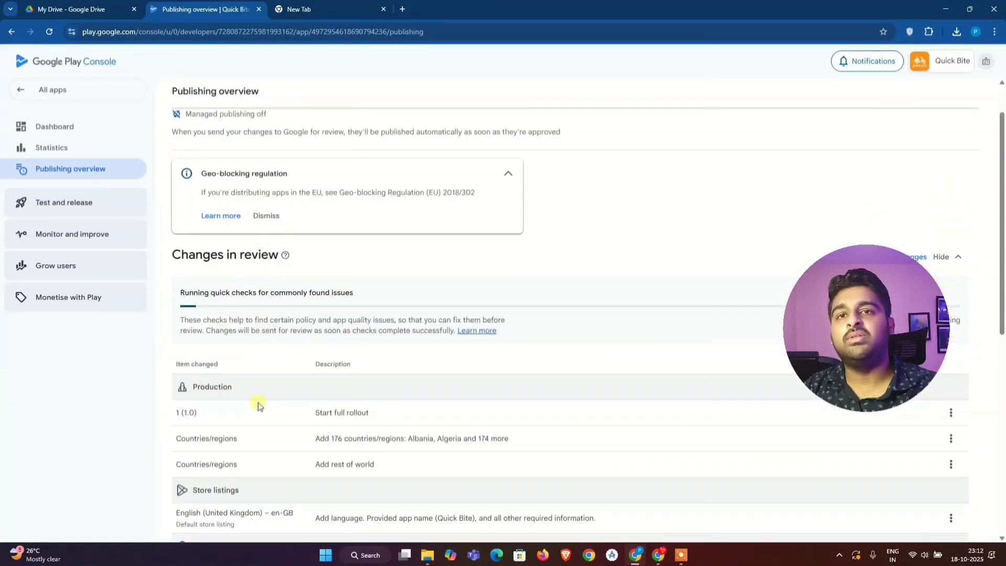
scroll(down, 3)
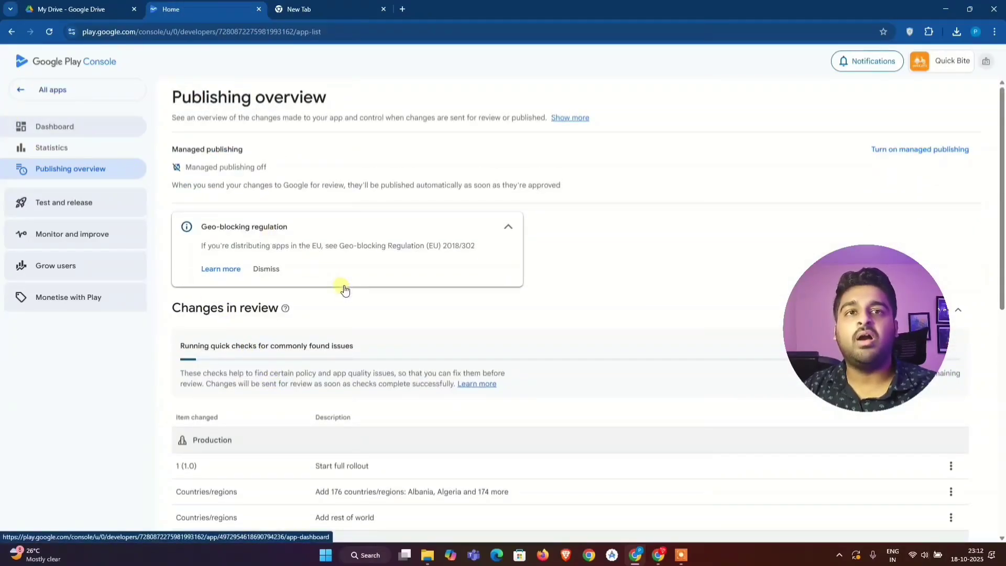
click(51, 89)
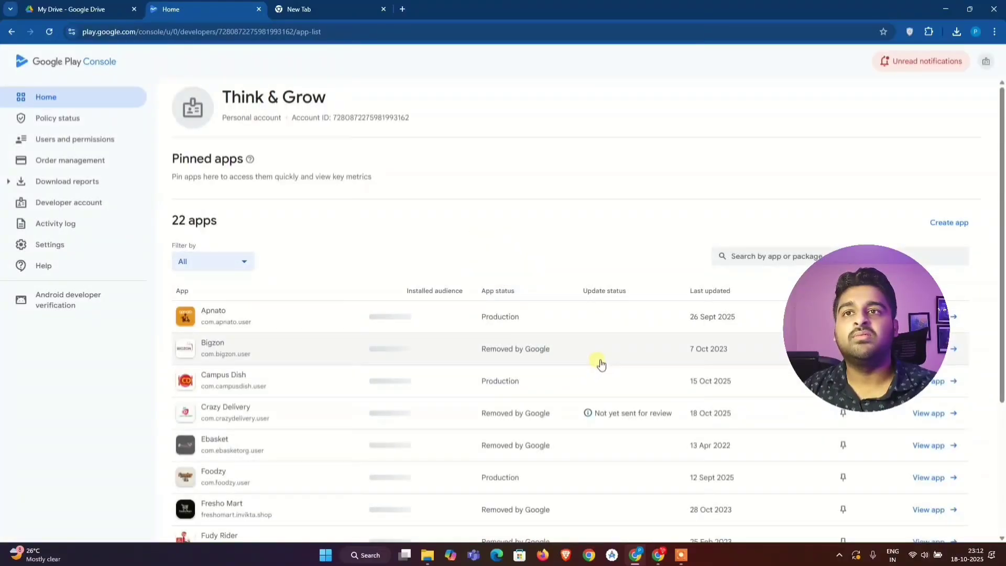
click(213, 262)
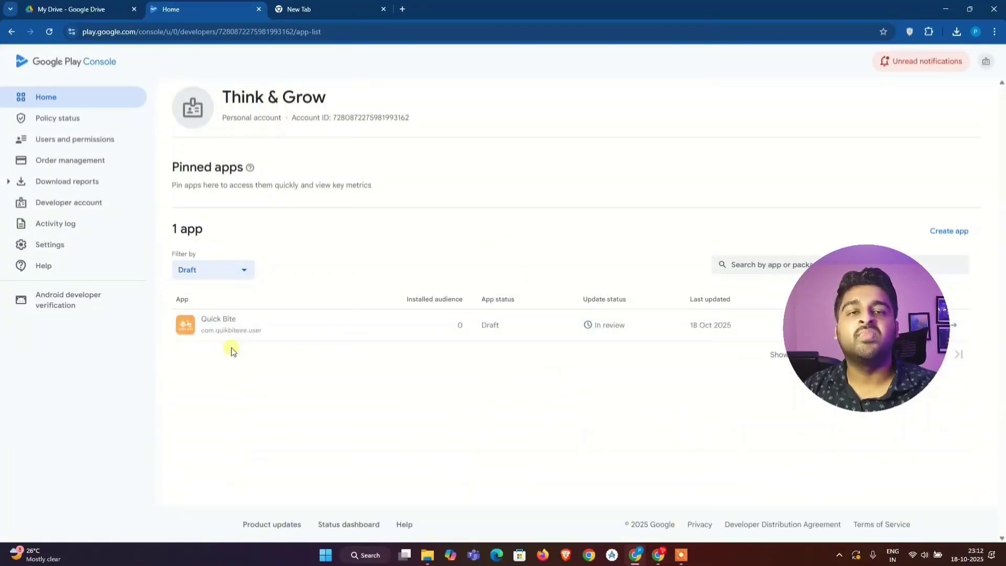